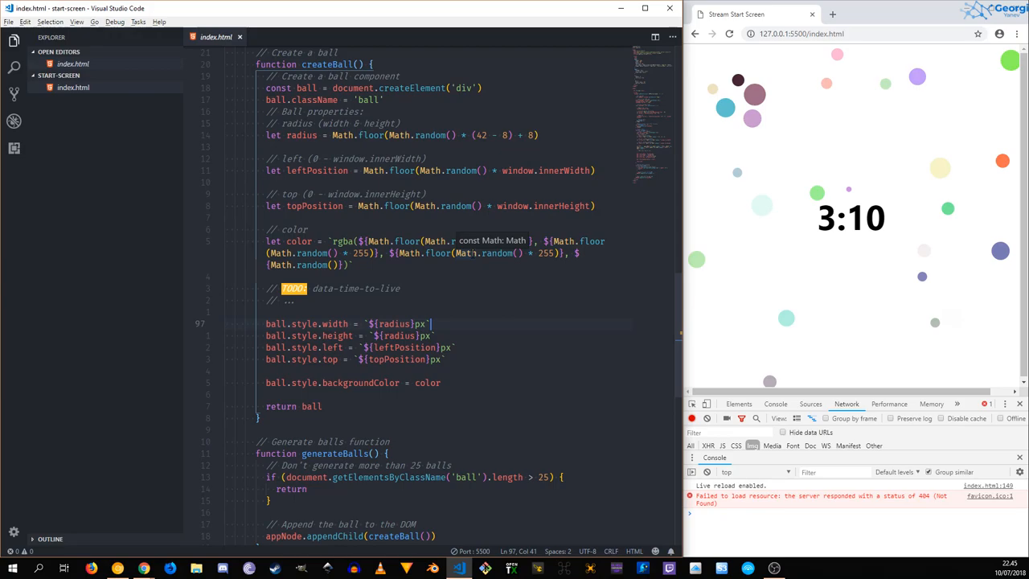
# Set ball.dataset.timeToLive = 3 under the TODO in createBall.
pyautogui.scroll(-3)
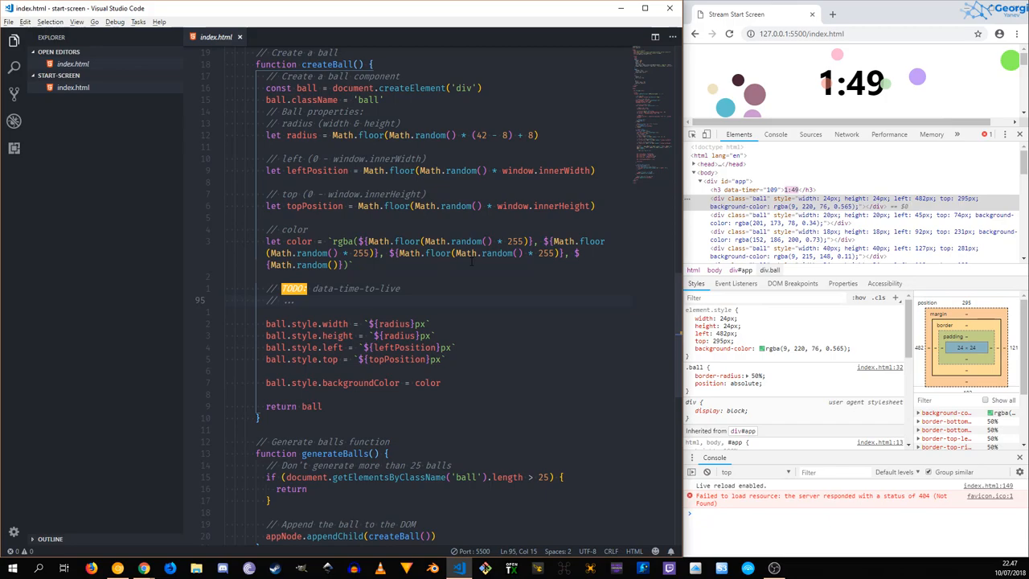
pyautogui.write('ball.dataset.timeToLive =')
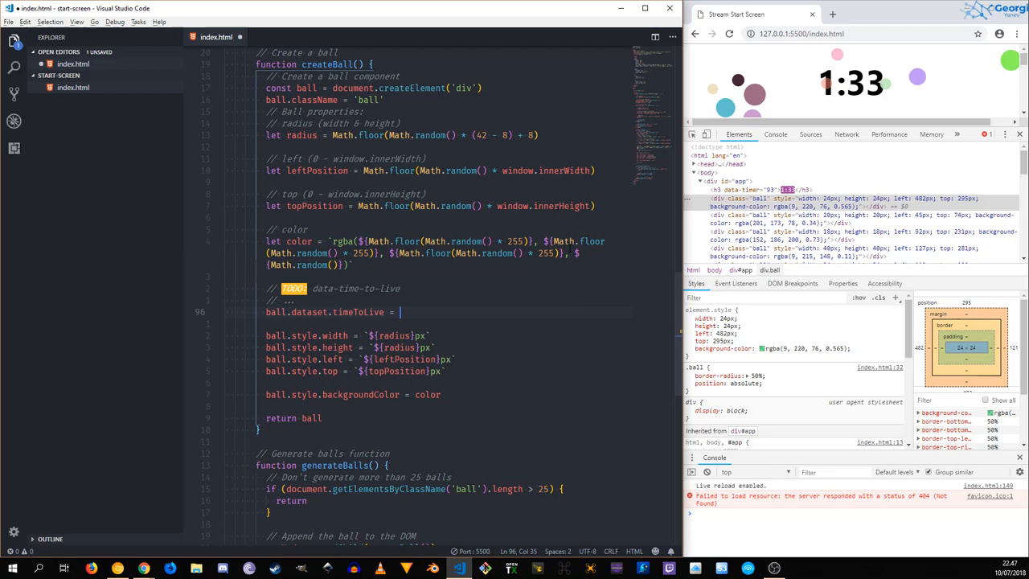
pyautogui.write('3')
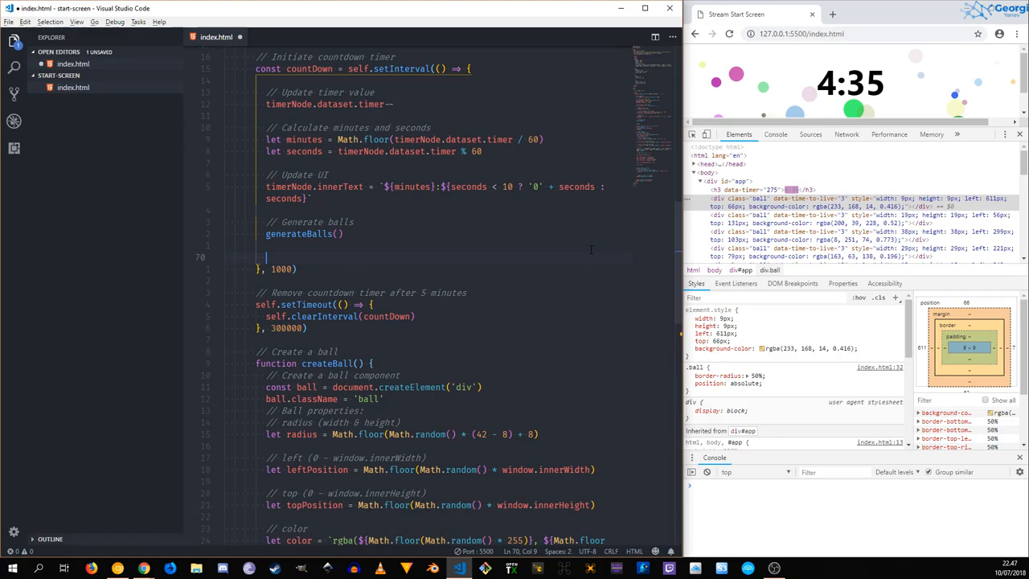
# Add a decay loop over all data-time-to-live balls that decrements each ball's timeToLive.
pyautogui.write('// Apply decay')
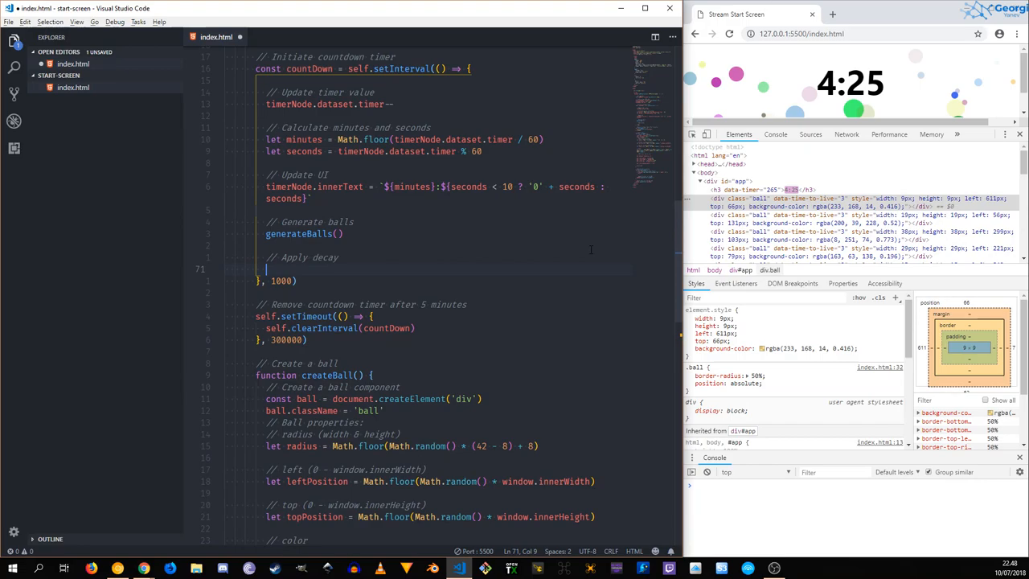
pyautogui.write('document.')
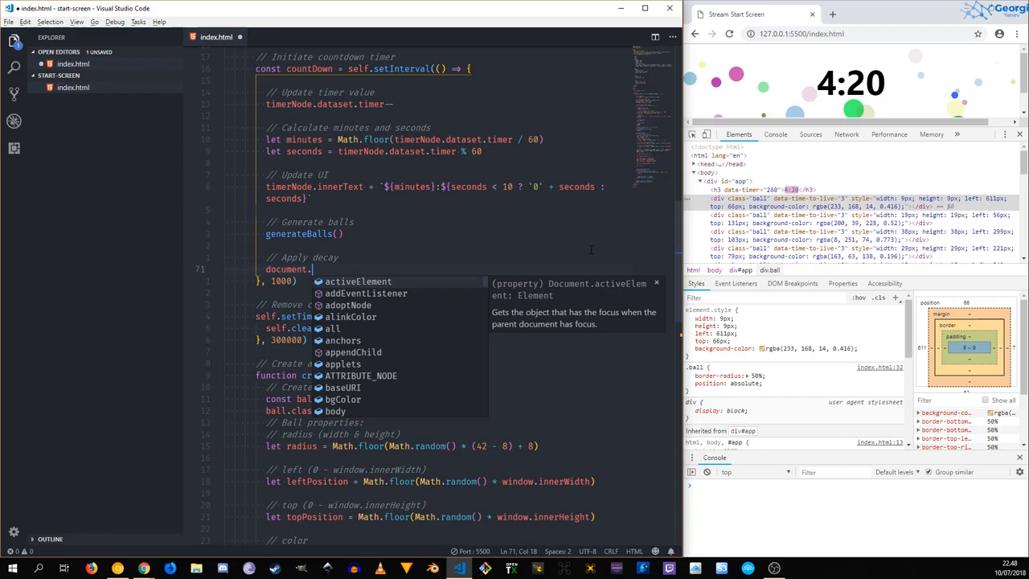
pyautogui.write('querySelectorAll')
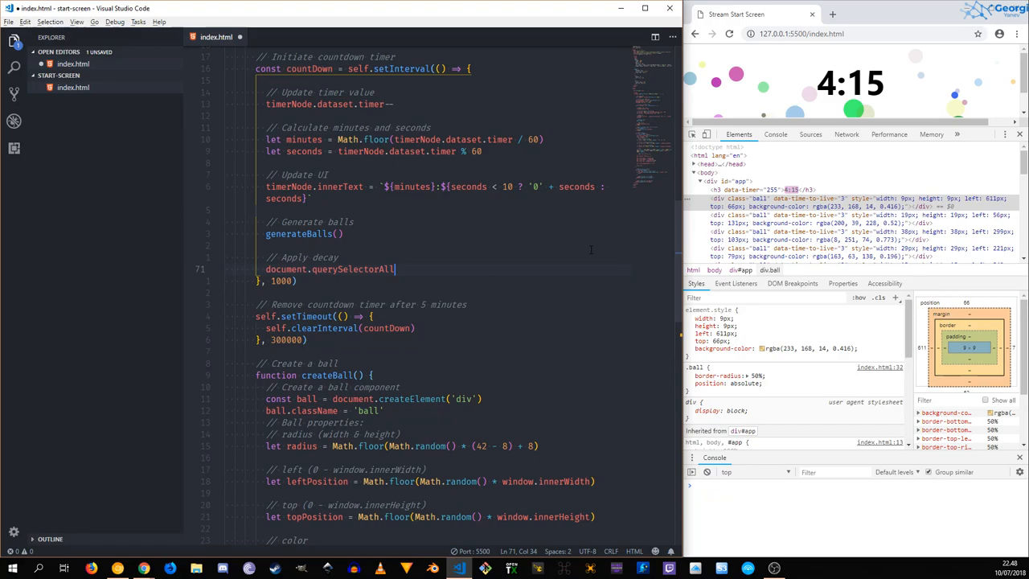
pyautogui.write("('[data-']')")
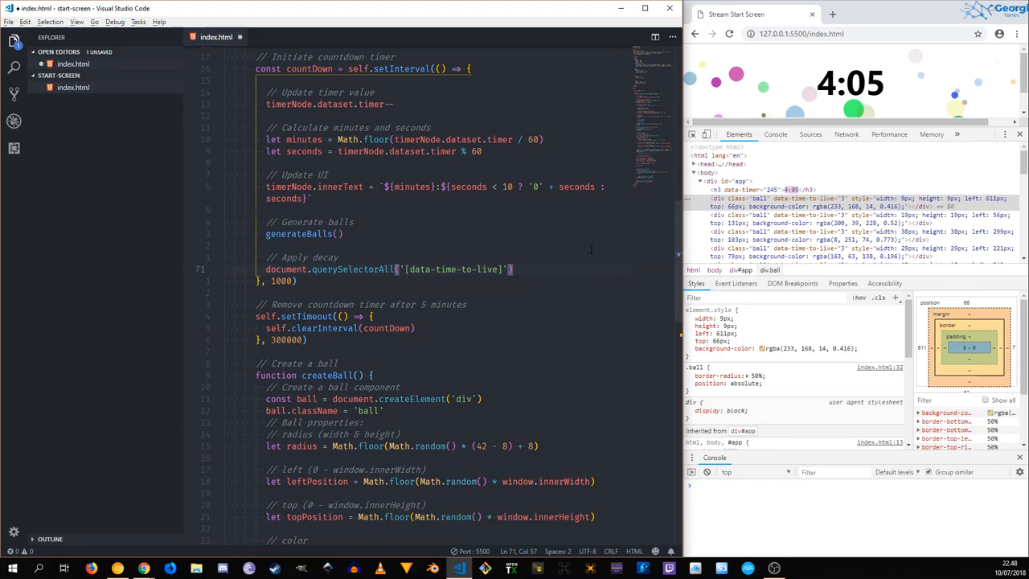
pyautogui.write('.forEach( ball => {')
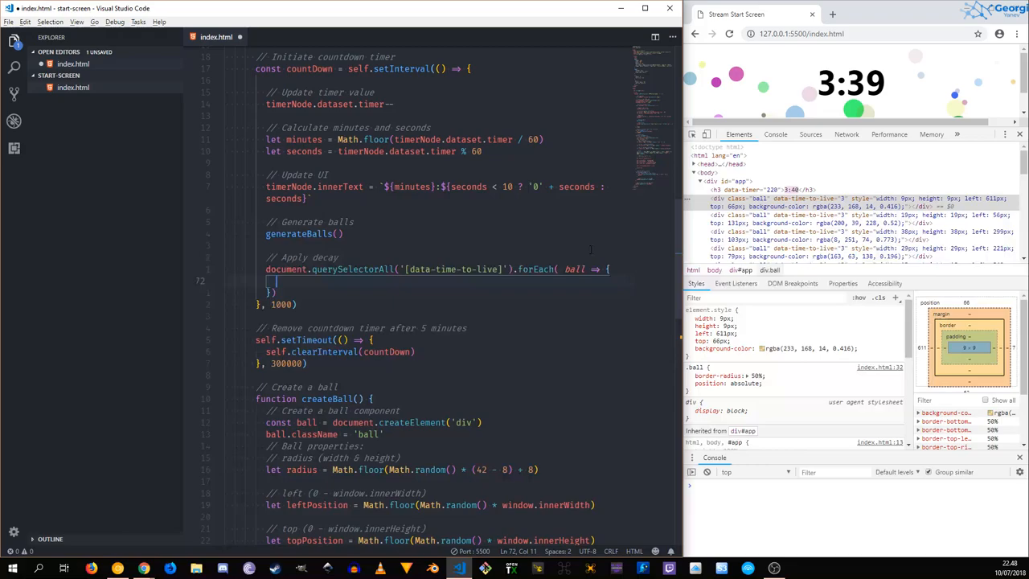
pyautogui.write('ball')
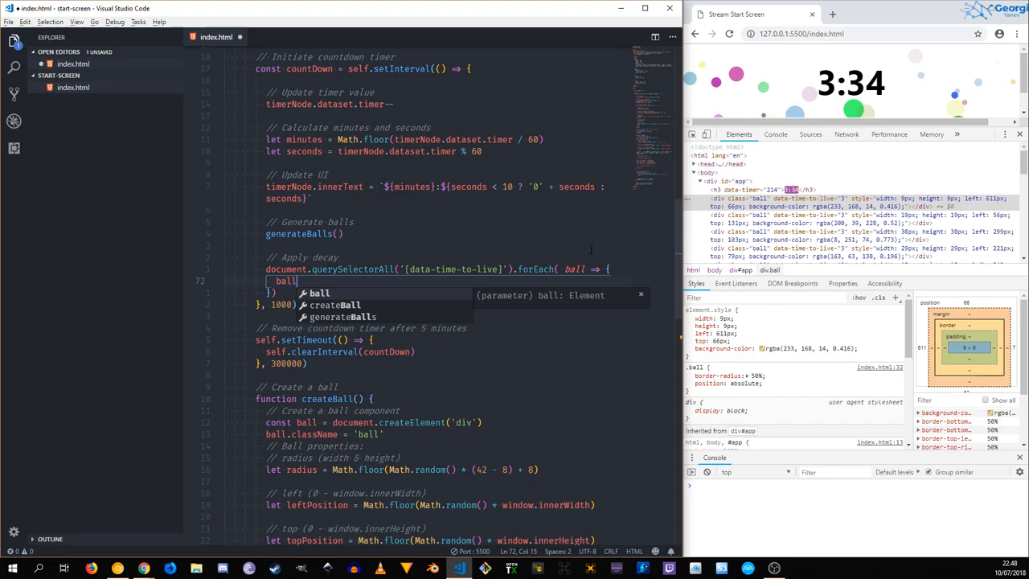
pyautogui.write('.dataset.timeToLive')
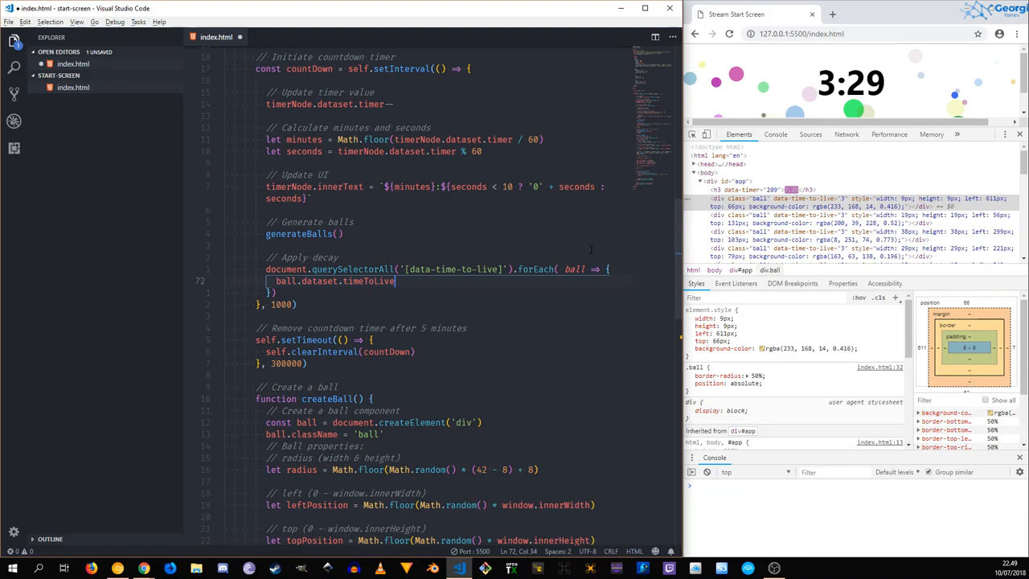
pyautogui.write('--')
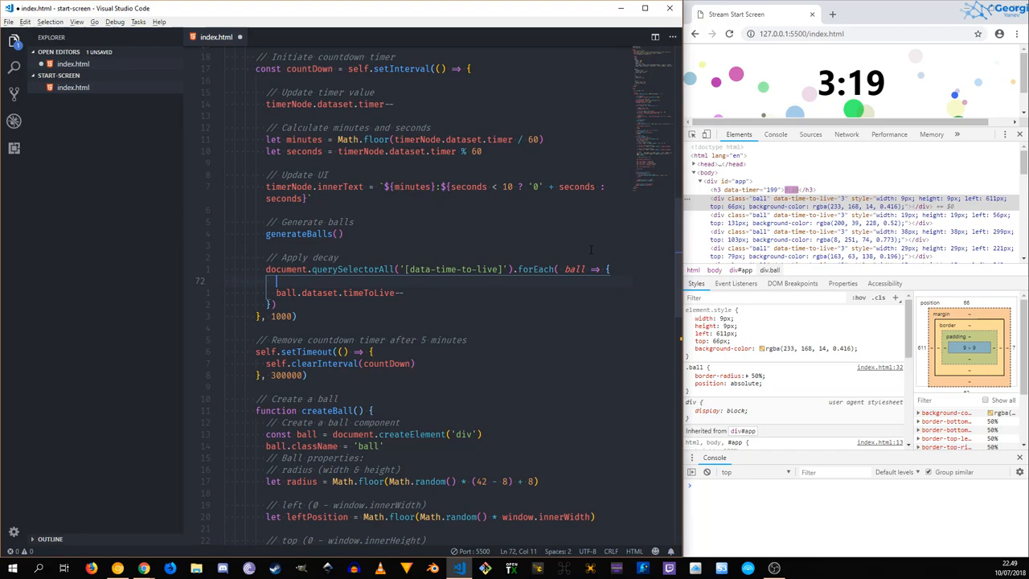
# Remove a ball when its timeToLive equals 0, with an explanatory comment.
pyautogui.write('if')
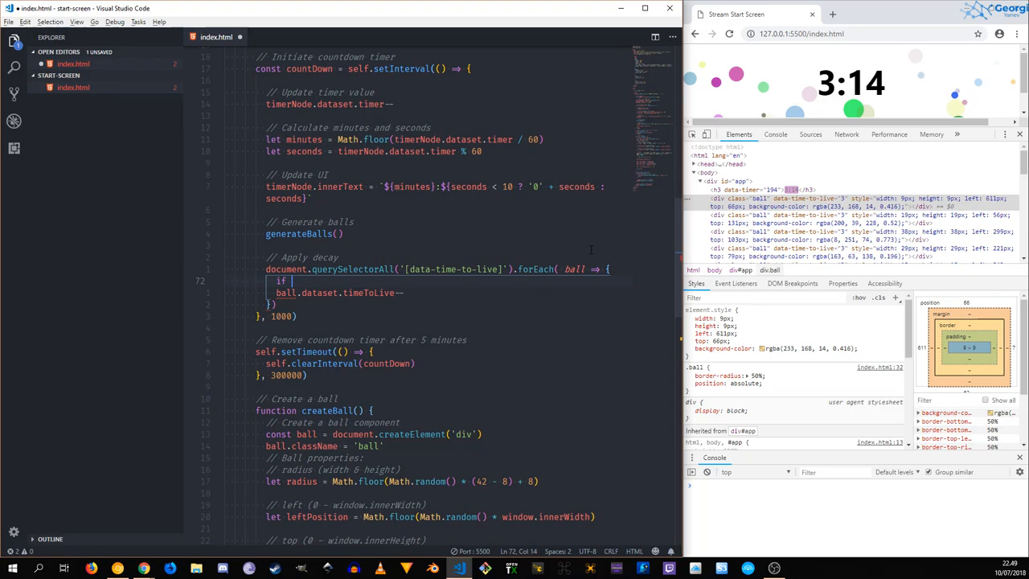
pyautogui.write('(ball.dataset.timeToLive === 0) {')
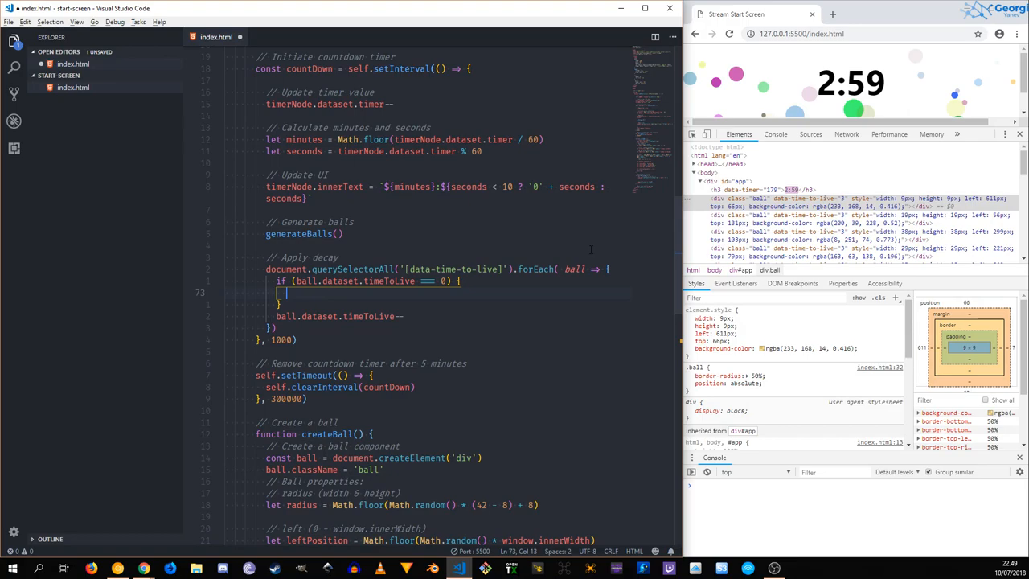
pyautogui.write('ball.remove()')
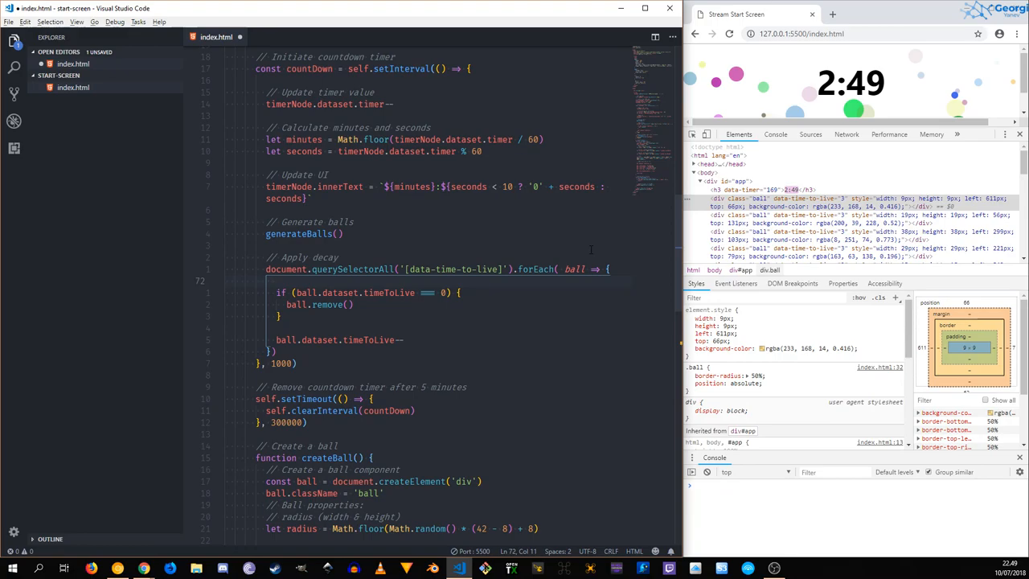
pyautogui.write('// If ball time too')
pyautogui.click(430, 328)
pyautogui.write('// Otherwise apply decay')
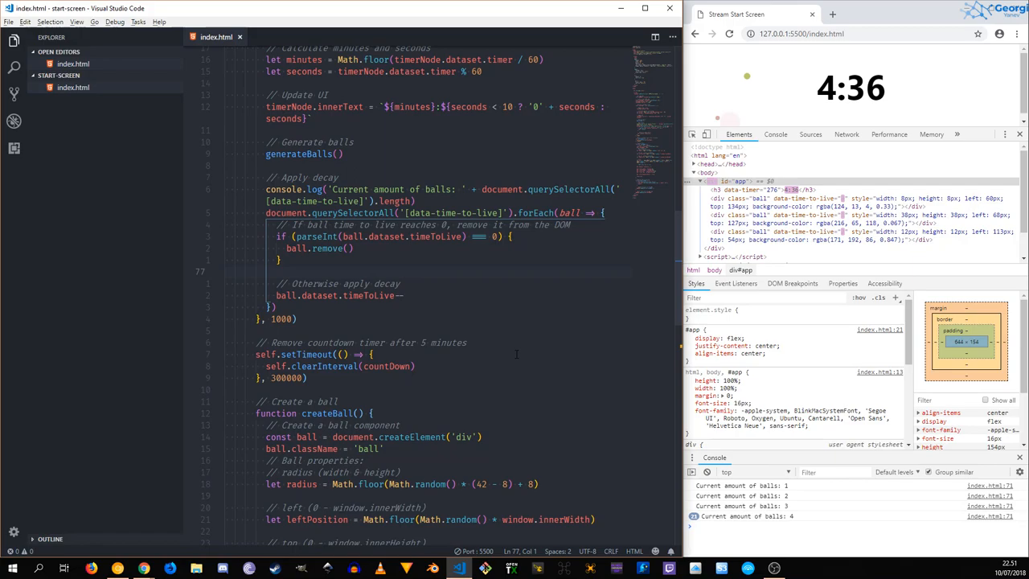
# Set each ball's timeToLive to Math.floor(Math.random() * 5) in createBall.
pyautogui.scroll(-3)
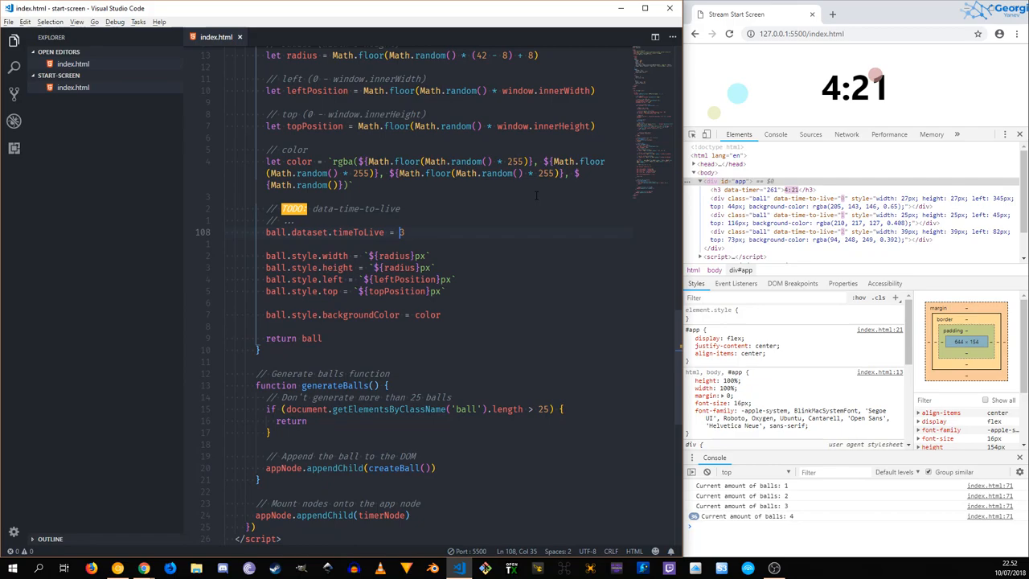
pyautogui.write('Math.floor(Math.random() *')
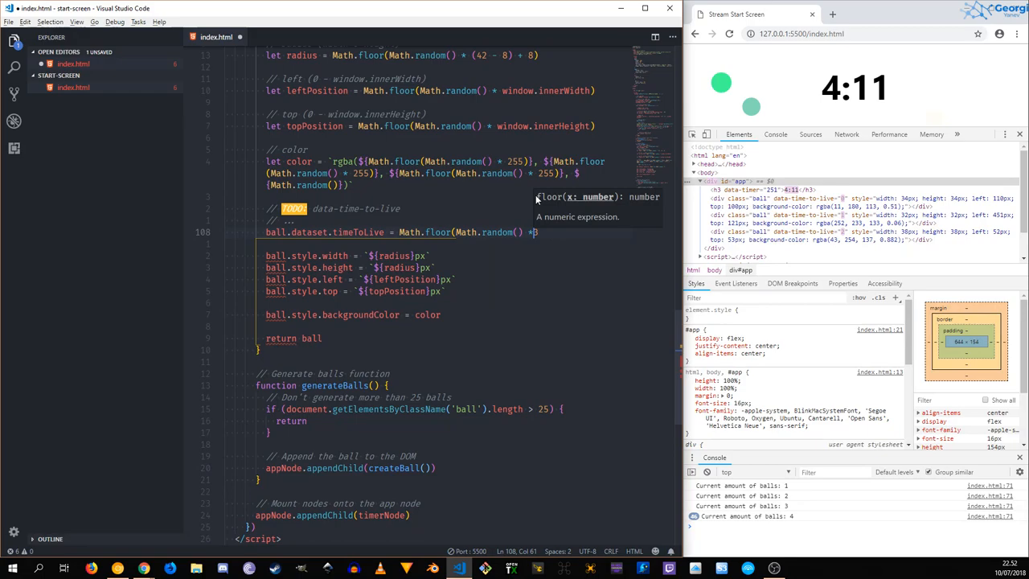
pyautogui.write('5)')
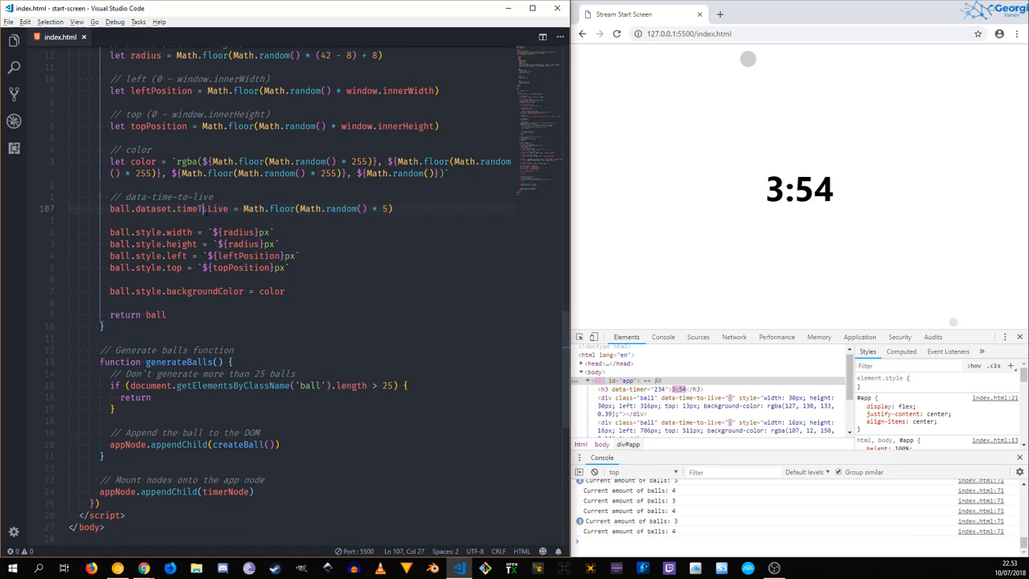
# Drop TODO from the time-to-live comment and add ball.style.transition = ball.dataset.timeToLive.
pyautogui.doubleClick(203, 208)
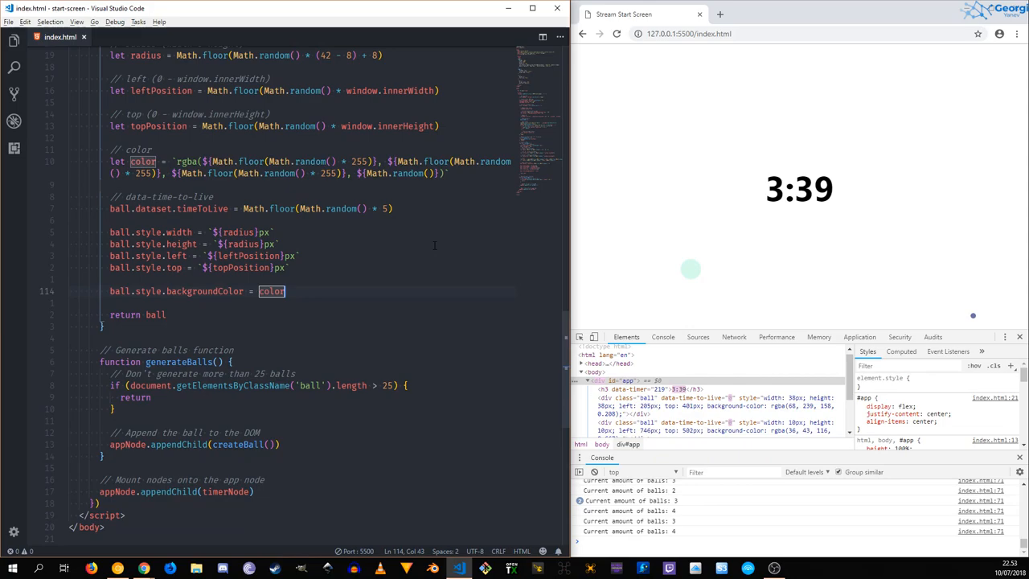
pyautogui.write('ball.style.transition = ball.dataset.')
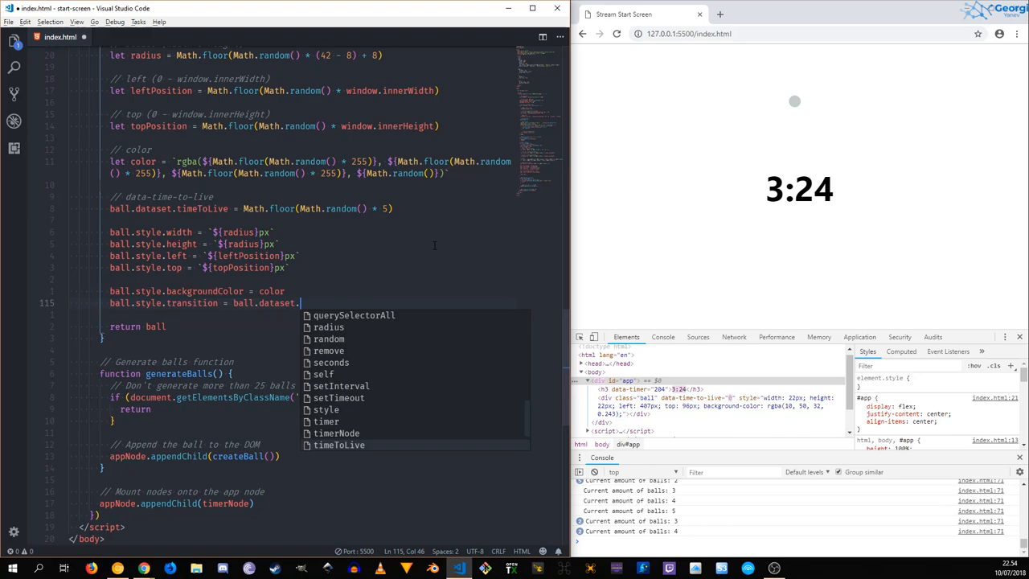
pyautogui.write('timeToLive--')
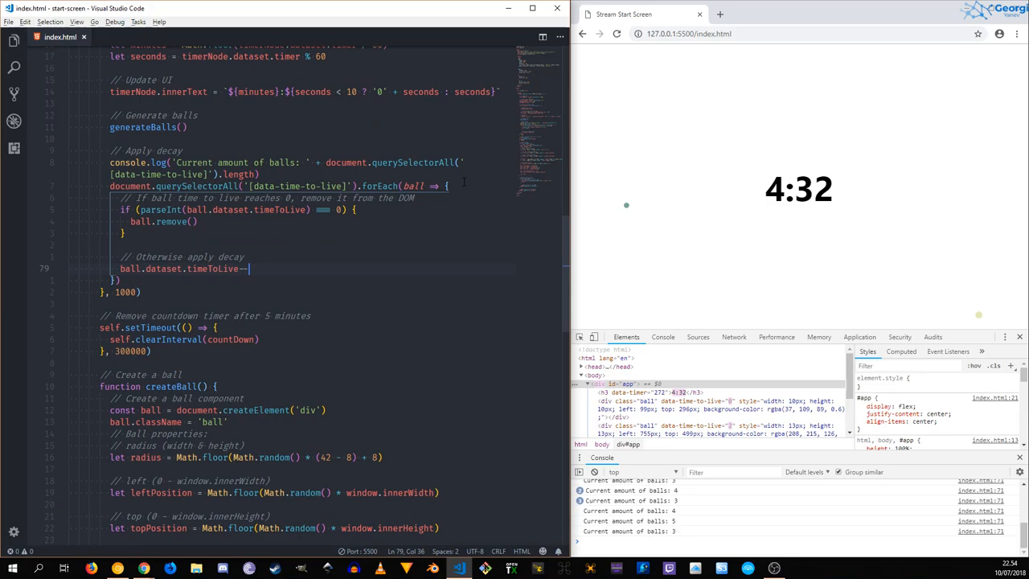
# Set ball opacity from timeToLive, log ball.dataset.timeToLive, and comment out the ball-count log.
pyautogui.write('ball.style.')
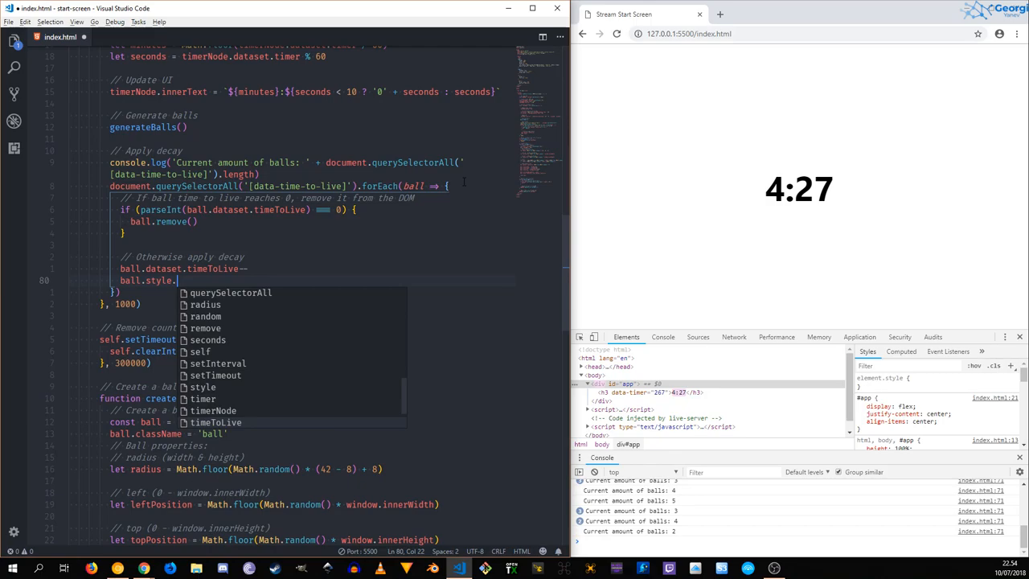
pyautogui.write('opacity')
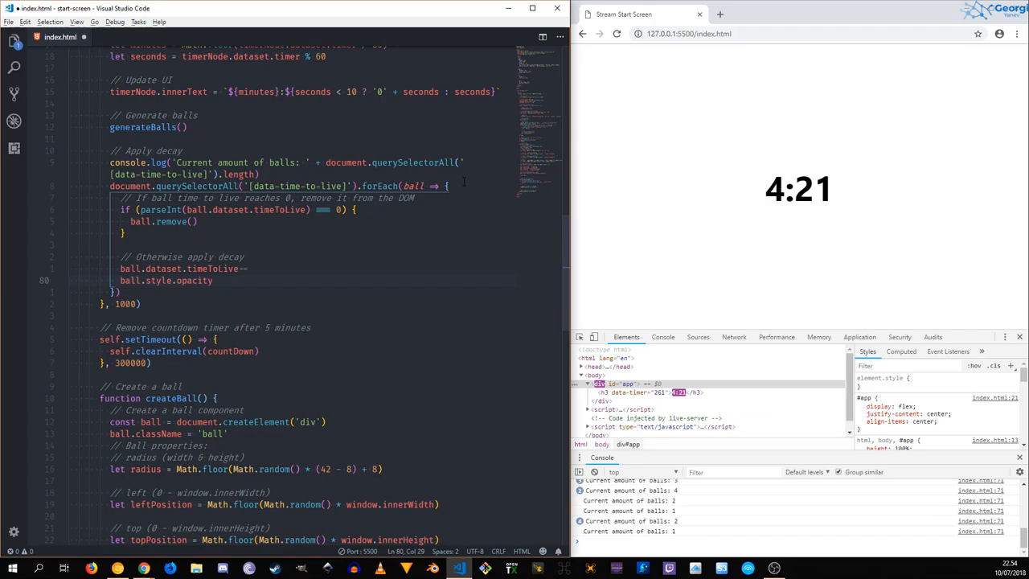
pyautogui.write('ball.dataset.timeToLive')
pyautogui.write('console.log(object')
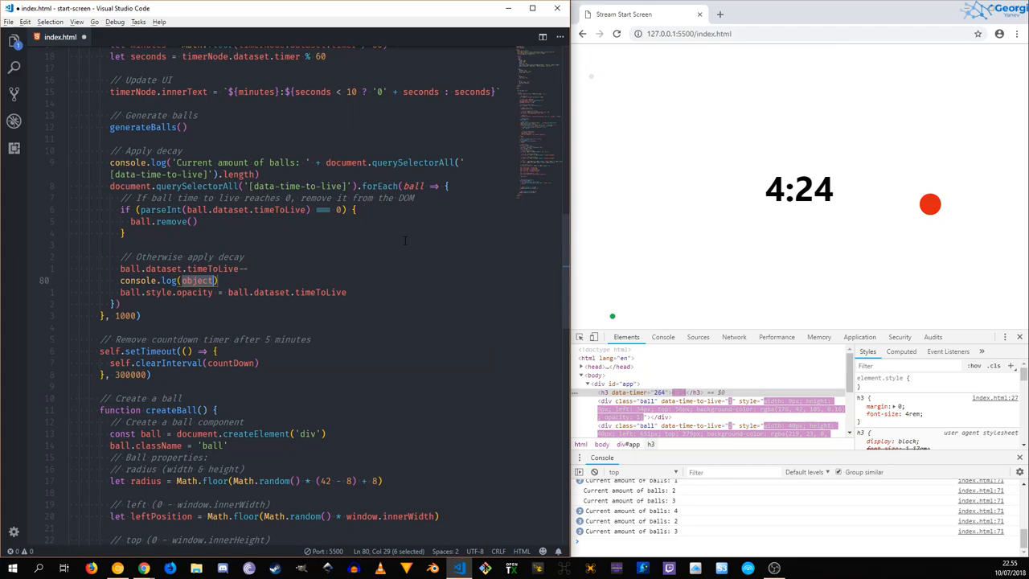
pyautogui.write('ball.dataset.timeToLiv')
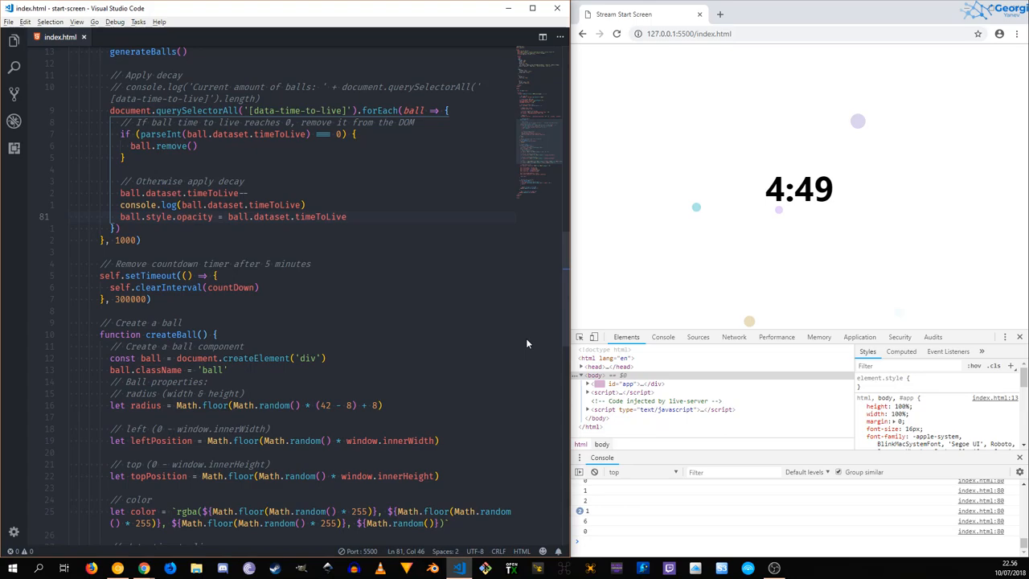
# Change the opacity to ball.dataset.timeToLive / 10 and delete the timeToLive log.
pyautogui.write('/ 10)')
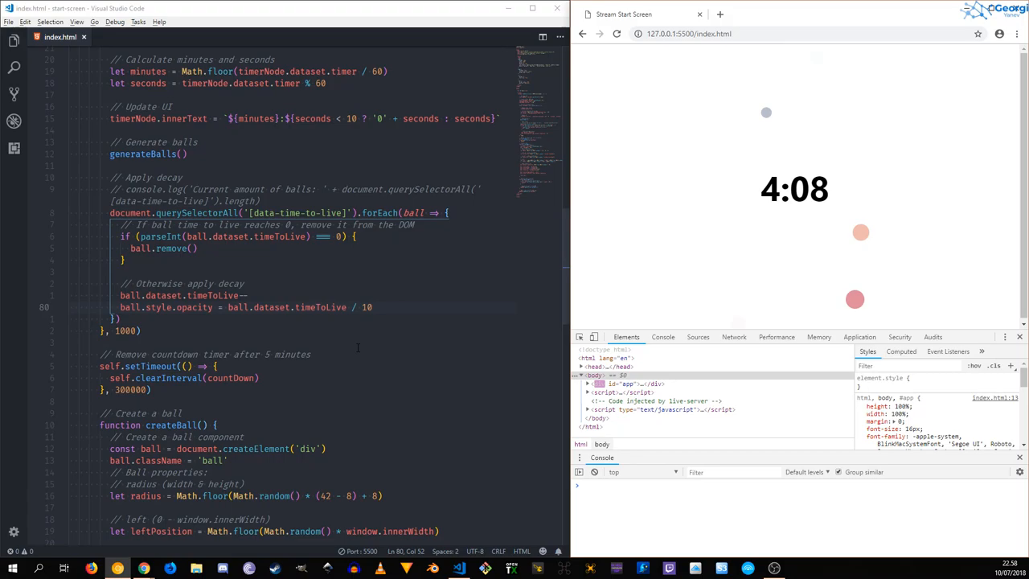
# Scroll to createBall and insert a new line after ball.style.transition.
pyautogui.scroll(-3)
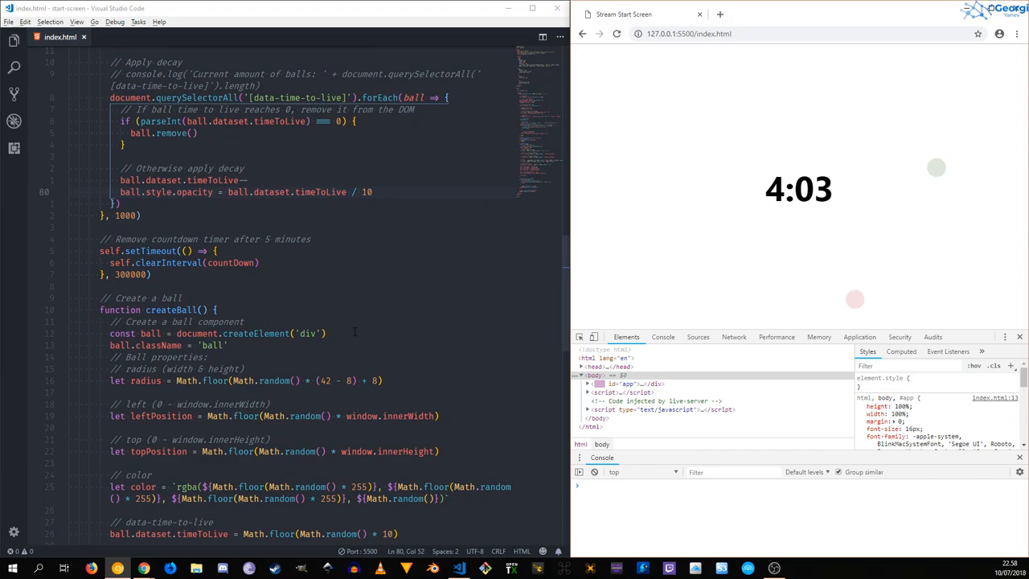
pyautogui.scroll(-3)
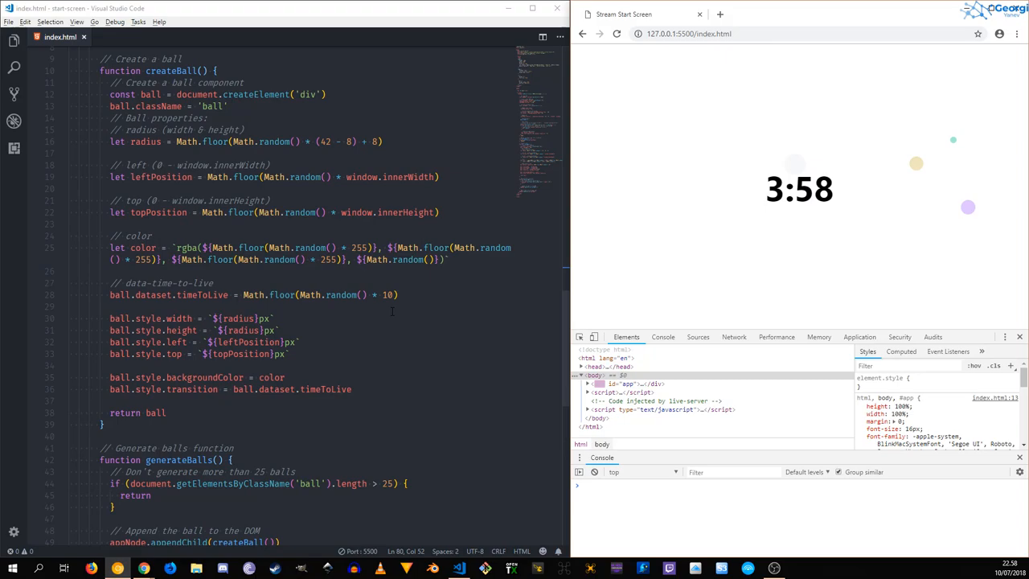
pyautogui.scroll(-3)
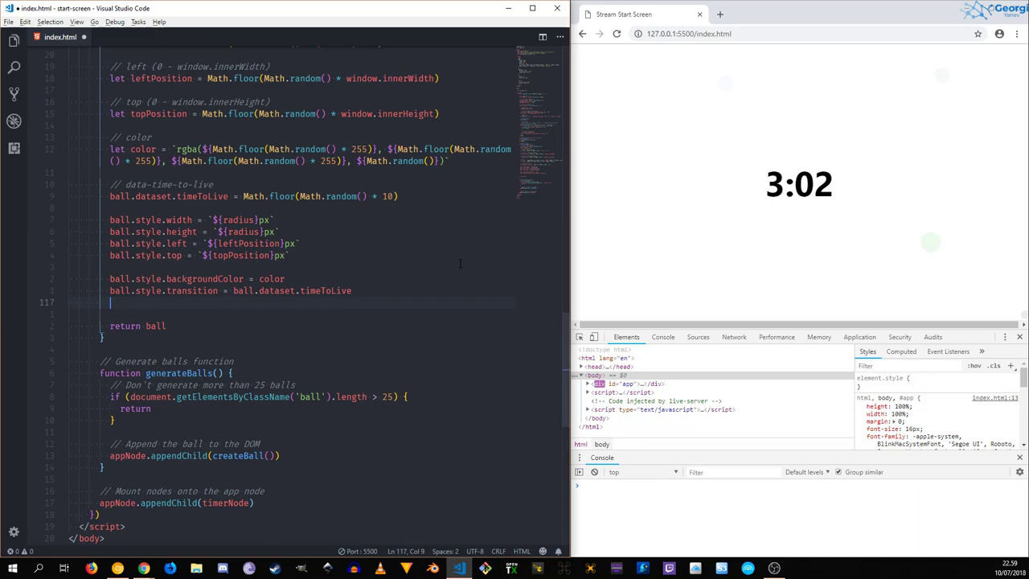
# Type ball.style.transform = translate on the new createBall line.
pyautogui.write('ball.style.transform =')
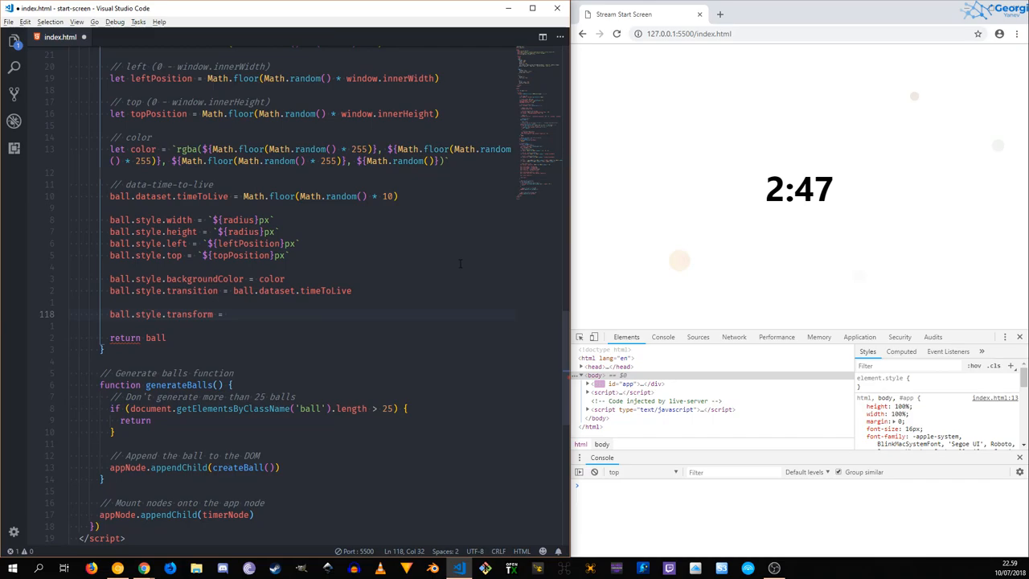
pyautogui.write('translate')
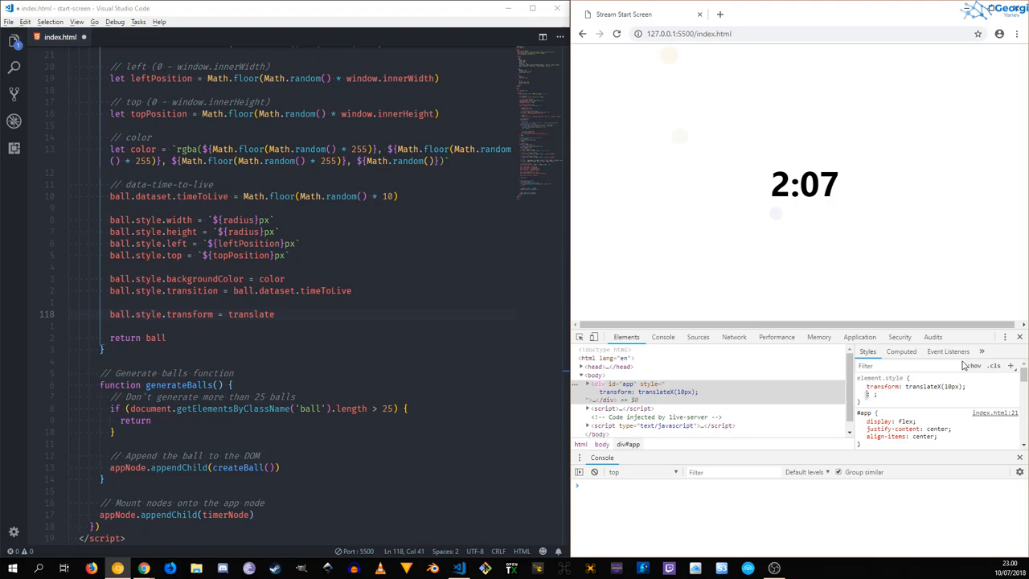
# Complete the transform as `translateX(20px)` and begin a new comment line.
pyautogui.write('X')
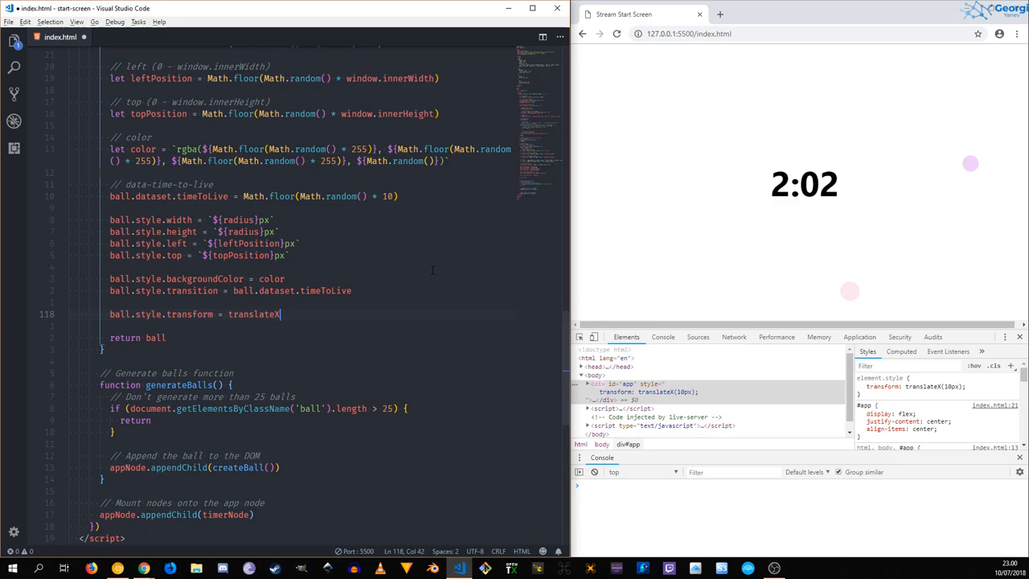
pyautogui.write('(20px)`')
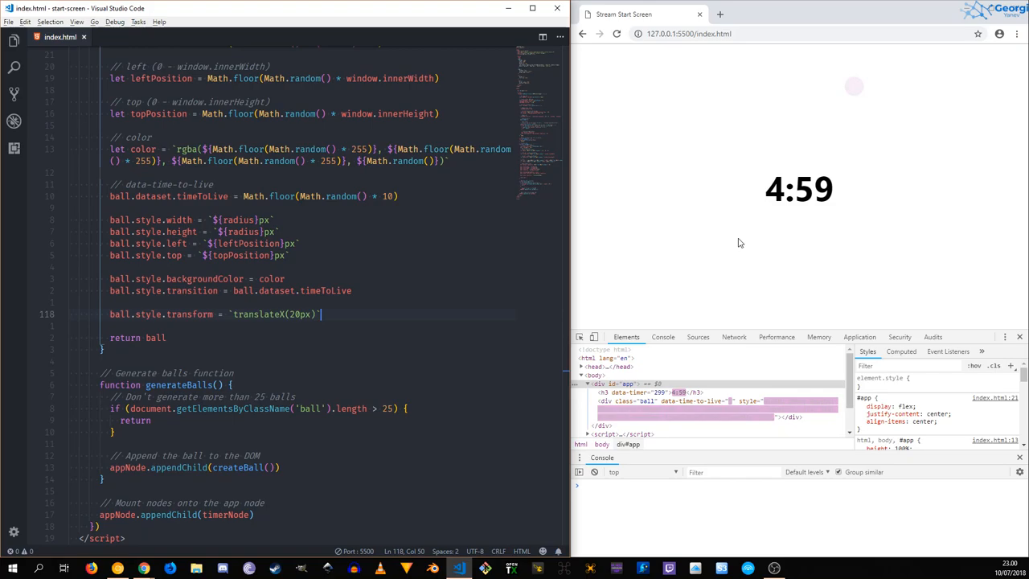
pyautogui.doubleClick(189, 313)
pyautogui.write('//')
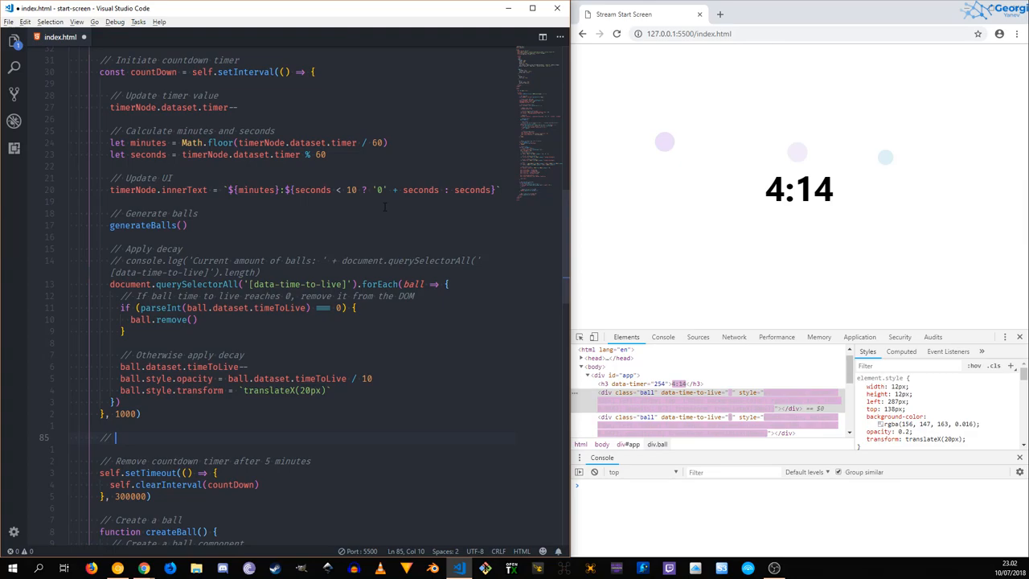
# Add const update = self.setInterval(() => { }, 200) under // Animate balls.
pyautogui.write('Animate balls')
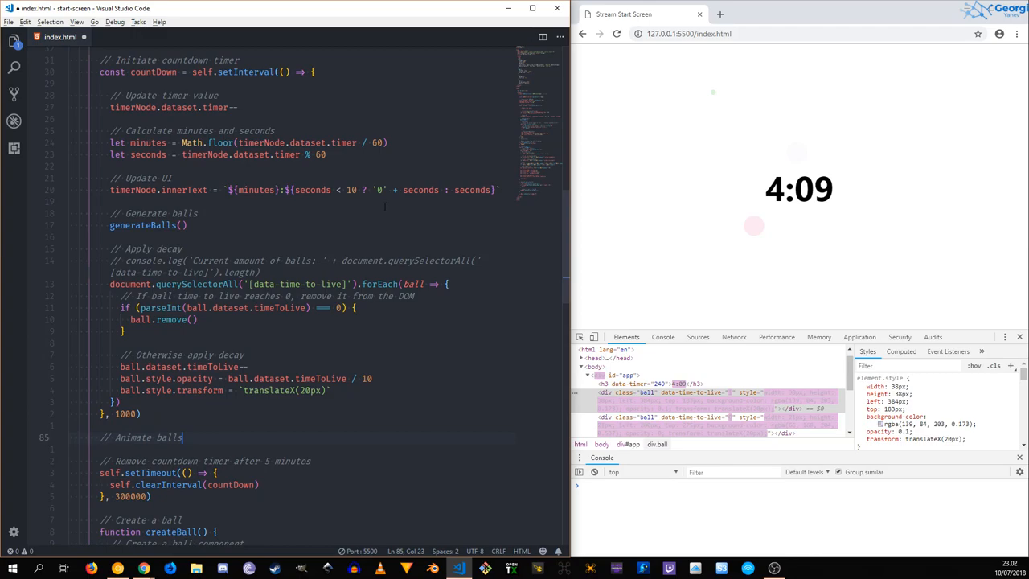
pyautogui.write('const')
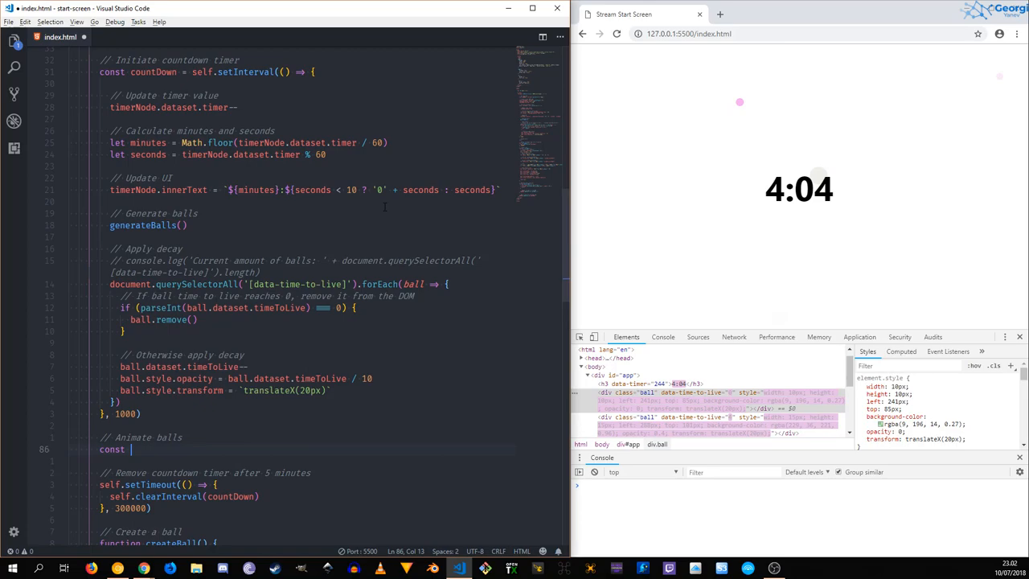
pyautogui.write('update = self.setInterval(() => {')
pyautogui.write('}, 200)')
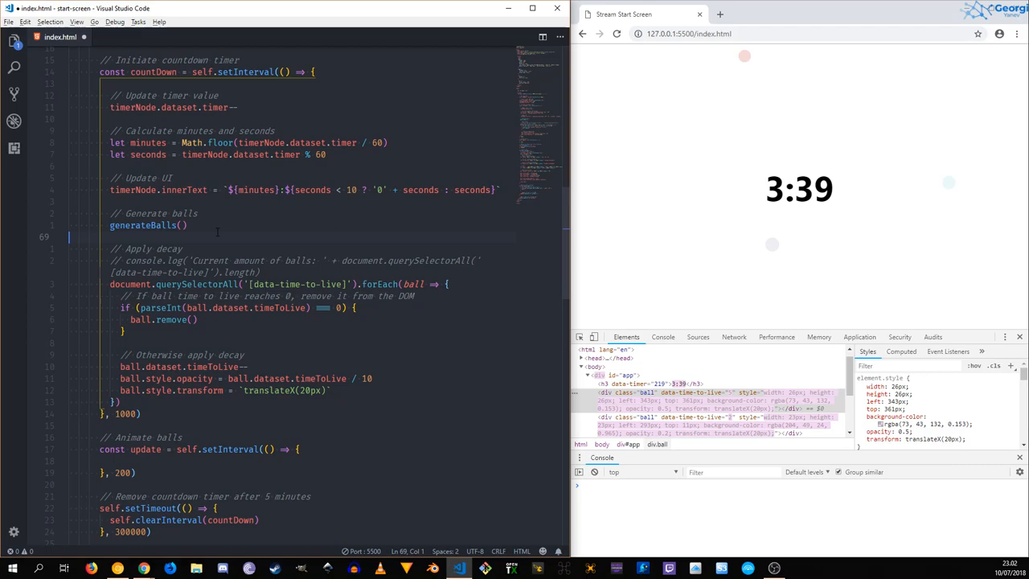
# Place the caret after the font-family line in the html, body, #app rule for a new property.
pyautogui.doubleClick(144, 225)
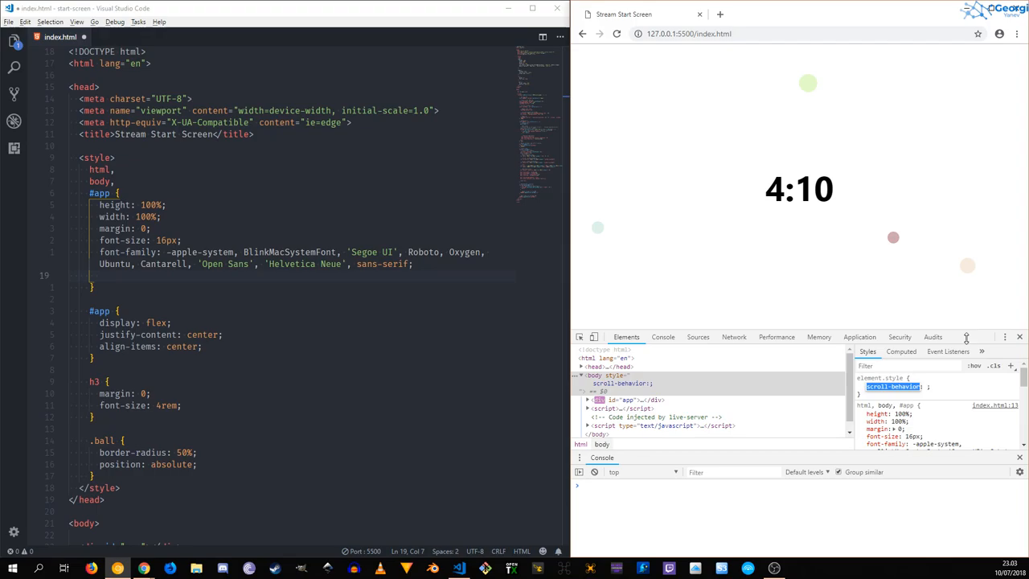
# Add an inline overflow: hidden style to body in the DevTools Styles pane.
pyautogui.click(892, 386)
pyautogui.write('overflow')
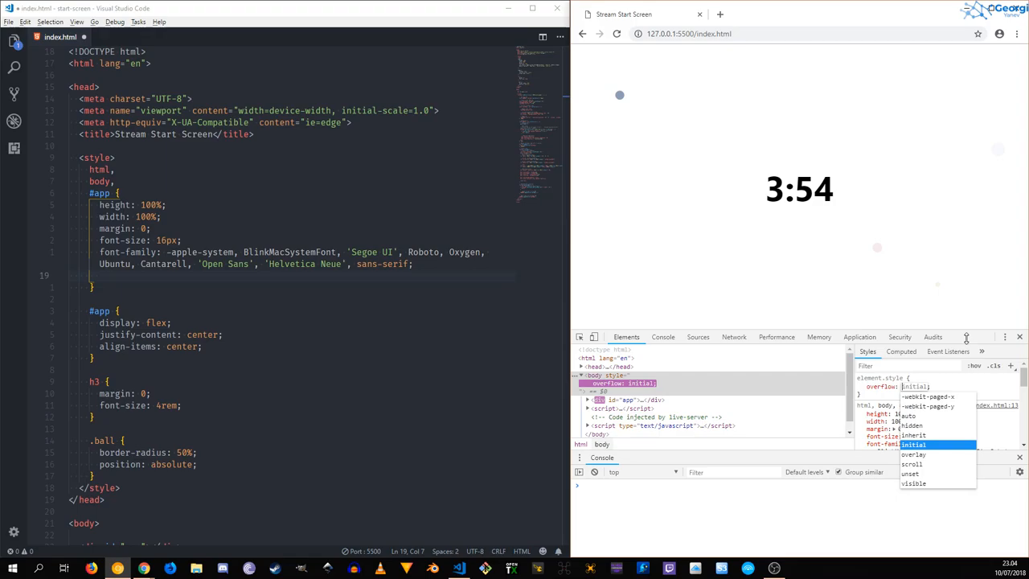
pyautogui.click(903, 426)
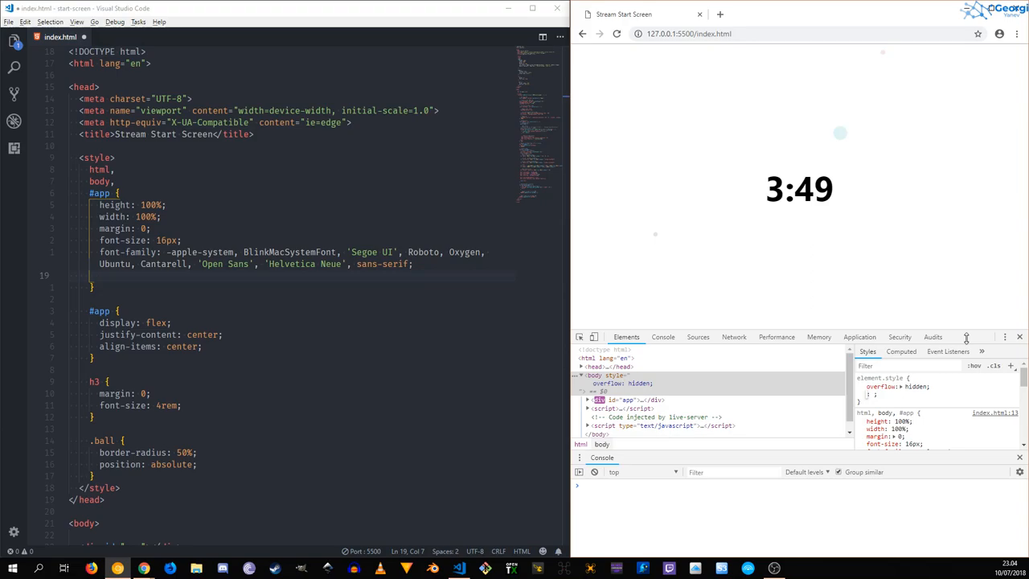
pyautogui.write('over')
pyautogui.write('ball.style.transform = `translateX(20px)`')
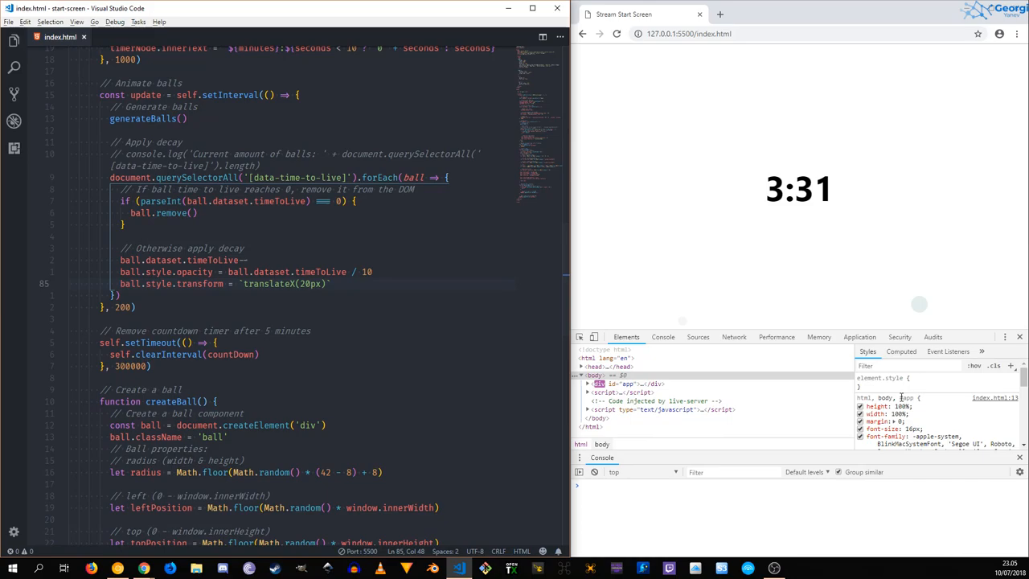
# Place the caret on the ball.dataset.timeToLive-- decay line to edit it.
pyautogui.click(599, 383)
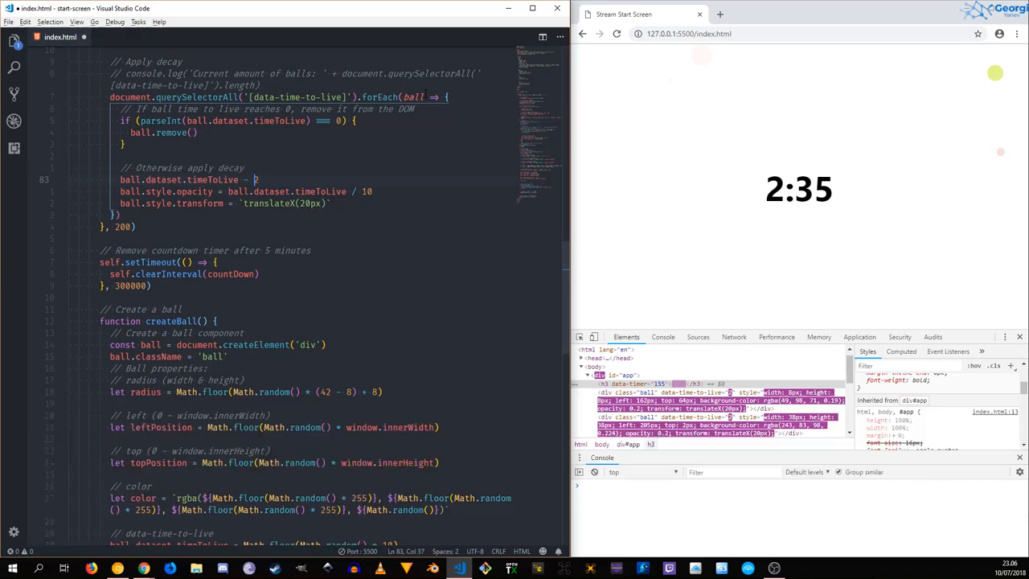
pyautogui.scroll(-3)
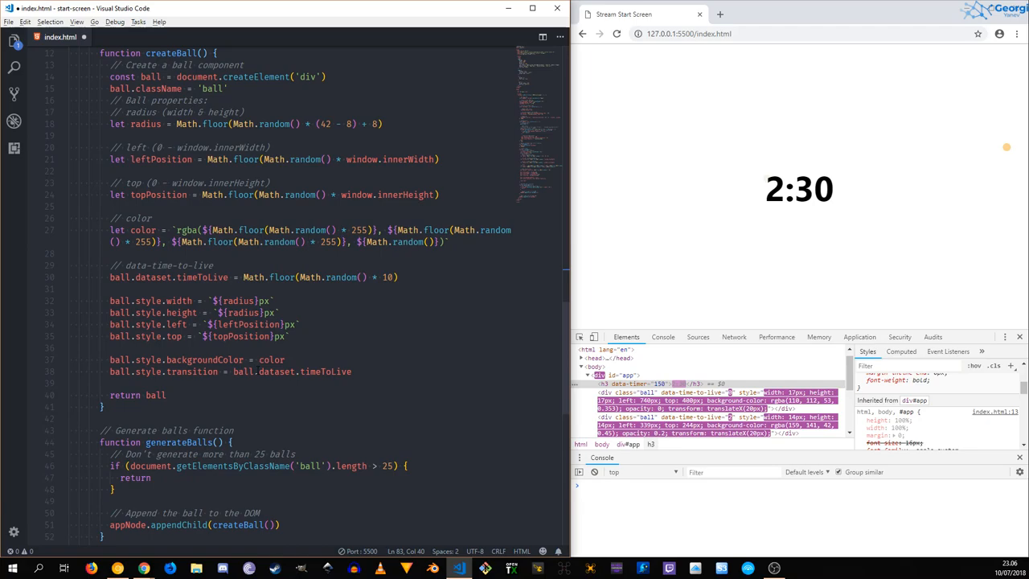
pyautogui.write('timeToLive / 10')
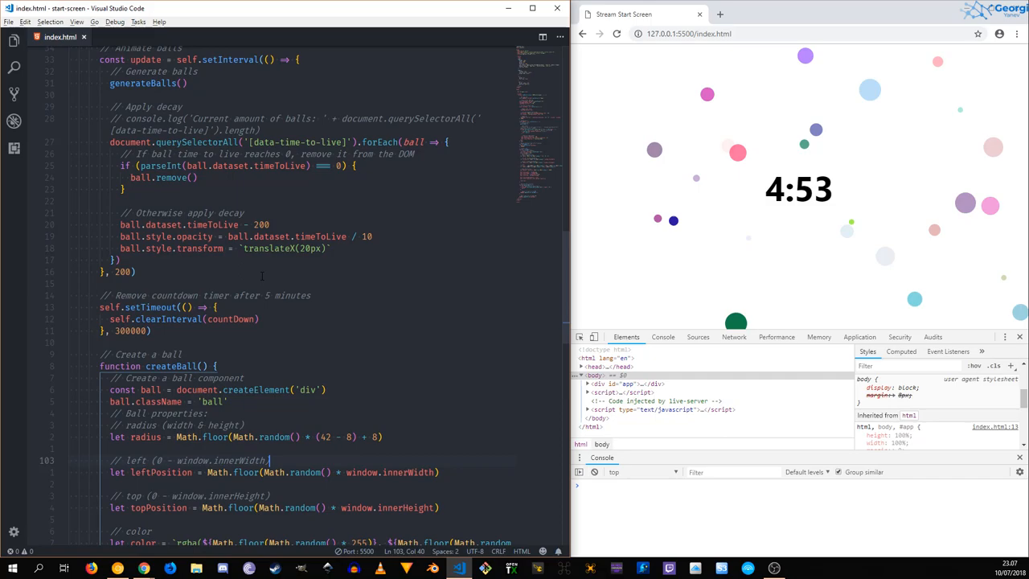
pyautogui.click(662, 336)
pyautogui.write('ball.dataset.timeToLive = ')
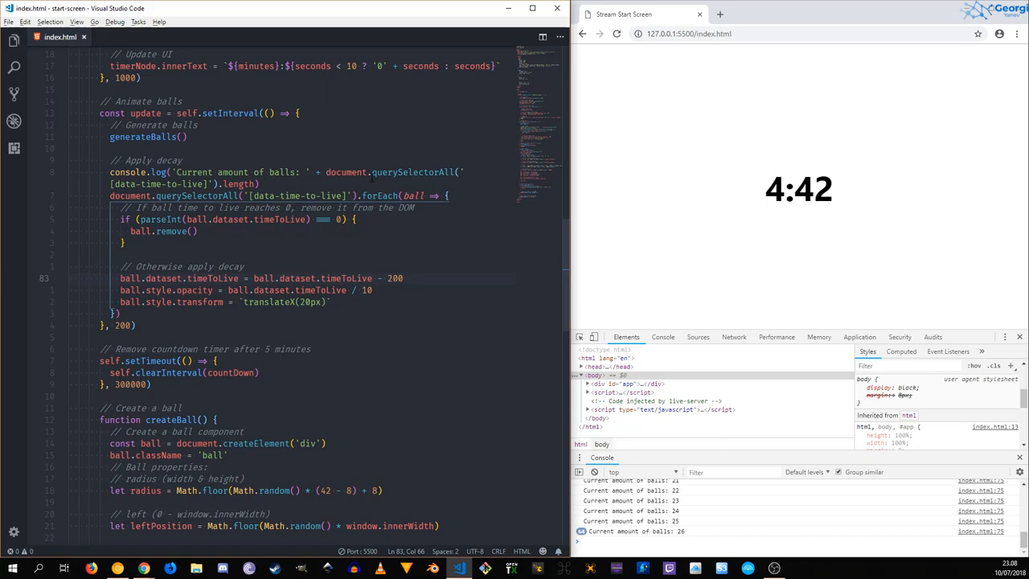
pyautogui.scroll(-3)
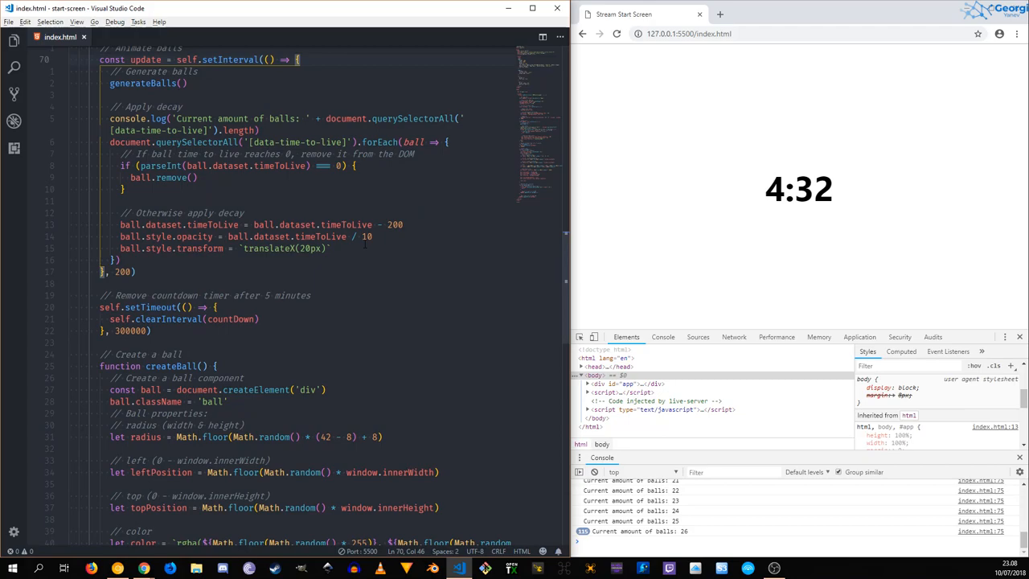
pyautogui.scroll(-3)
pyautogui.write('<')
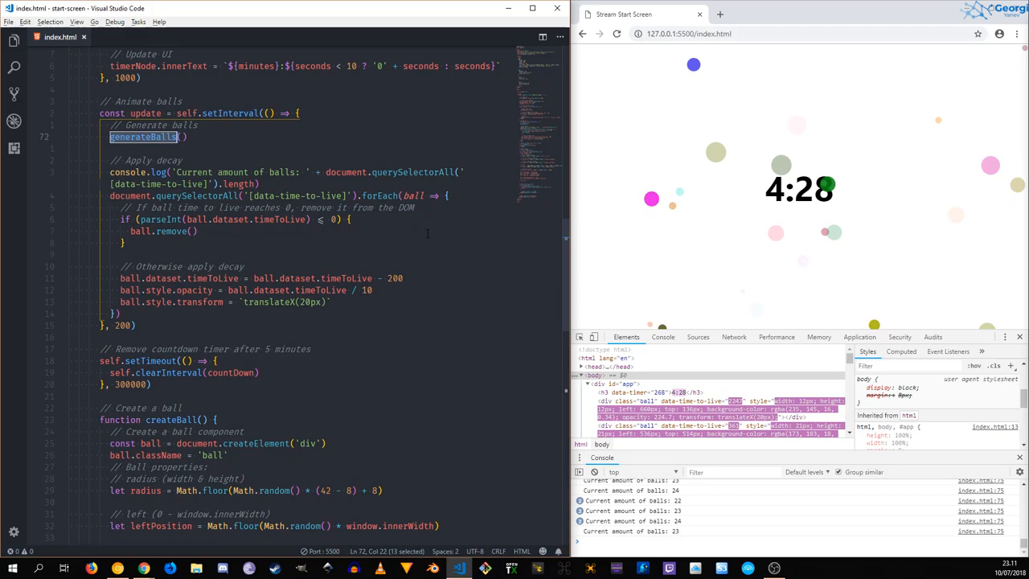
# Scroll down to the generateBalls() call in the update interval.
pyautogui.scroll(-3)
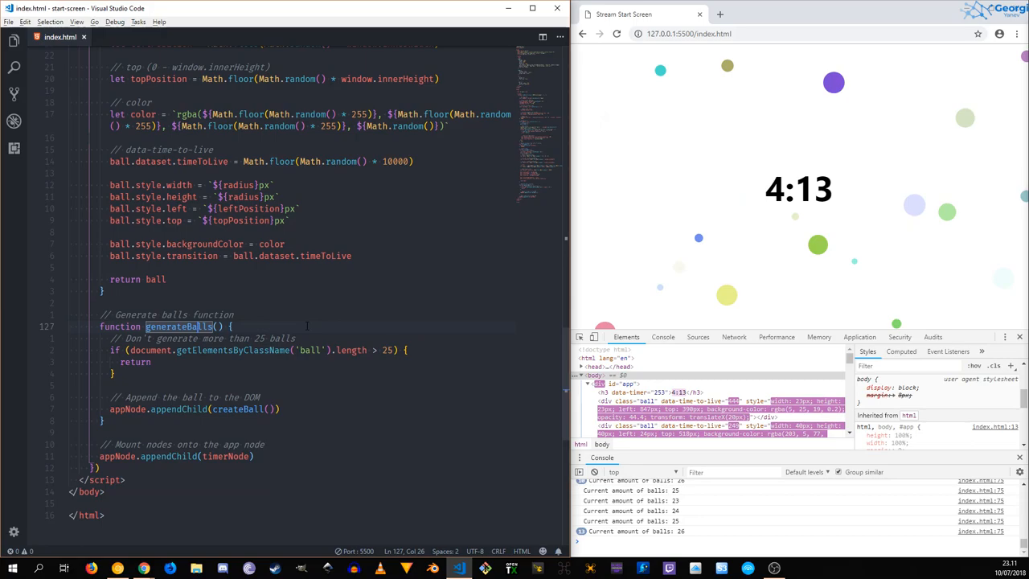
pyautogui.scroll(-3)
pyautogui.write('generateBalls(')
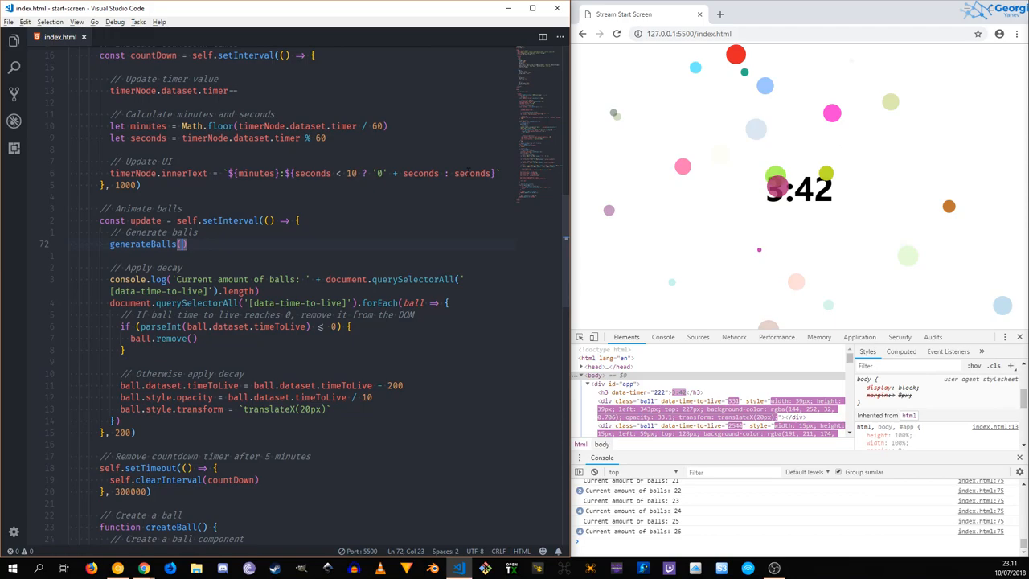
# Pass Math.floor(Math.random() * n) to generateBalls and log the amount parameter.
pyautogui.write('Math.random()')
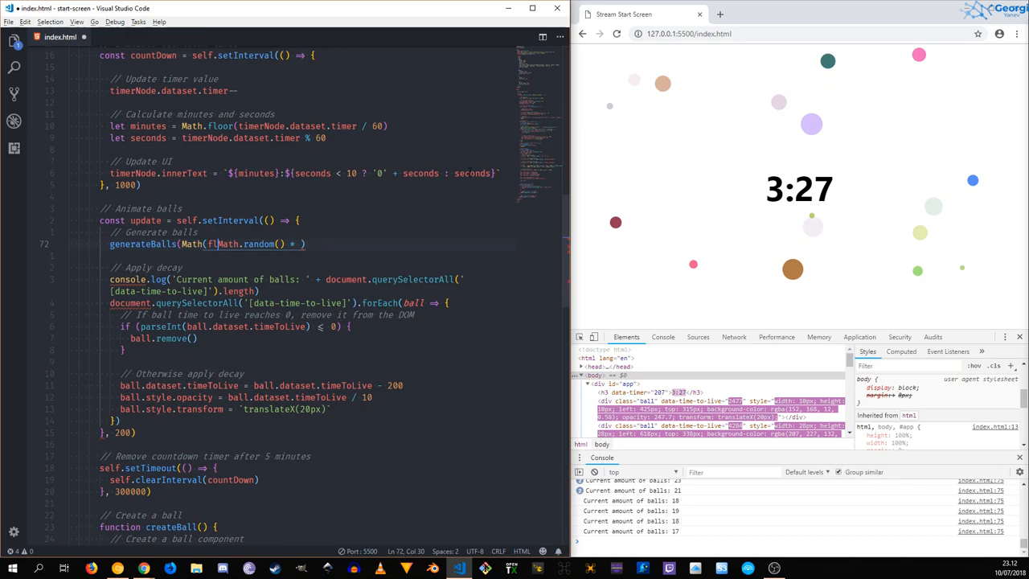
pyautogui.write('floor(')
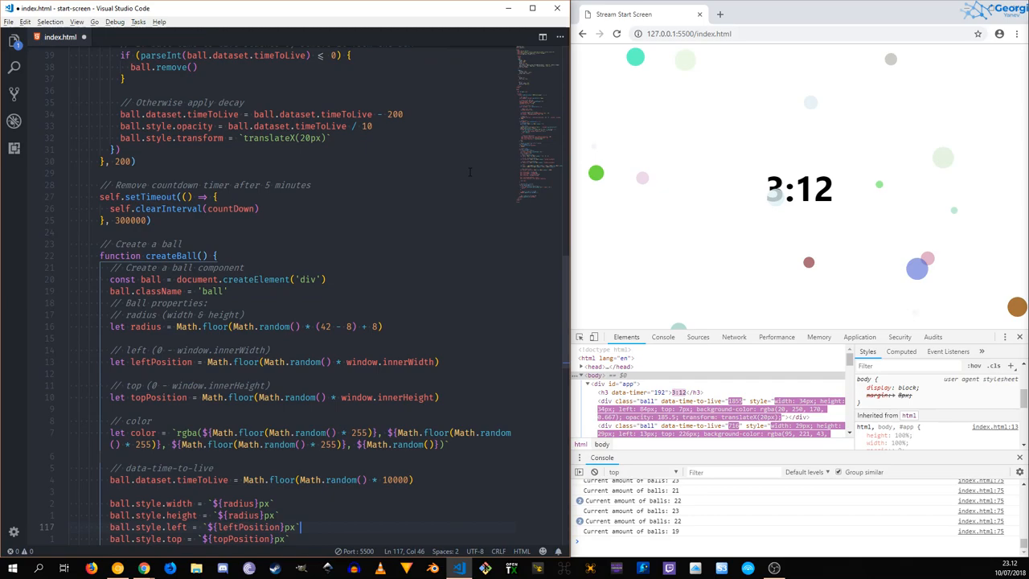
pyautogui.scroll(-3)
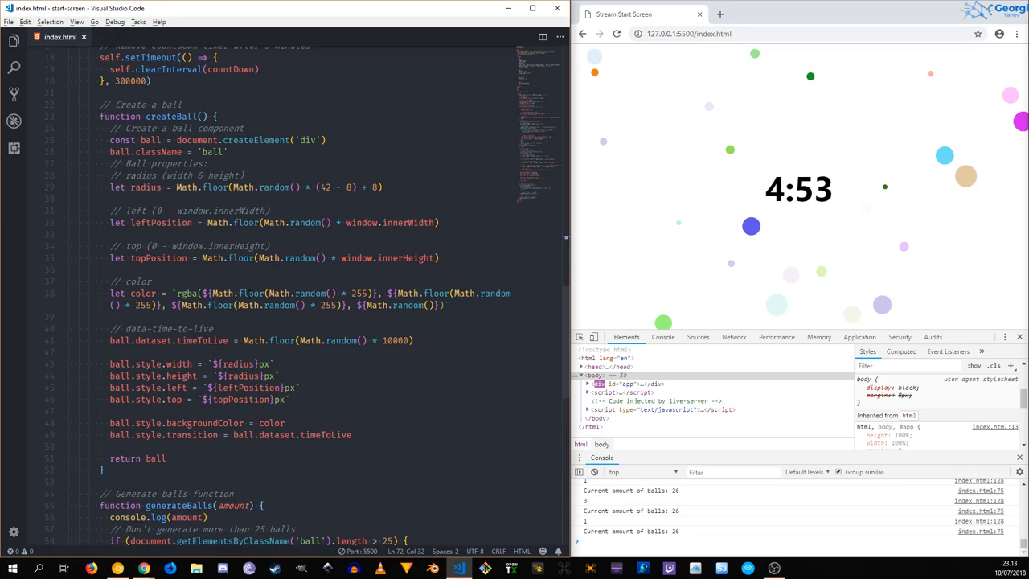
# Wrap appendChild(createBall()) in a for loop from 0 to amount.
pyautogui.scroll(-3)
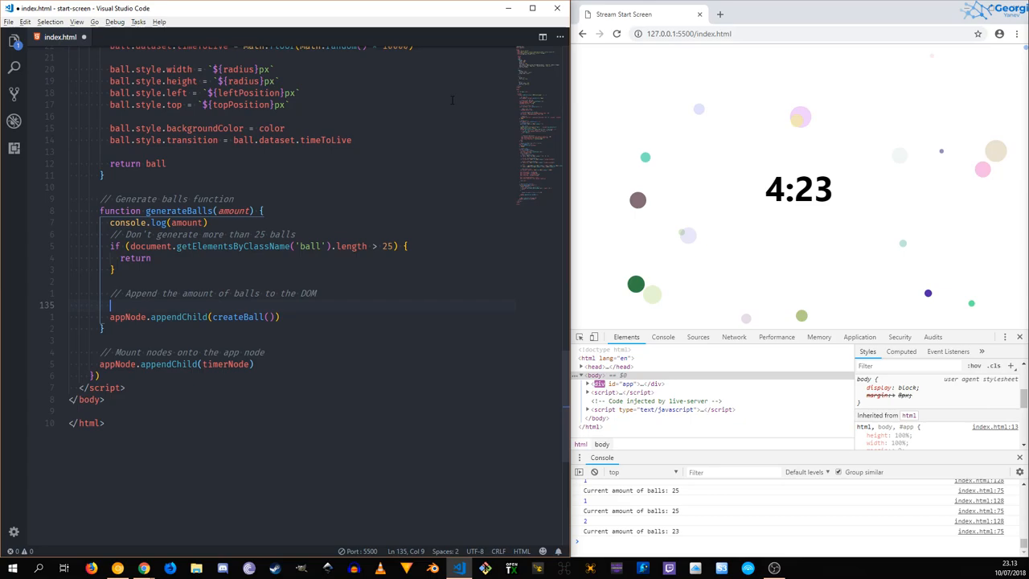
pyautogui.write('for (let i = 0; i <')
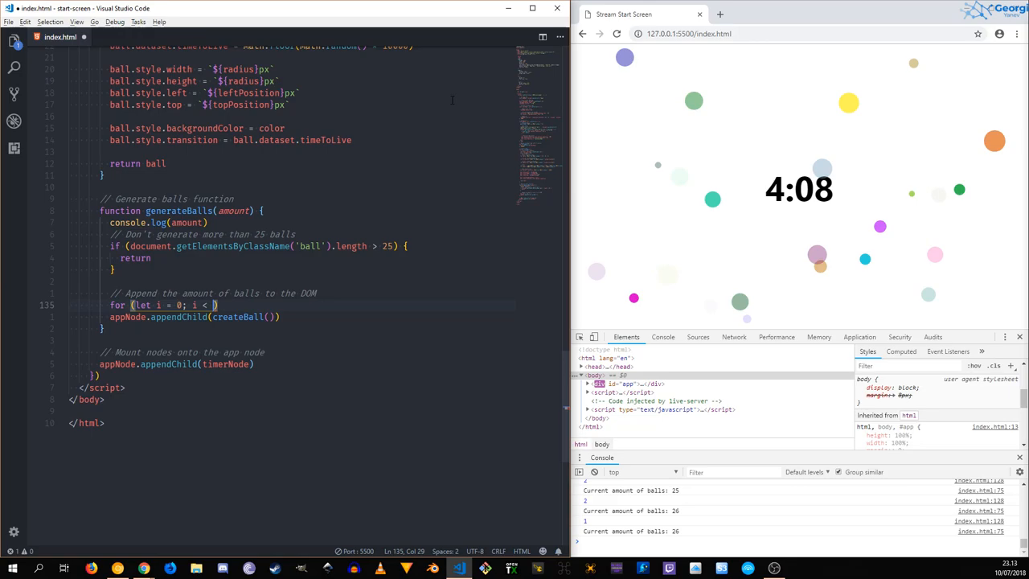
pyautogui.write('amount')
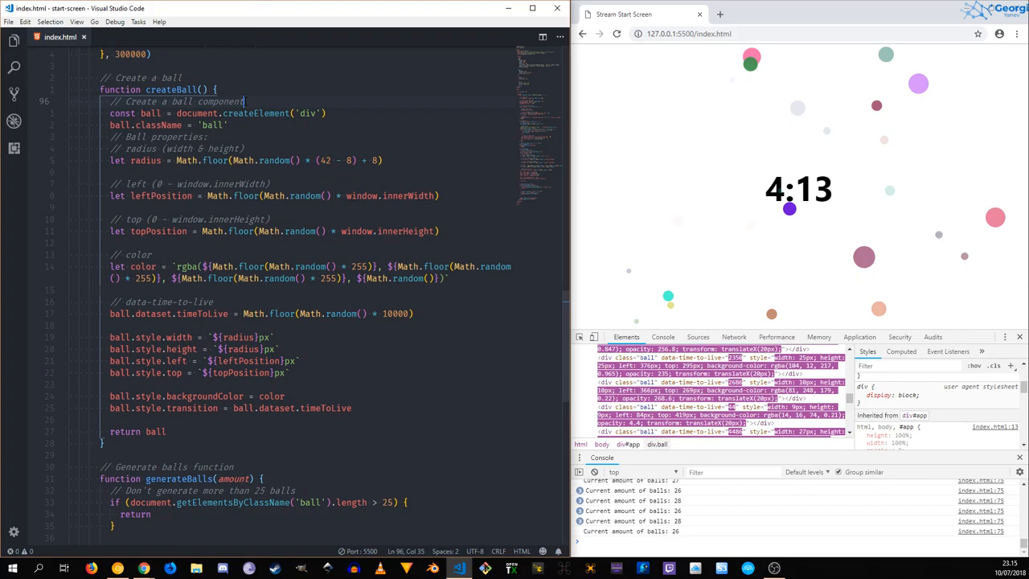
# Scroll to createBall to add ball.style.transition = ball.dataset.timeToLive.
pyautogui.scroll(-3)
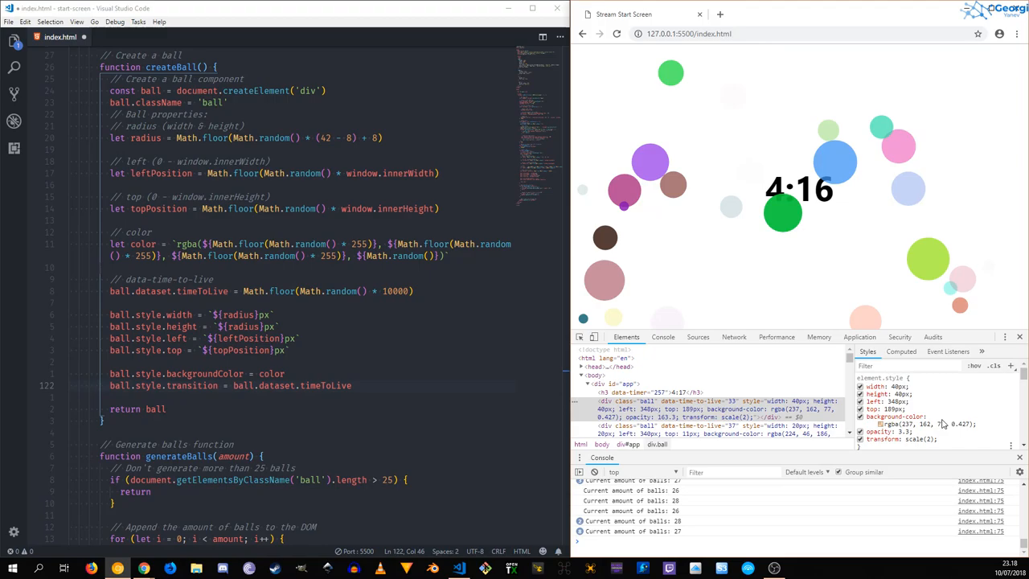
# Replace ball.dataset.timeToLive on the transition line with the string '275ms'.
pyautogui.doubleClick(191, 385)
pyautogui.write("'475m")
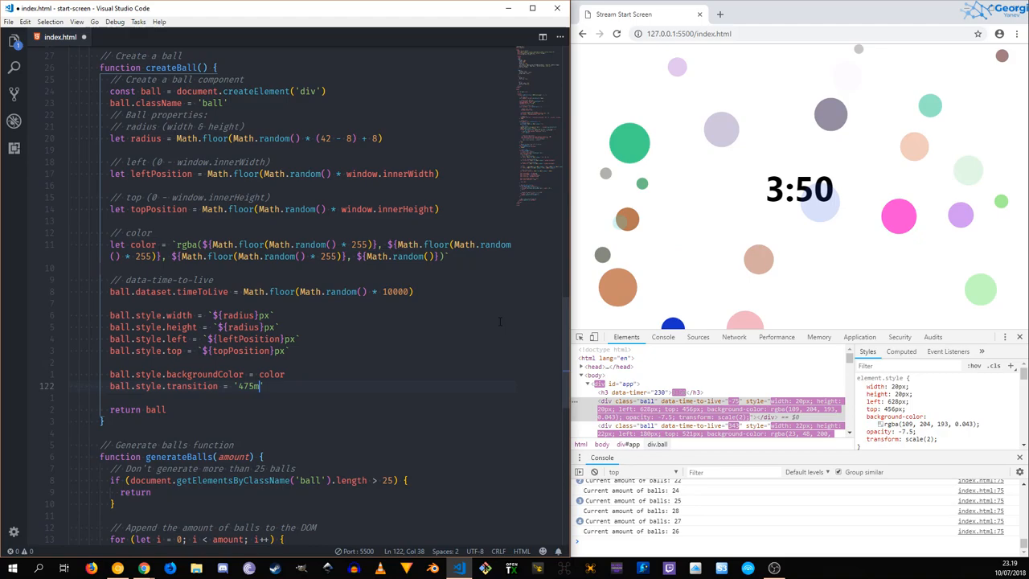
pyautogui.write('s')
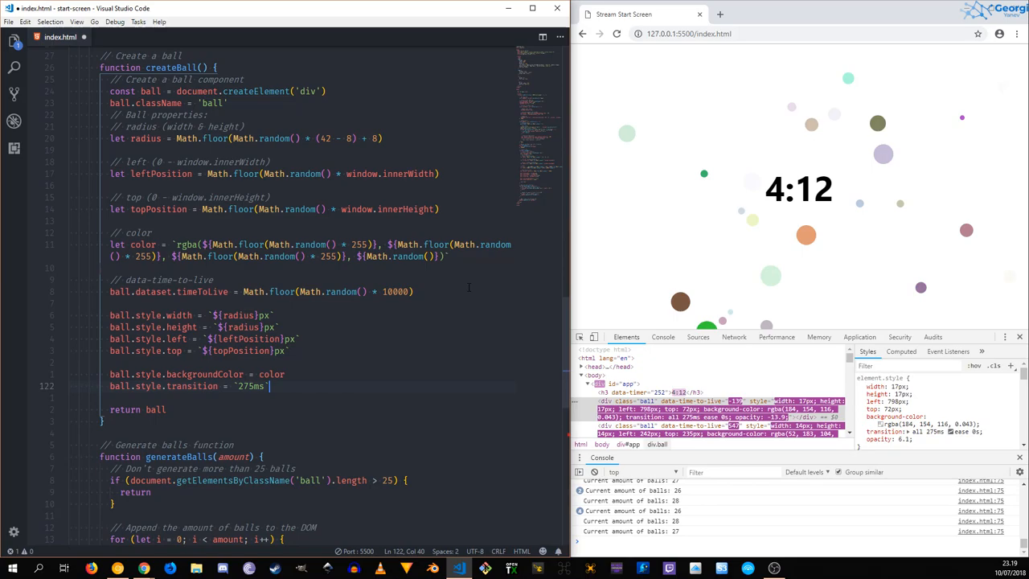
pyautogui.write('ball.')
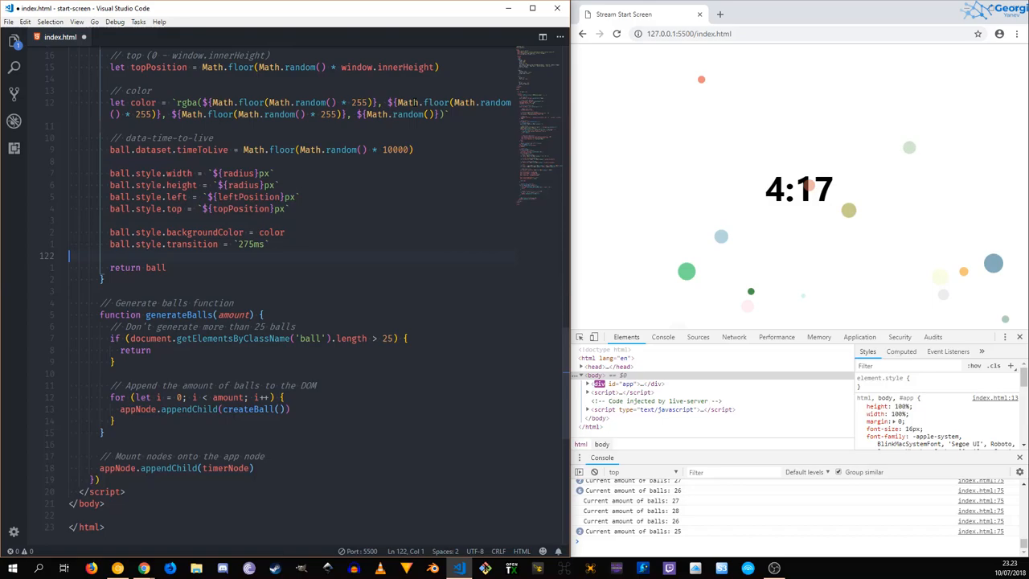
# Start a new 'ball.' line after the 275ms transition in createBall.
pyautogui.write('ball.style.border = `1')
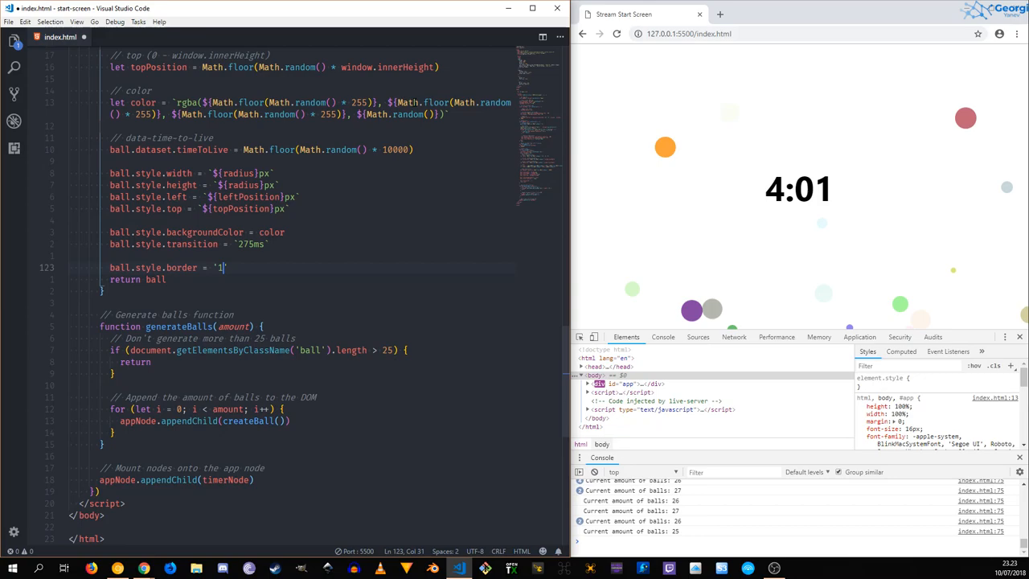
# Add ball.style.border = '1px solid red' before return ball.
pyautogui.write('px solid #dede')
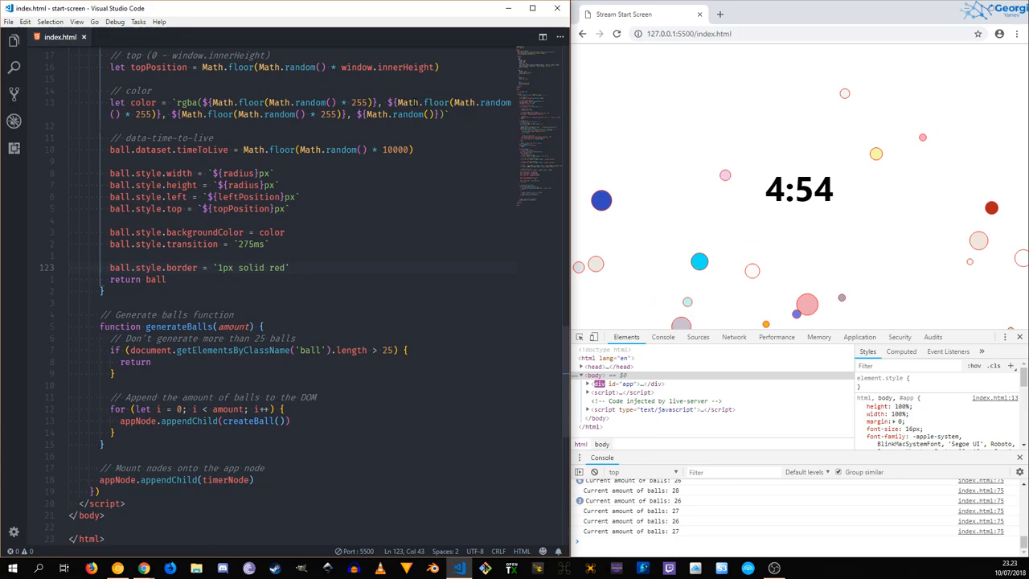
pyautogui.write("ball.style.border = '1px solid red'")
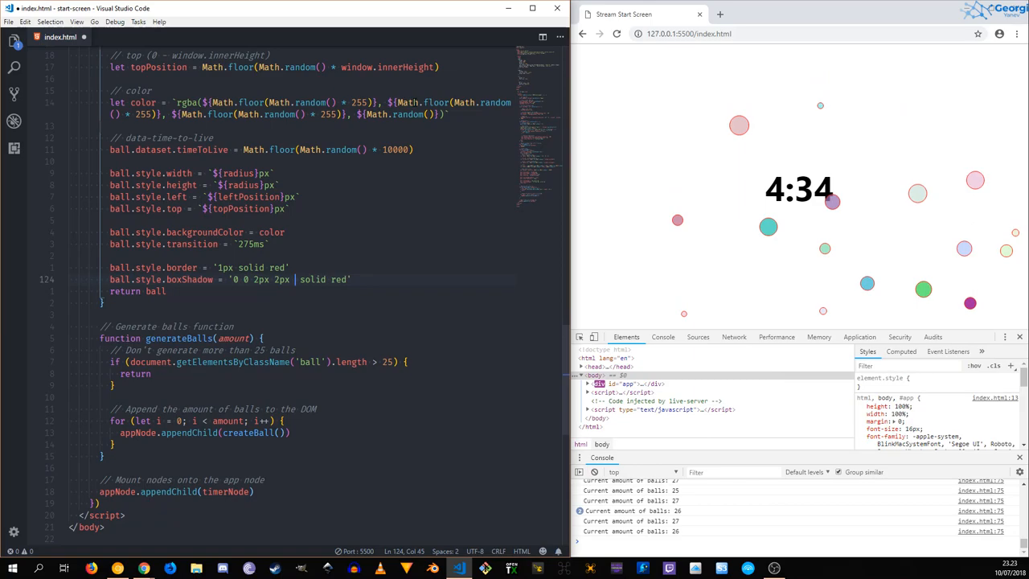
# Give each ball a '0 0 2px 2px #cecece' box shadow below its border line.
pyautogui.write('#cecece')
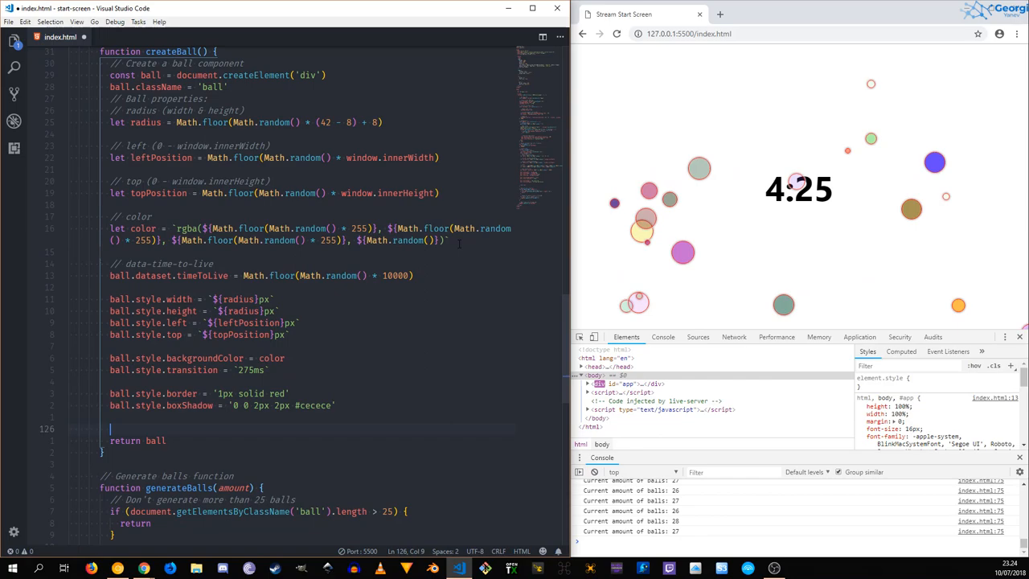
pyautogui.write('// Make balls pop on user mouse over')
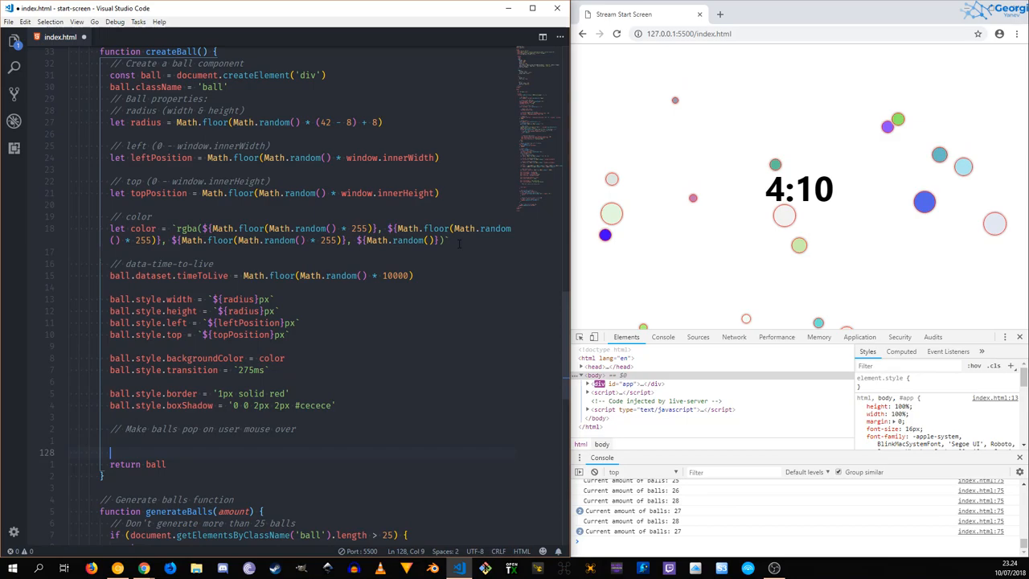
# Add a ball mouseenter listener that runs console.log(e), under a pop-on-mouse-over comment.
pyautogui.write("ball.addEventListener('mouseenter',")
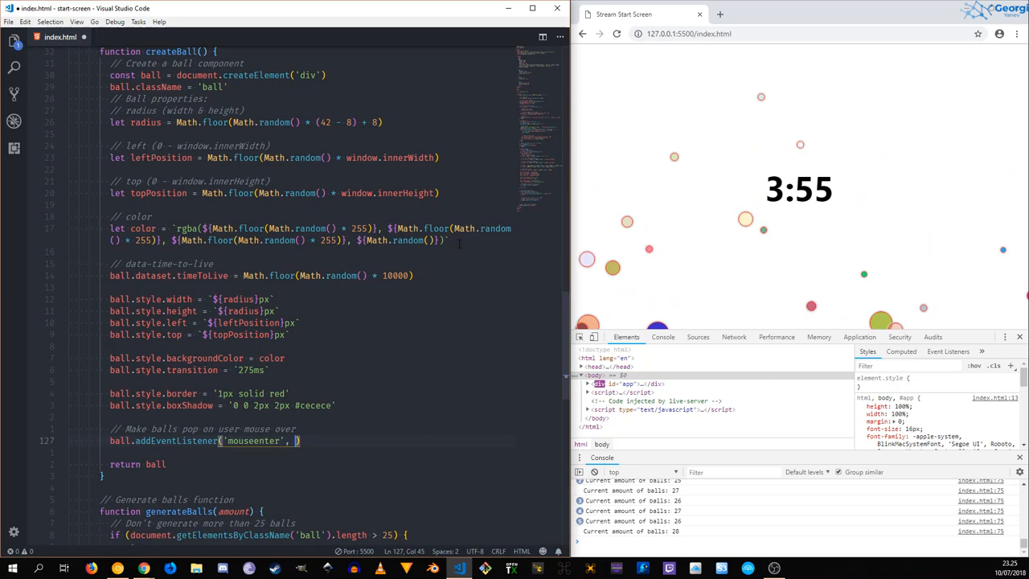
pyautogui.write('(e) => {})')
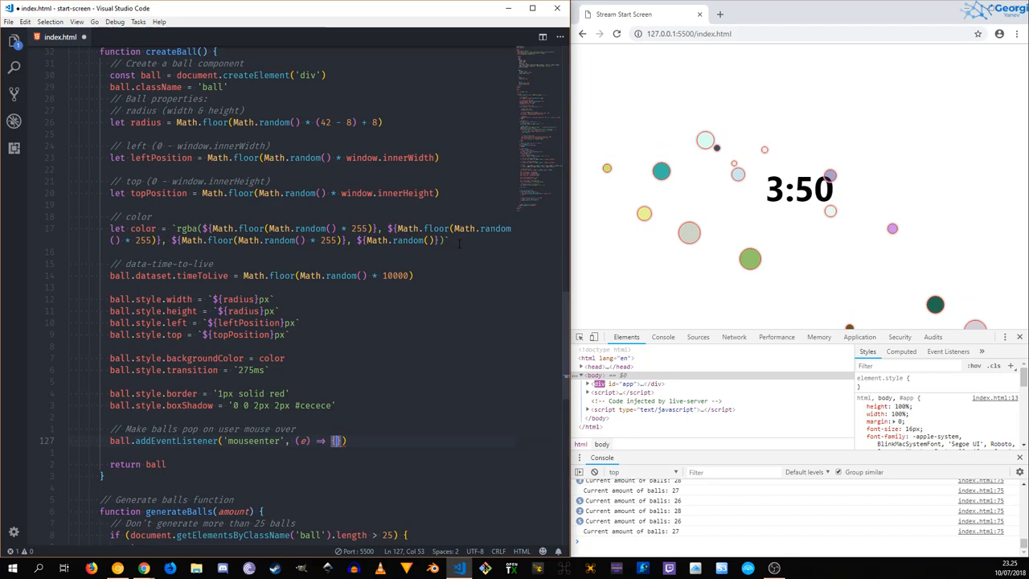
pyautogui.write('console.log(e)')
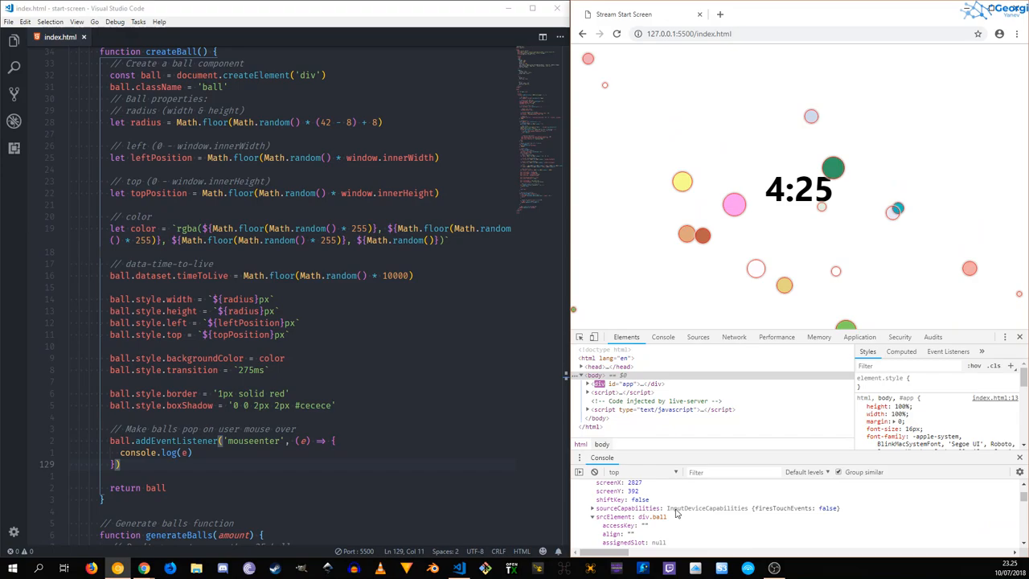
pyautogui.write('e.srcElement')
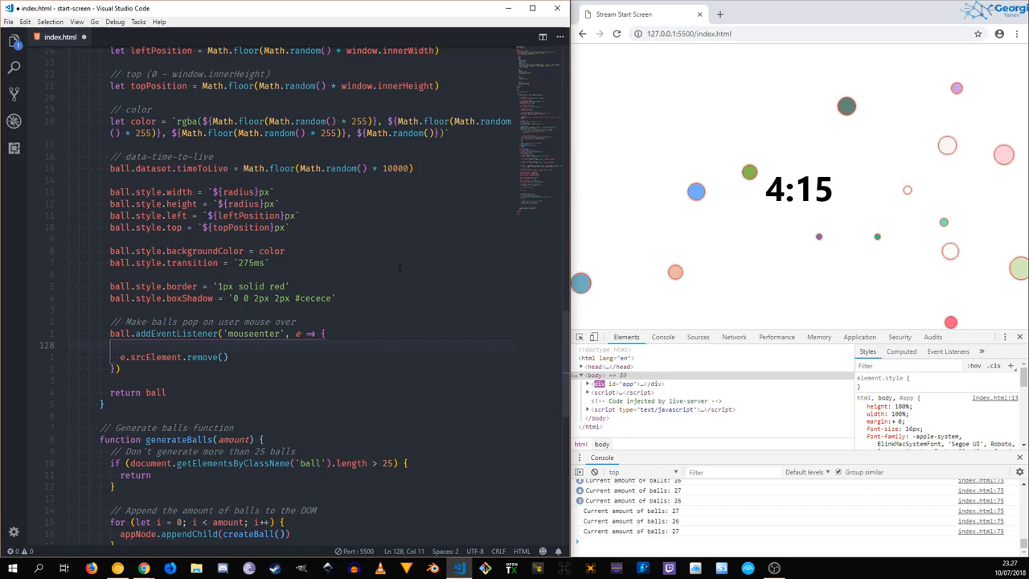
# Replace console.log(e) with e.srcElement.remove() and add an 'Increment user score' comment.
pyautogui.write('// Increment user score')
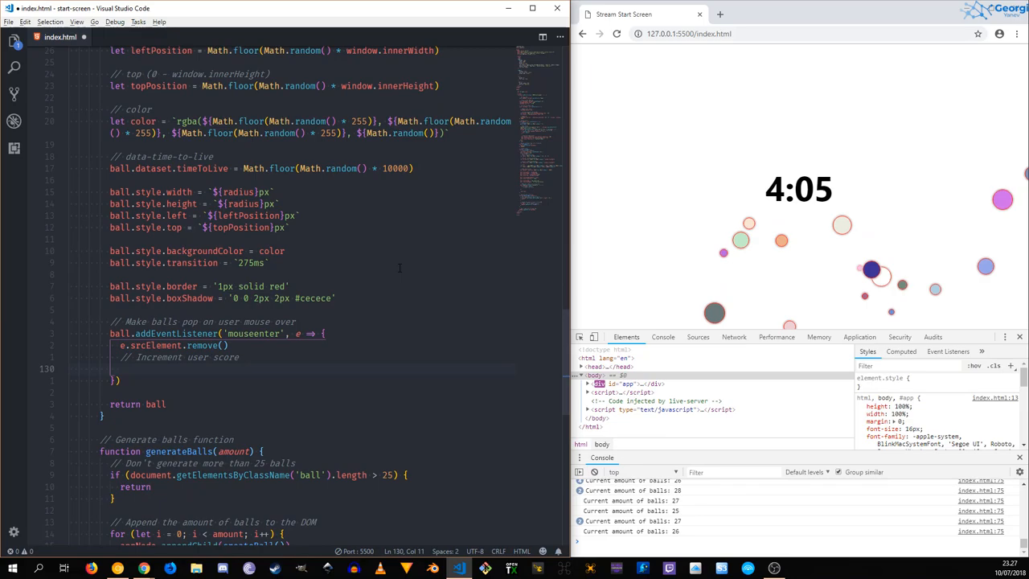
# Call inscrementUserScore() in the listener and define an empty inscrementUserScore function below generateBalls.
pyautogui.write('inscrementUserScore(')
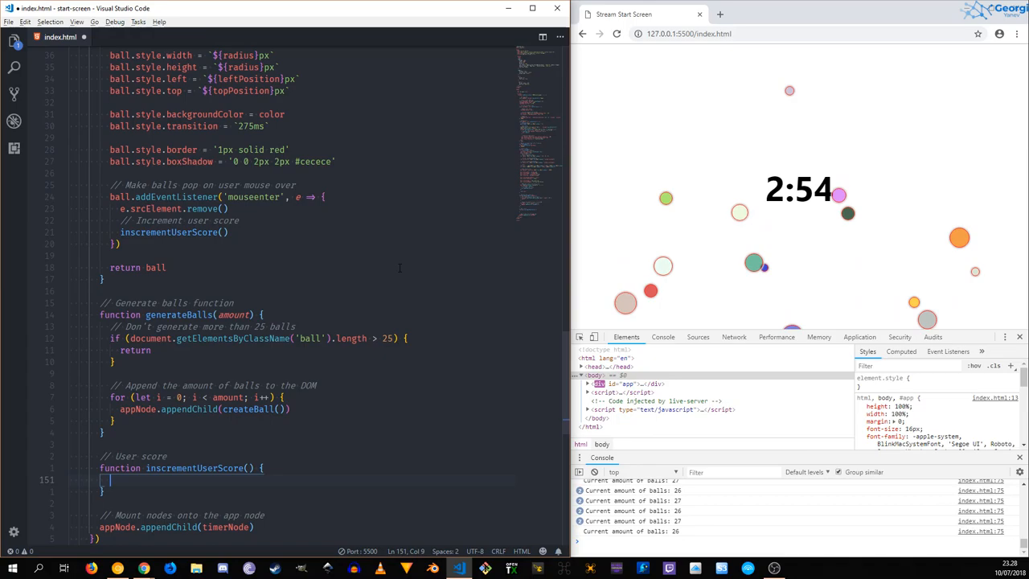
pyautogui.click(859, 336)
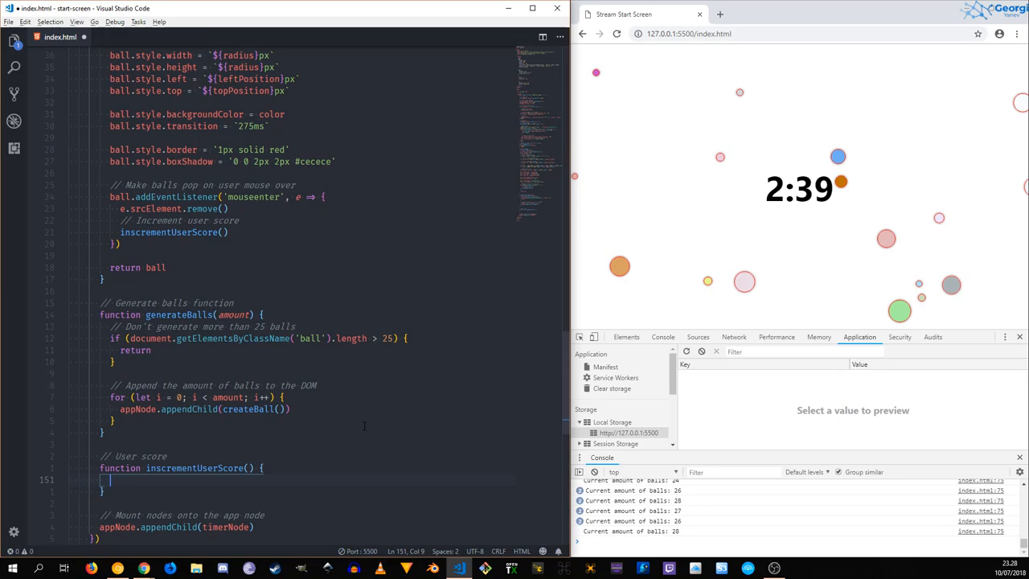
pyautogui.write('localStorage')
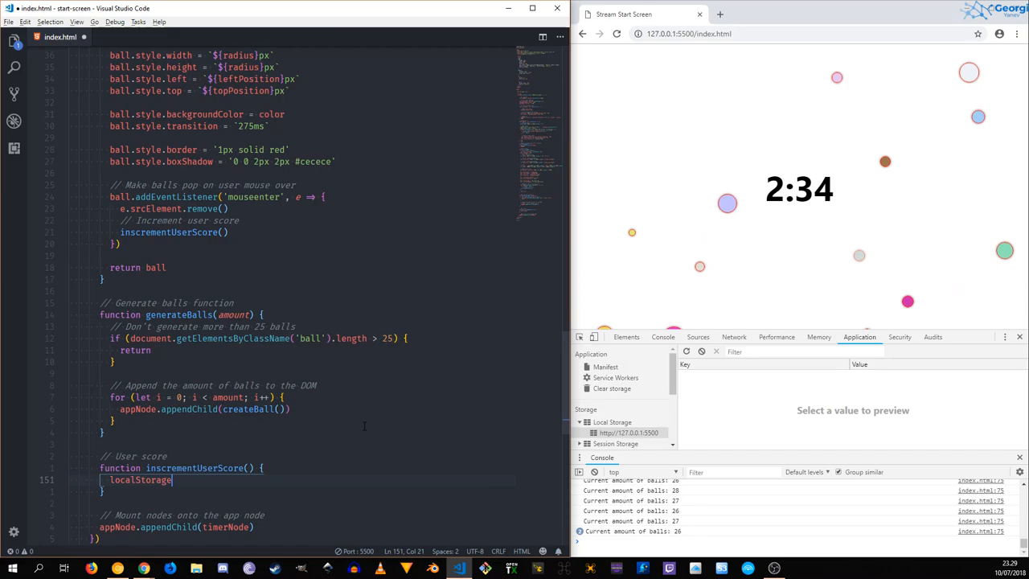
# Store localStorage.getItem('player_score') in a score constant and log it, printing null.
pyautogui.write('.getItem()')
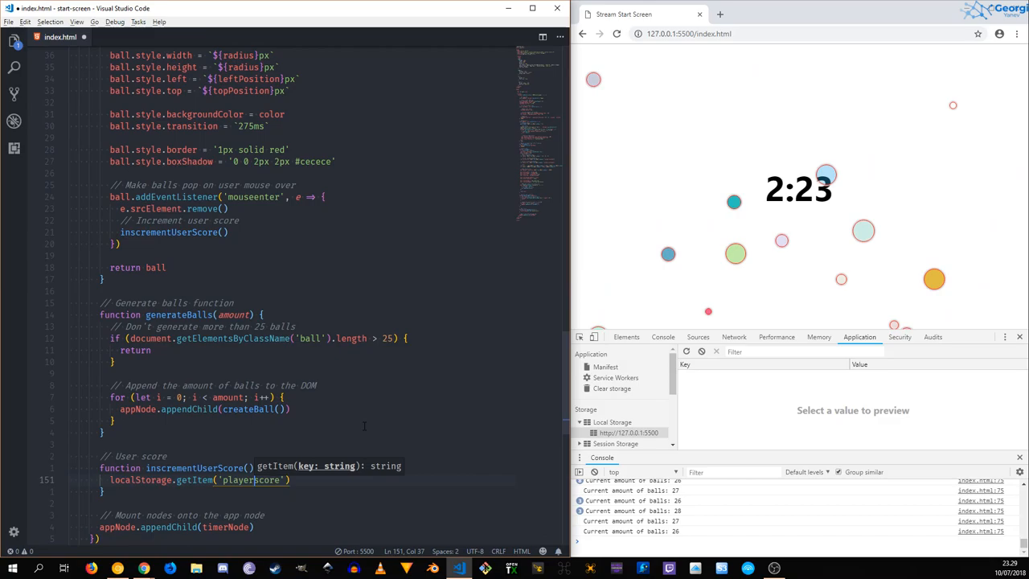
pyautogui.write('_')
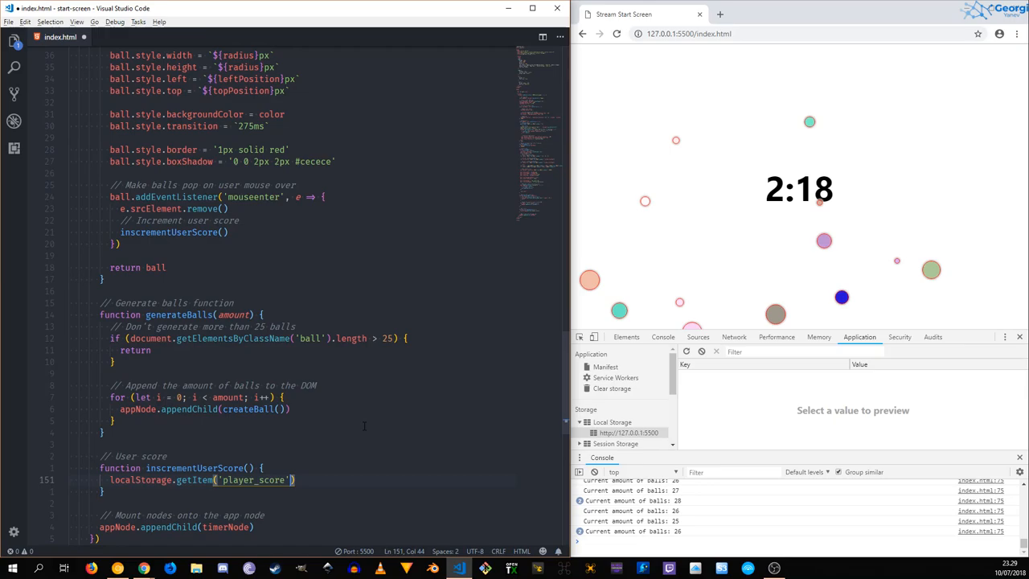
pyautogui.write('SS')
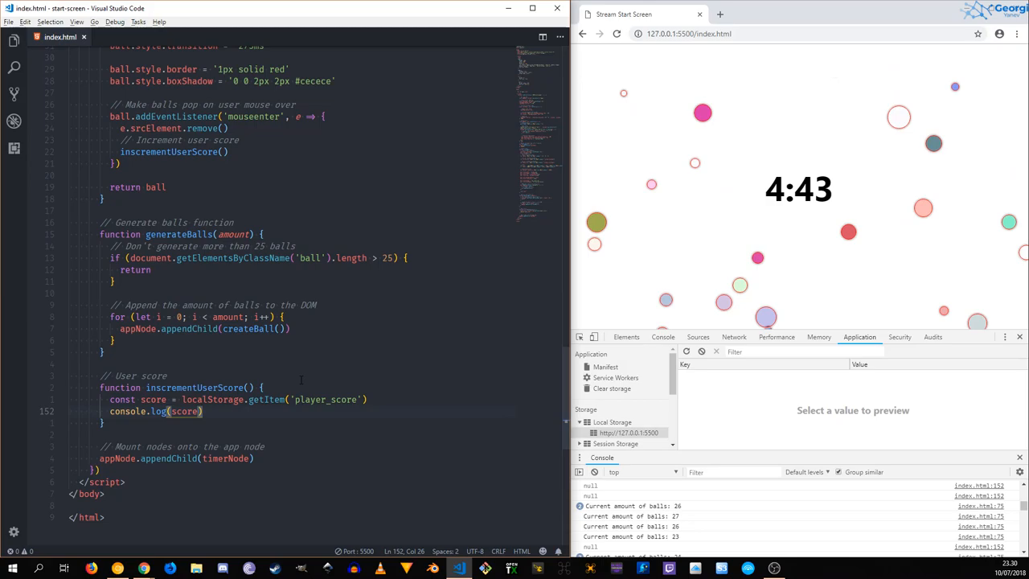
pyautogui.doubleClick(176, 116)
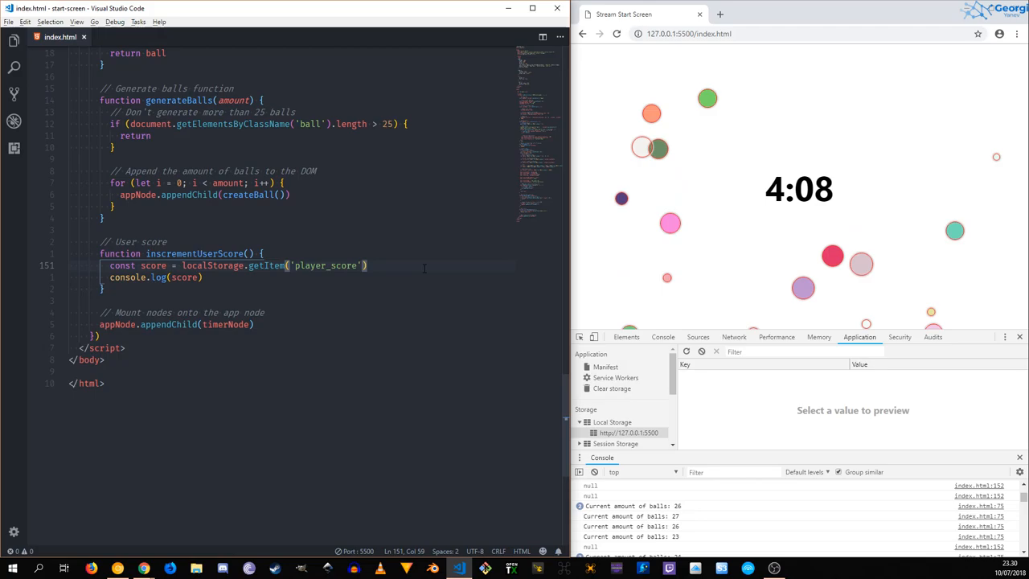
# Default score with || 0, increment it, and save it via localStorage.setItem('player_score', score).
pyautogui.write('|| 0')
pyautogui.write('score++')
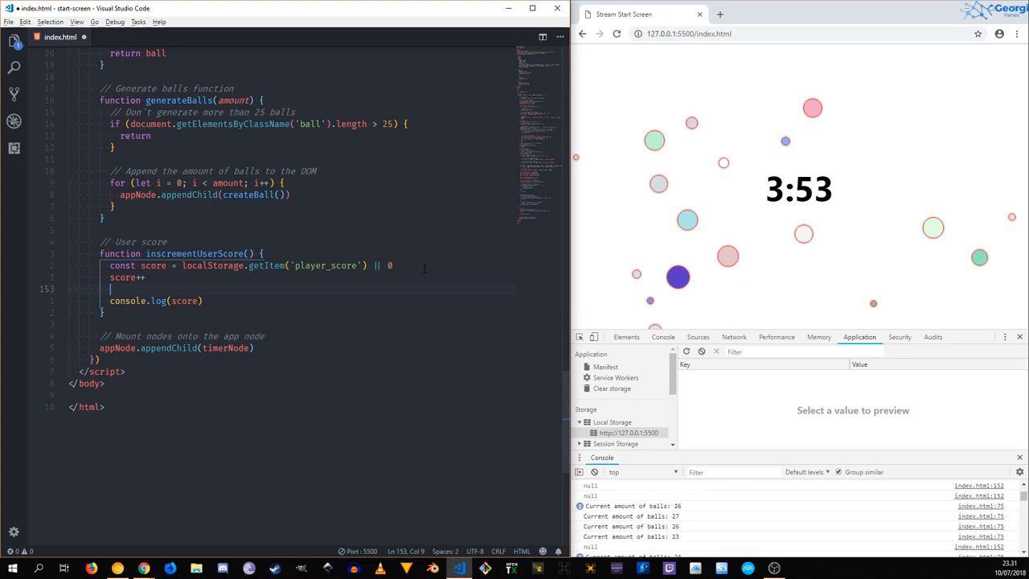
pyautogui.write("localStorage.setItem('player_")
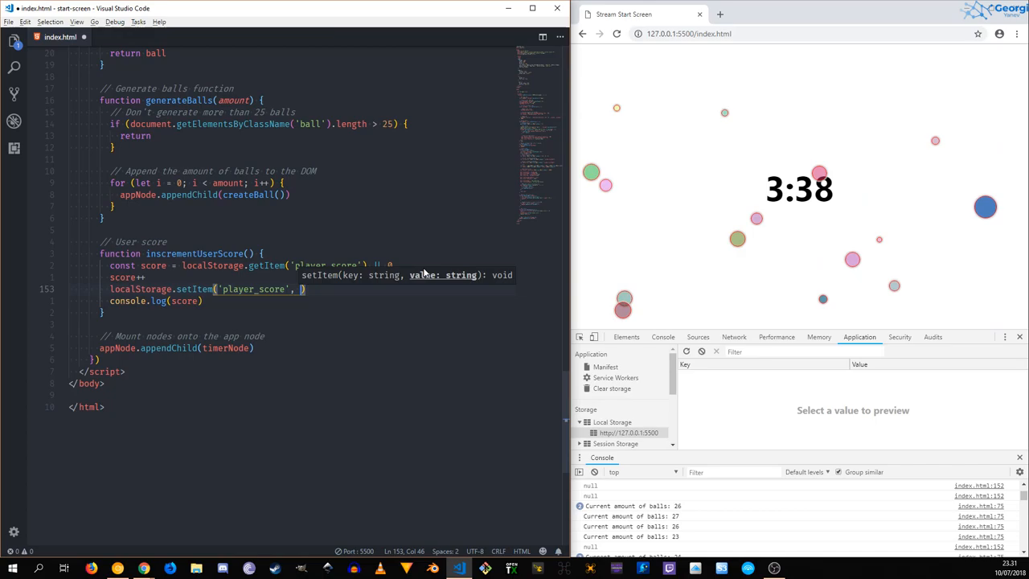
pyautogui.write('score')
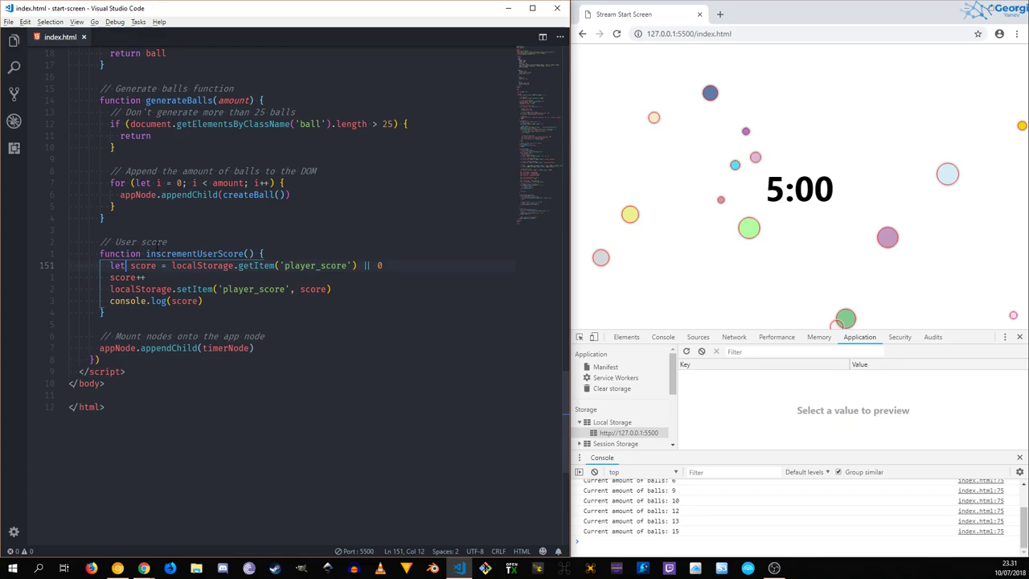
pyautogui.click(620, 432)
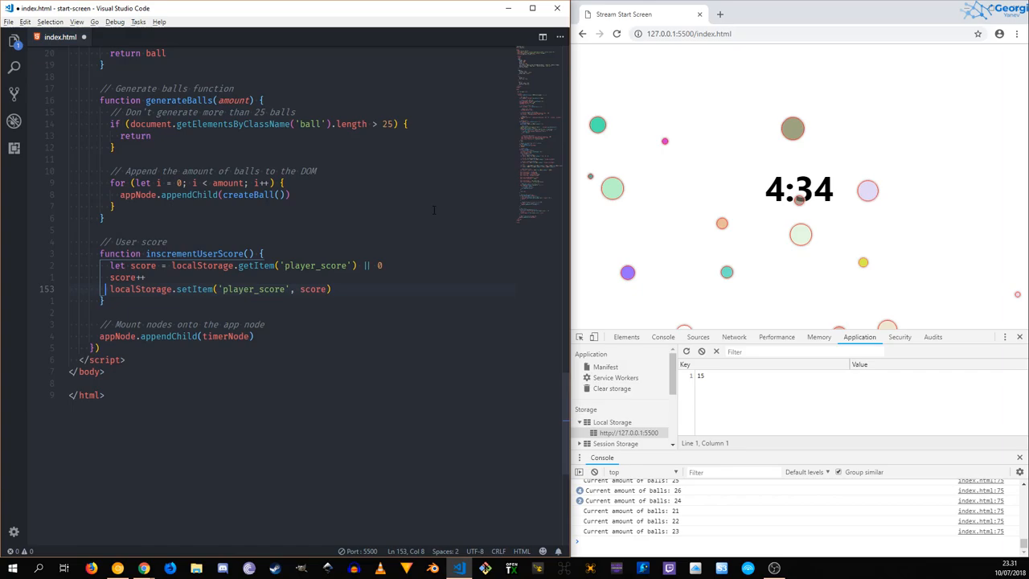
# Delete console.log(score) and add the comment '// Update player score in local storage'.
pyautogui.write('// Update player score in local storage')
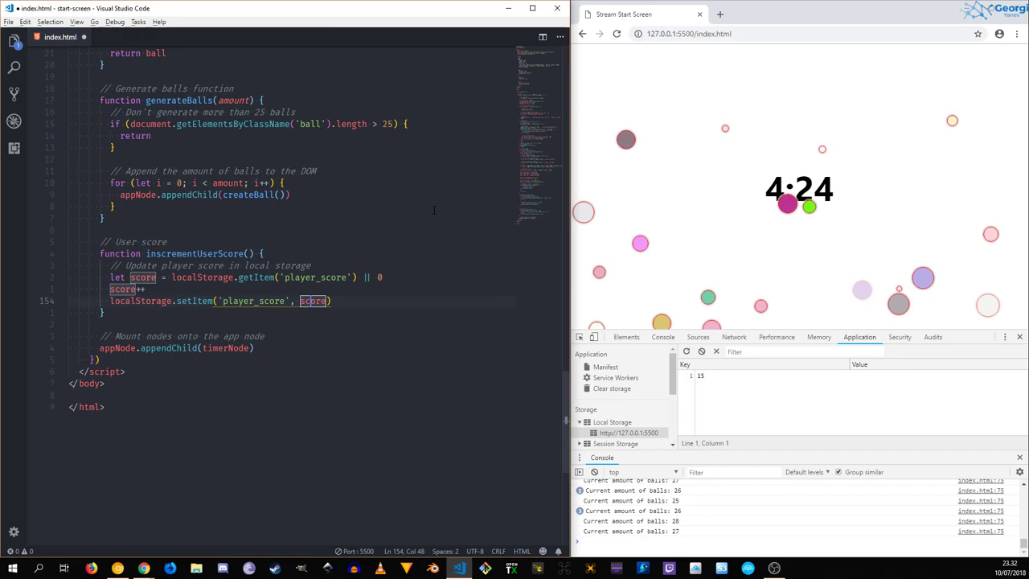
pyautogui.write('// Update the UI')
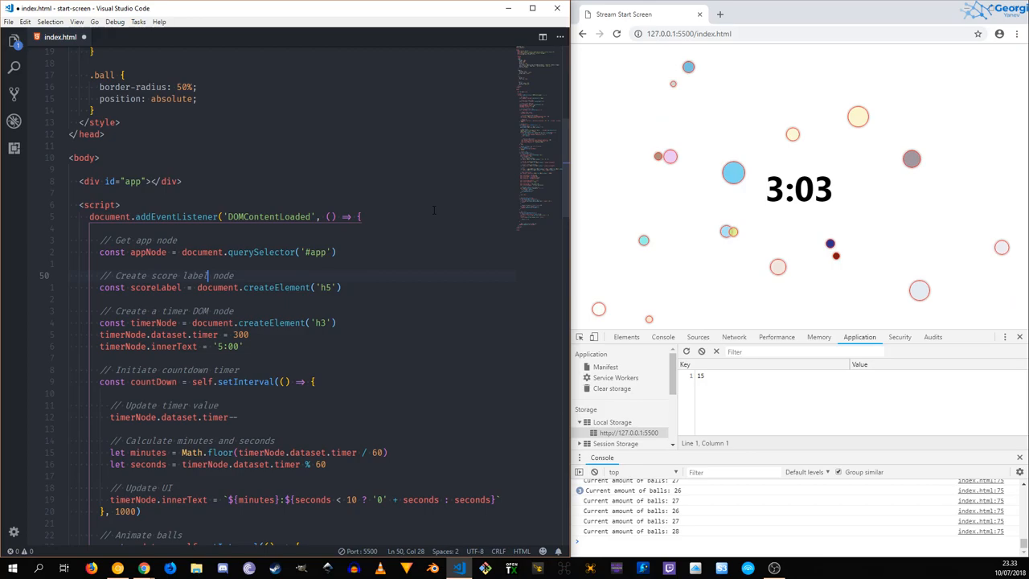
# Create an h5 scoreLabel node and mount it on the app node before the timer.
pyautogui.scroll(-3)
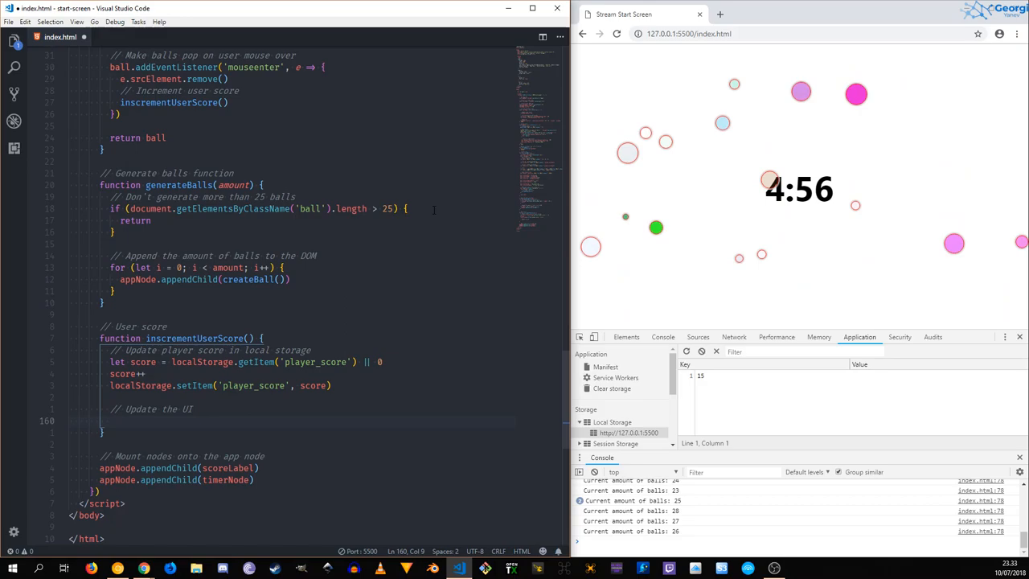
# Set scoreLabel.innerText to `Score: ${score}` so the page shows Score: 38.
pyautogui.write('scoreLabel.innerText = `')
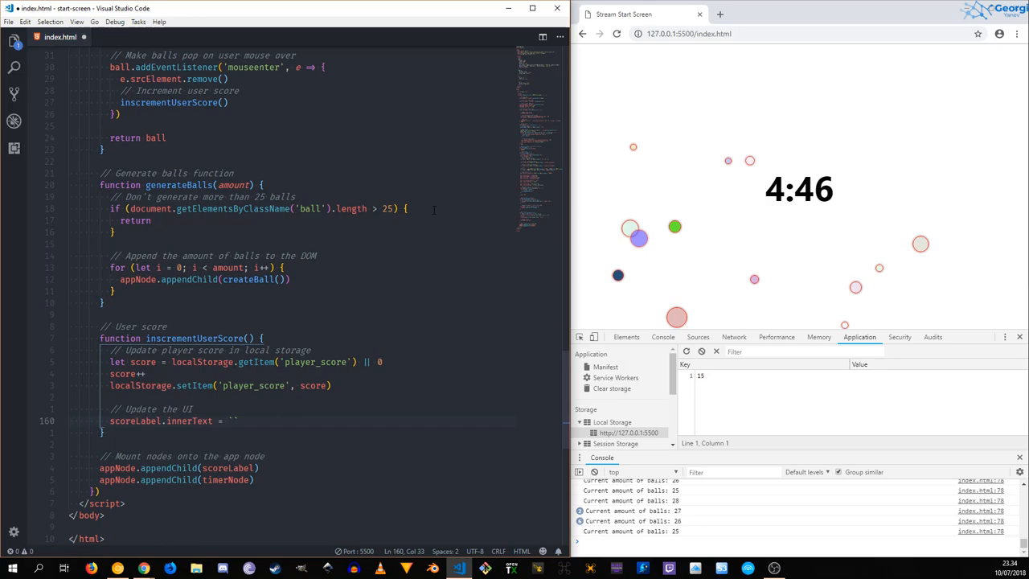
pyautogui.write('`Score: ${}`')
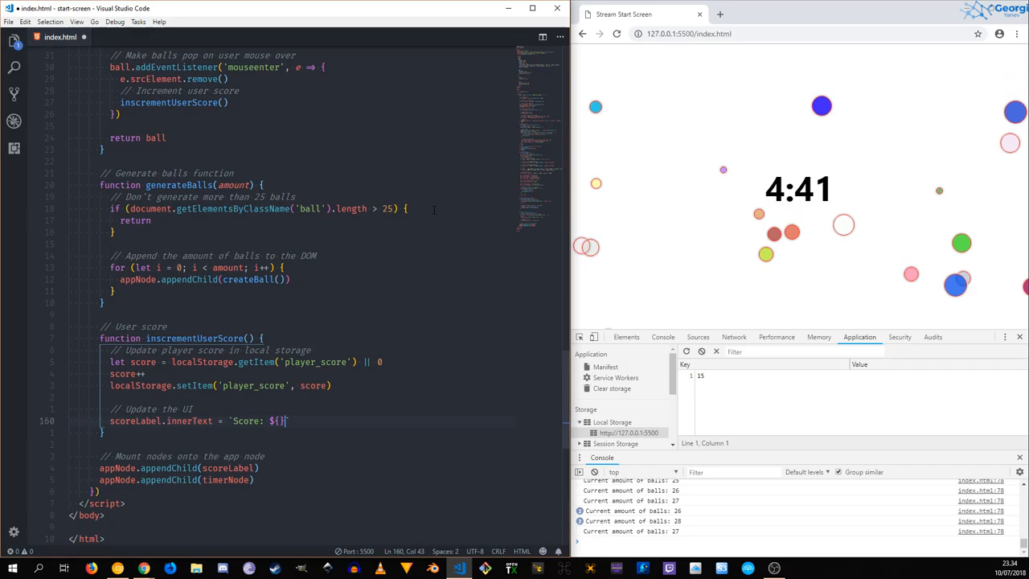
pyautogui.write('score')
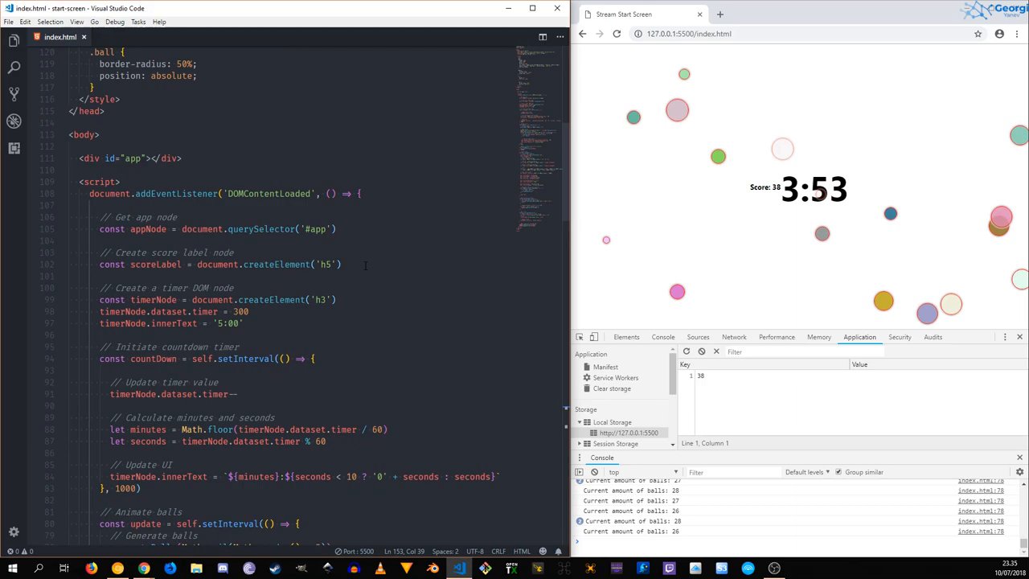
# Start a className assignment on scoreLabel, then begin an h5 rule below the h3 rule.
pyautogui.write('scoreLabel')
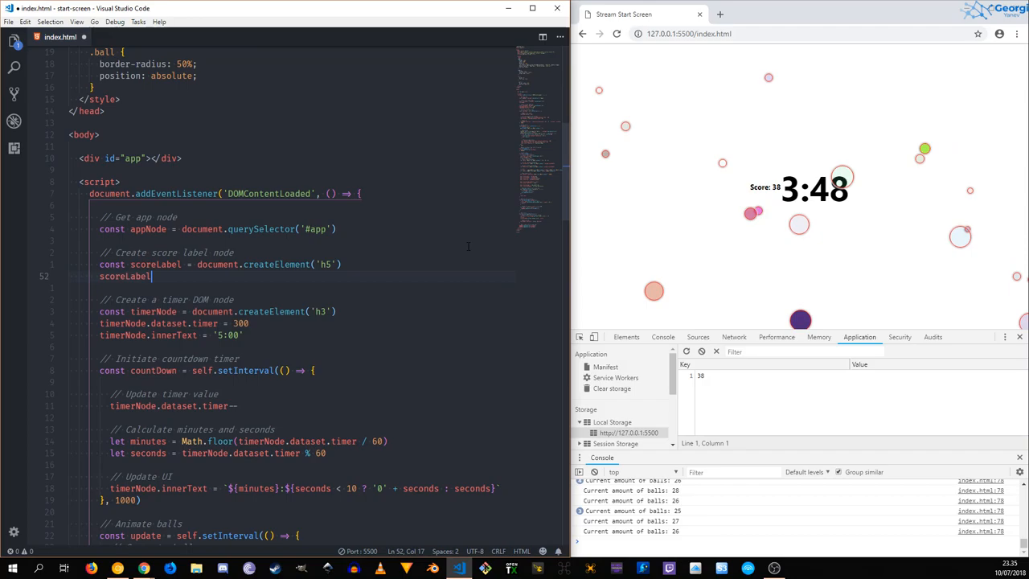
pyautogui.write(".className = 'score")
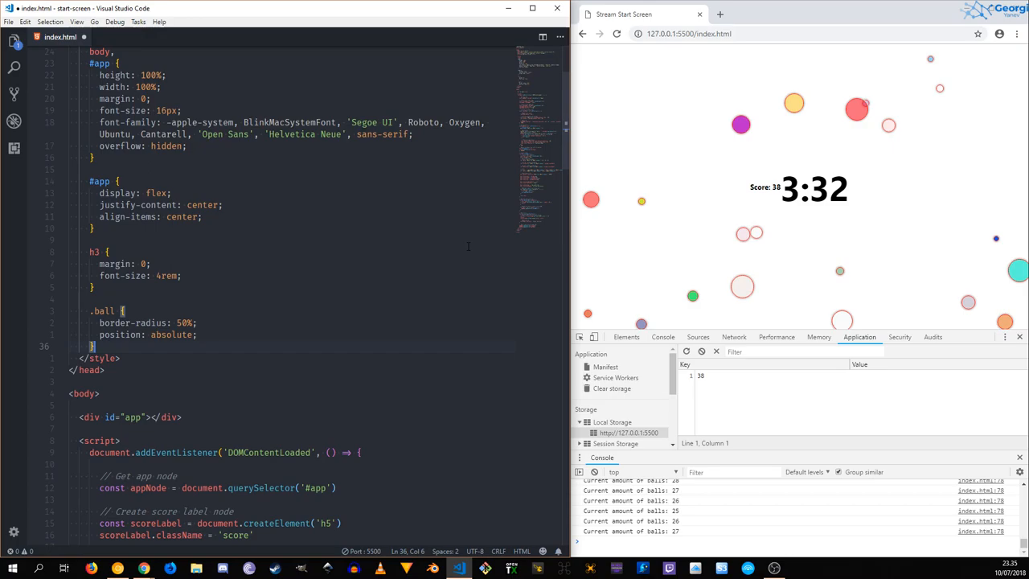
pyautogui.write('h5 {')
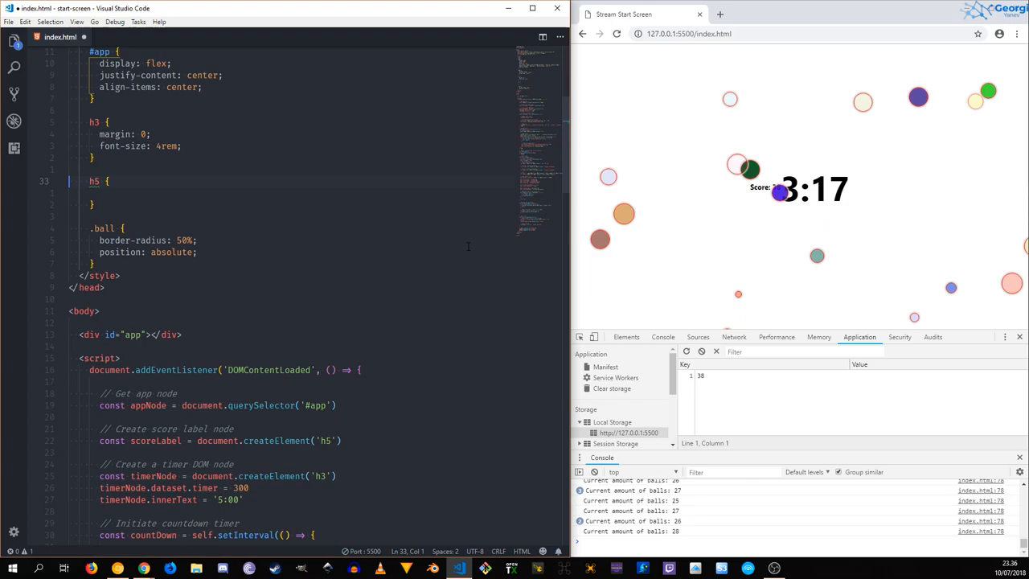
# Set the h5 rule to margin: 0, font-size: 2rem and position: relative.
pyautogui.write('margin: 0;')
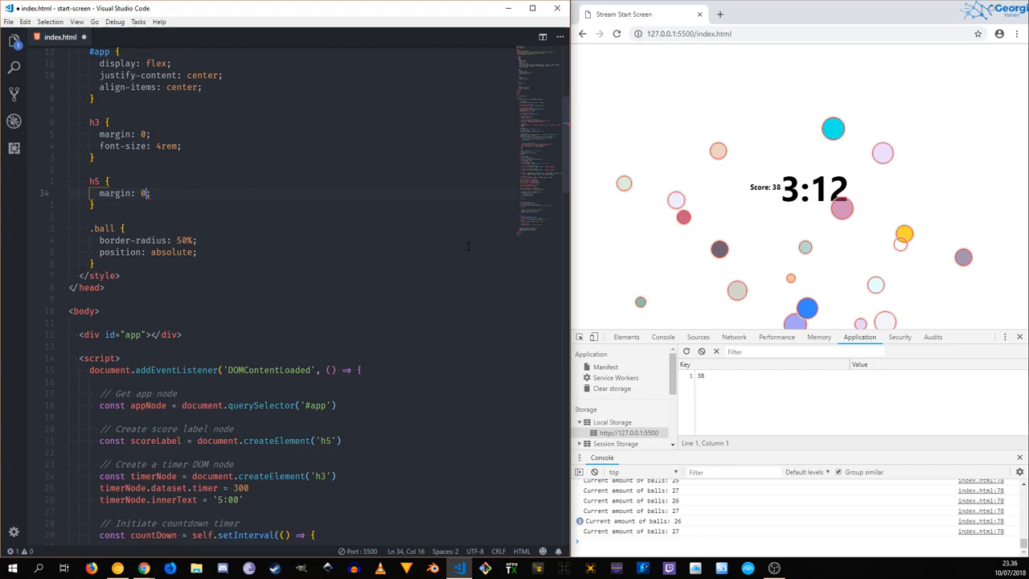
pyautogui.write('font-s')
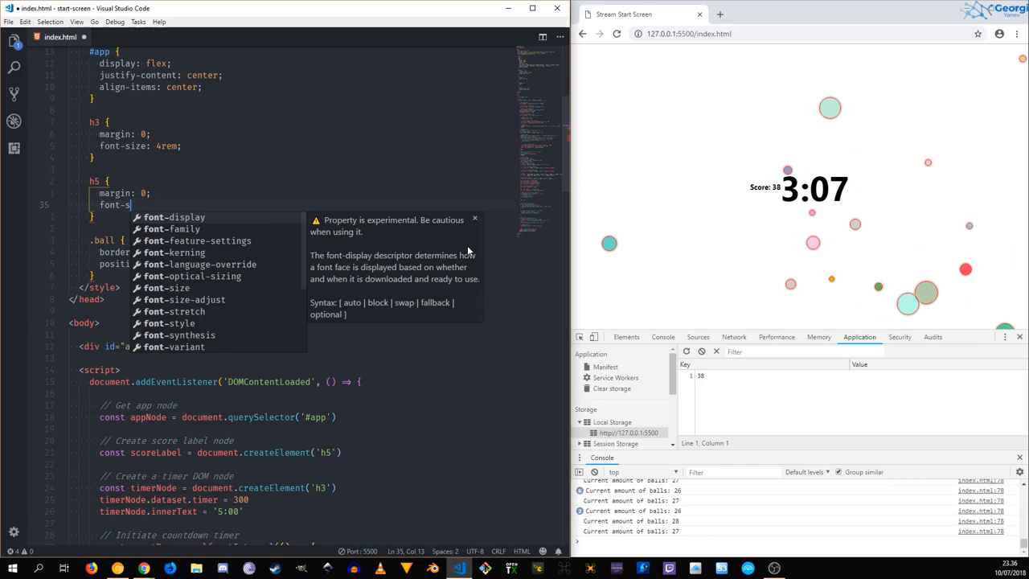
pyautogui.write('ize: 2rem;')
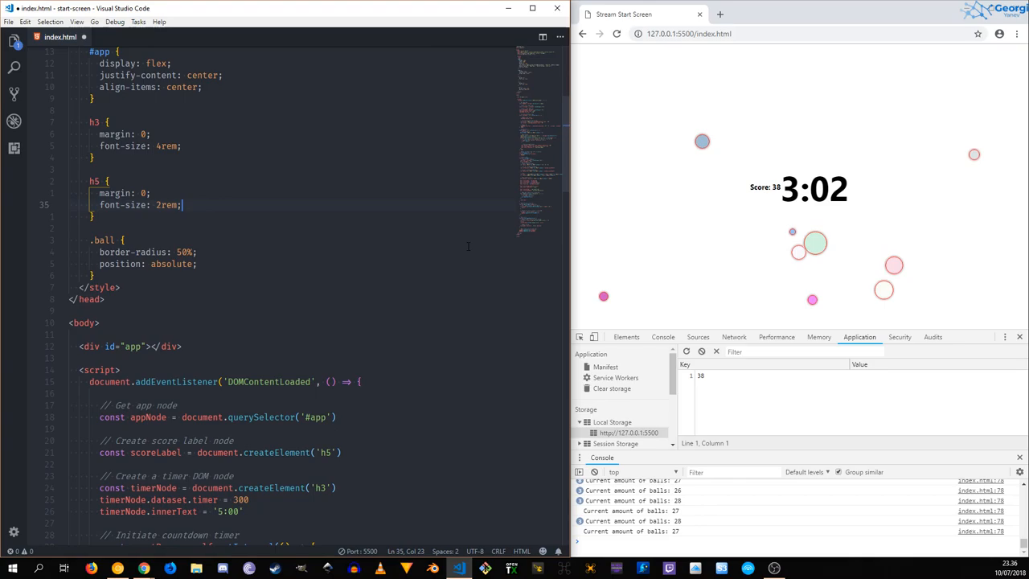
pyautogui.write('position: relative;')
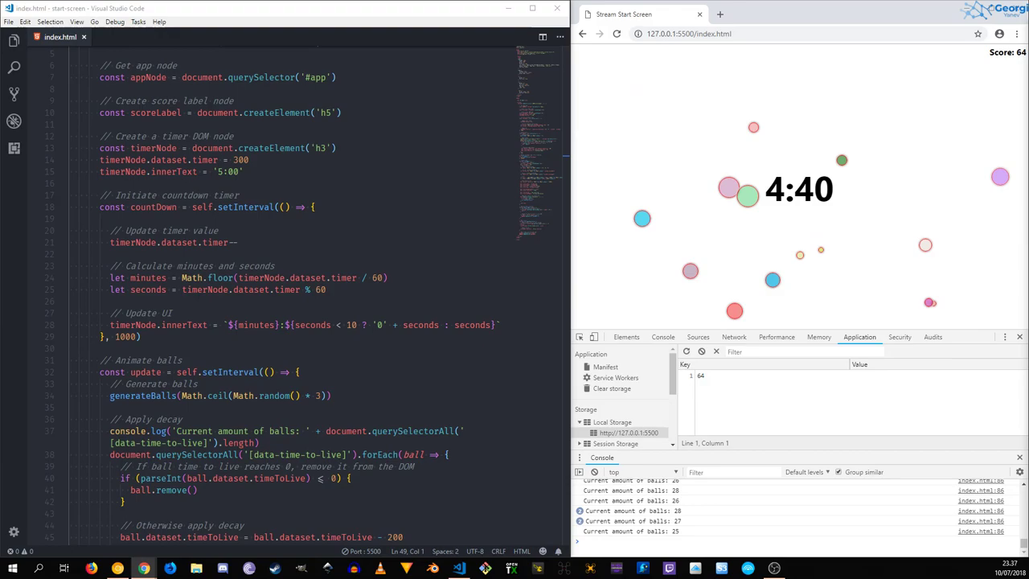
# Scroll the script to check the score, then open Chrome and search 'music htm'.
pyautogui.scroll(-3)
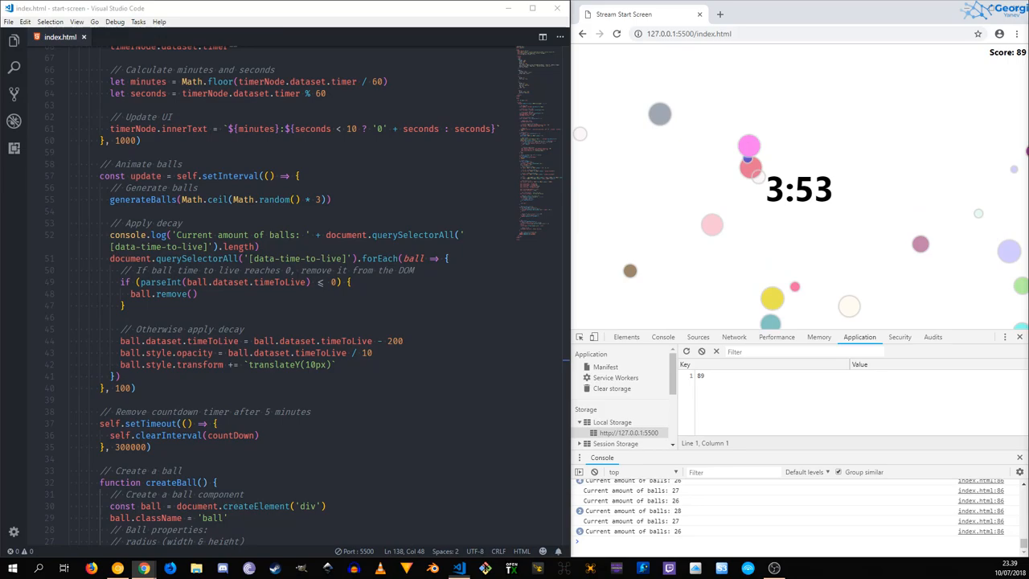
pyautogui.click(730, 14)
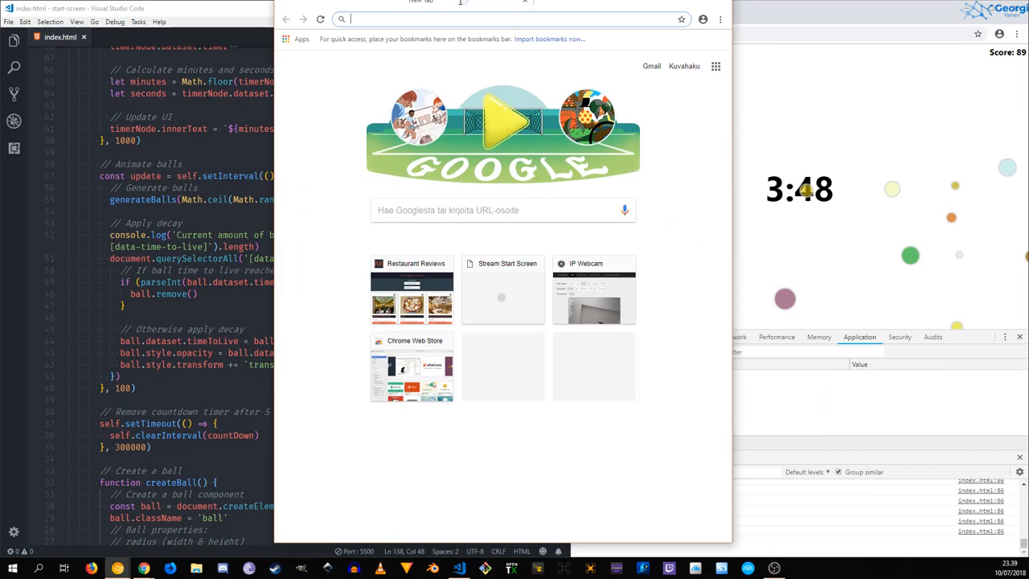
pyautogui.write('music htm')
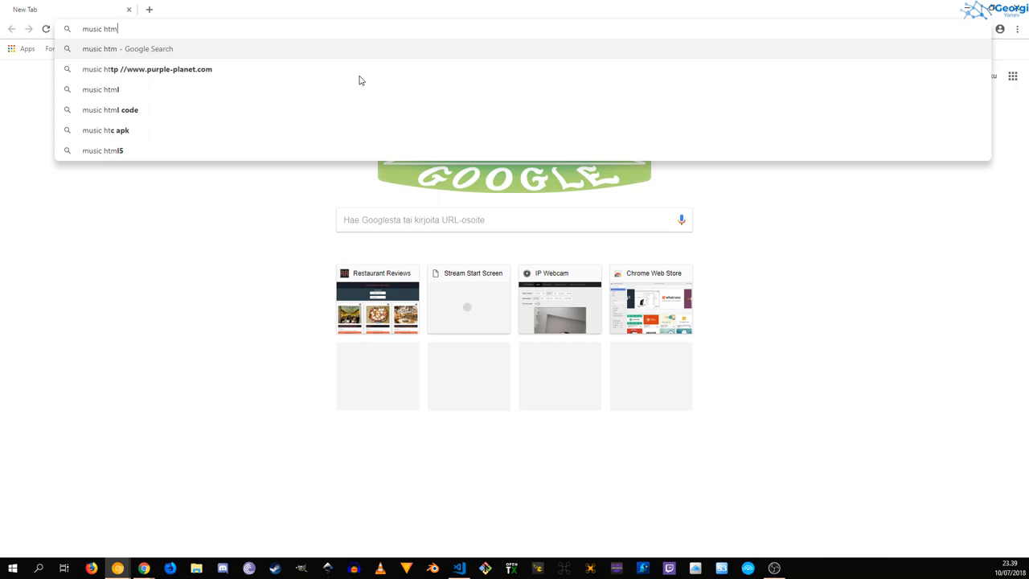
# Run the 'music html tag' search, then open a new tab for DuckDuckGo.
pyautogui.press('Enter')
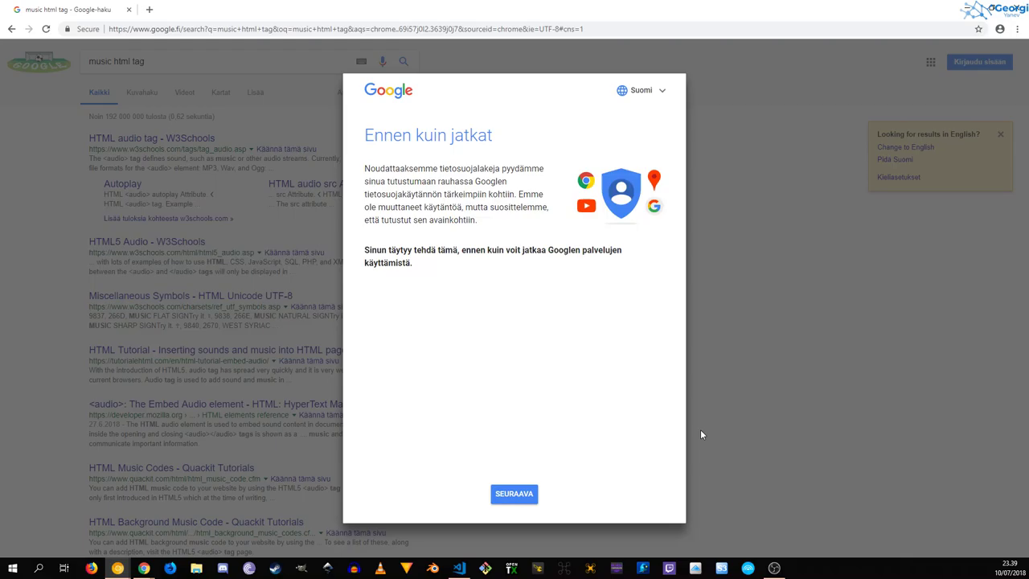
pyautogui.click(145, 9)
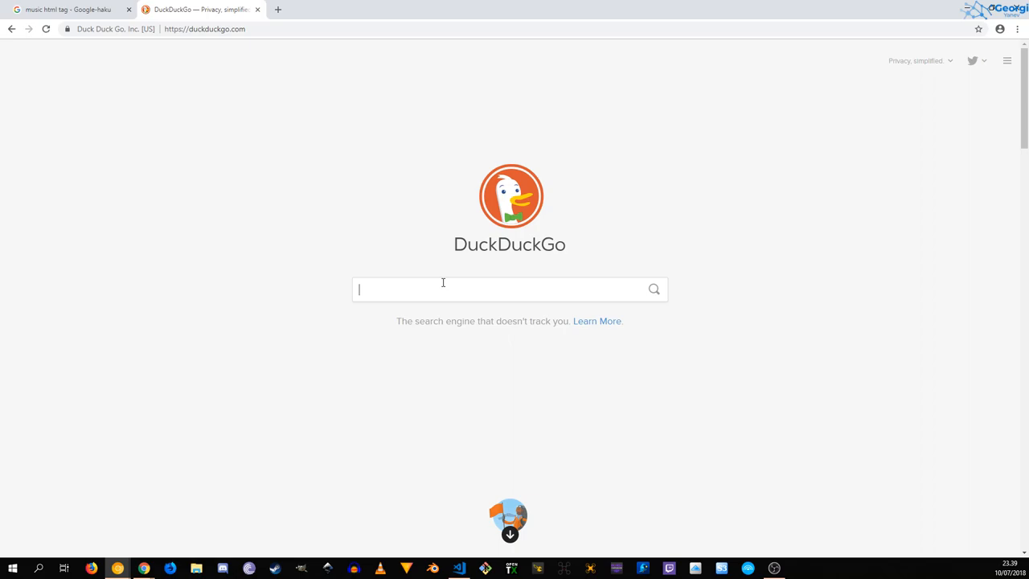
# Search DuckDuckGo for 'html music tag' and scroll the results.
pyautogui.write('html music tag')
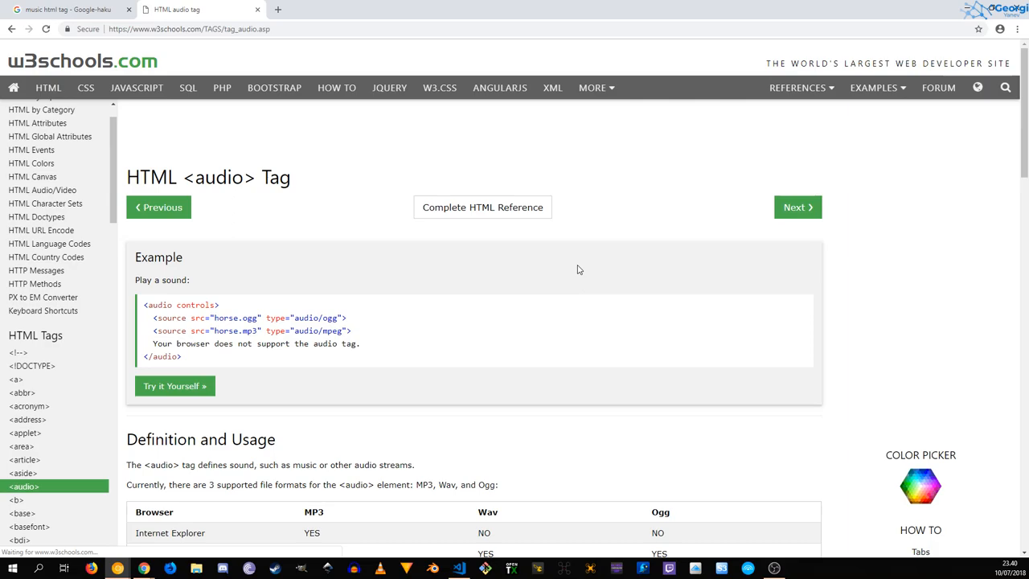
pyautogui.scroll(-3)
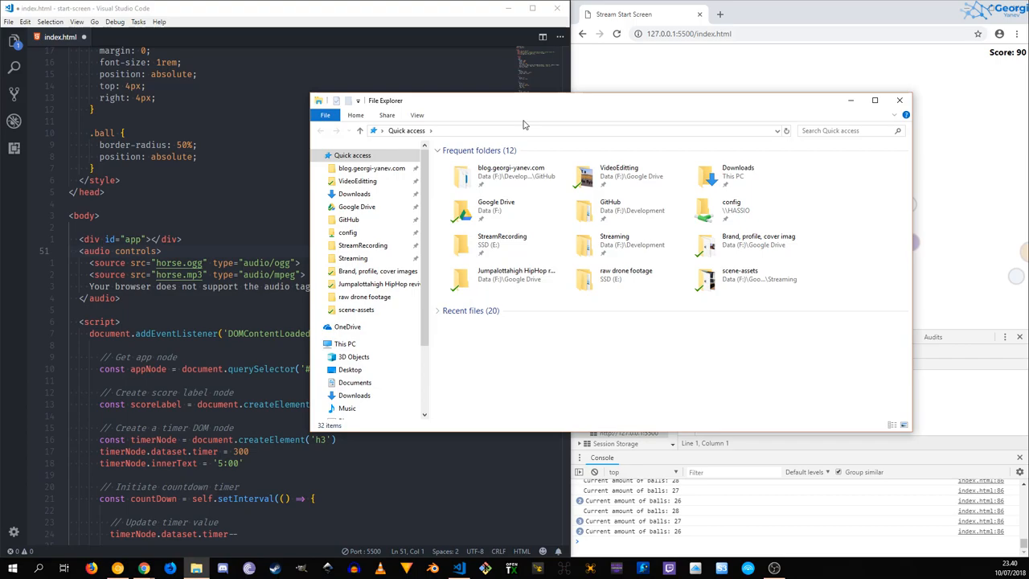
pyautogui.click(899, 99)
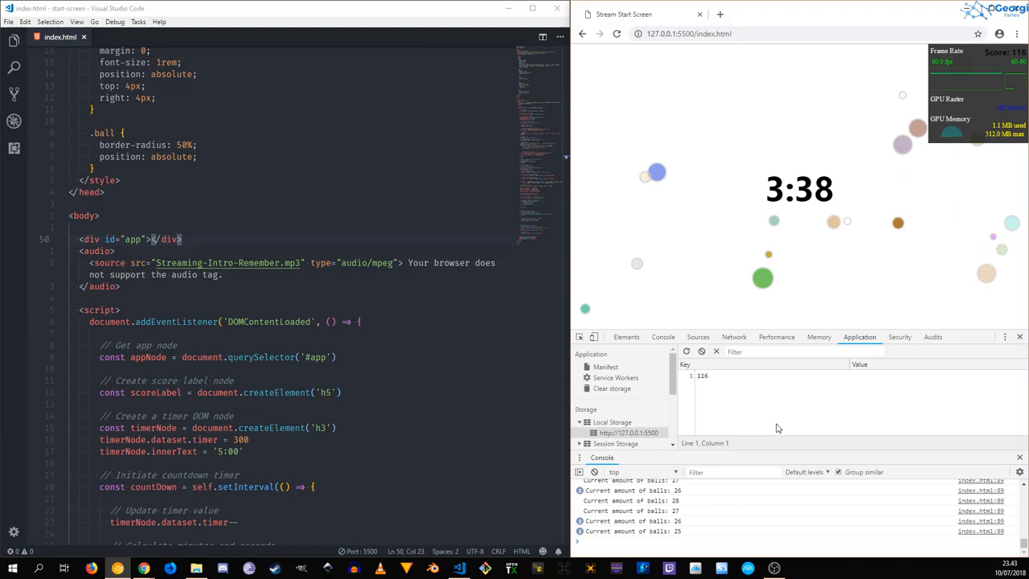
# Hide the FPS meter via the DevTools 'frame' command.
pyautogui.write('frame')
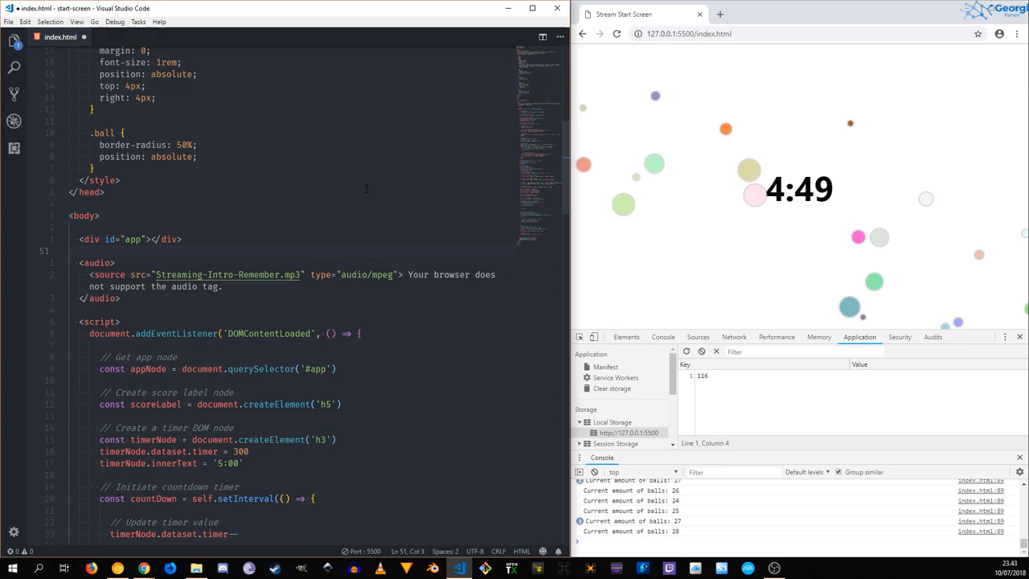
# Type an img tag for webdev-with-georgi.png with alt text 'WebDev with Georgi'.
pyautogui.write('<img src="webde-with-georgi.png" alt="">')
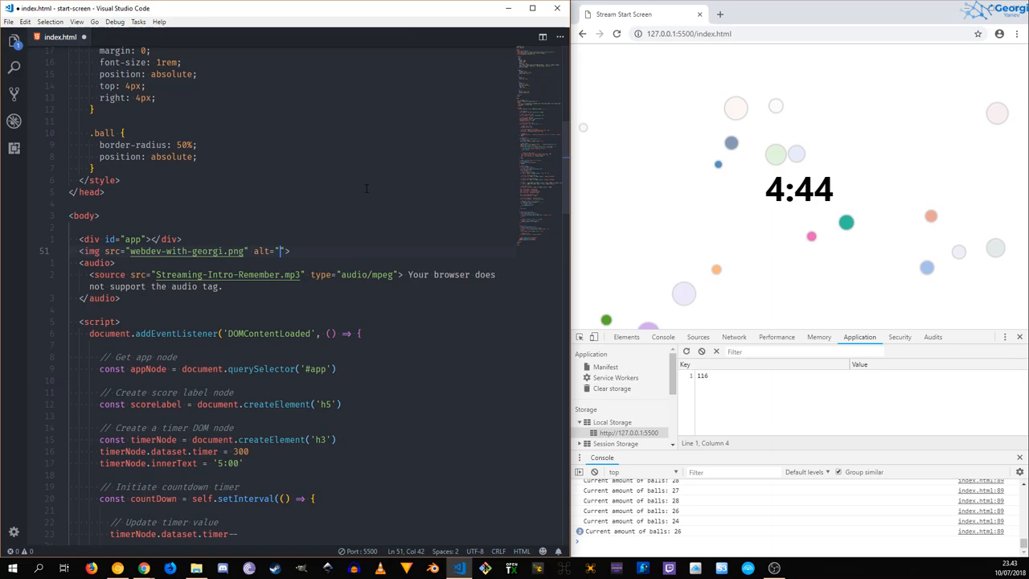
pyautogui.write('WebDev with Georgi')
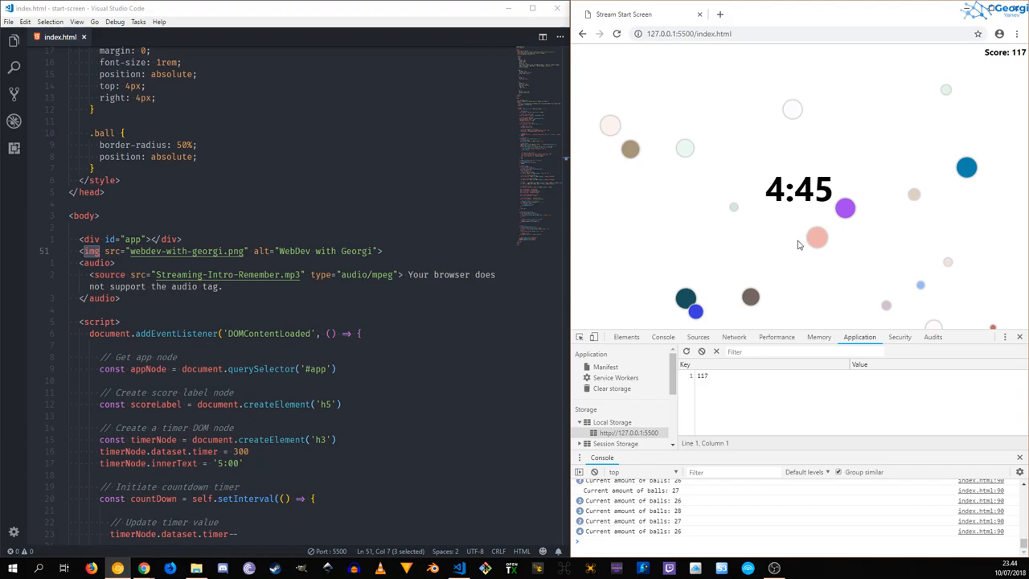
# Inspect the logo image, then add 'Create logo node' and 'Create music node' comments.
pyautogui.click(626, 336)
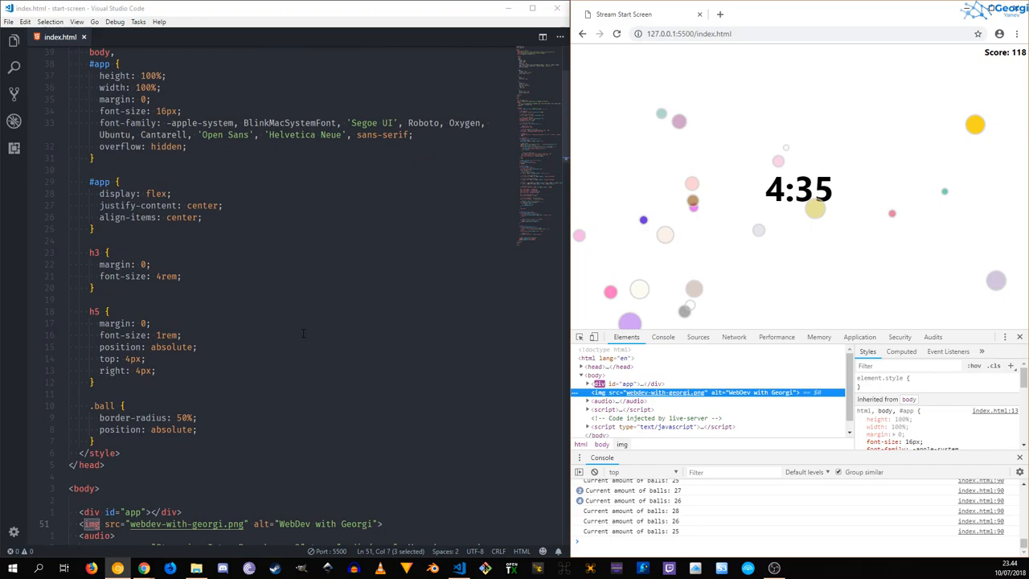
pyautogui.scroll(-3)
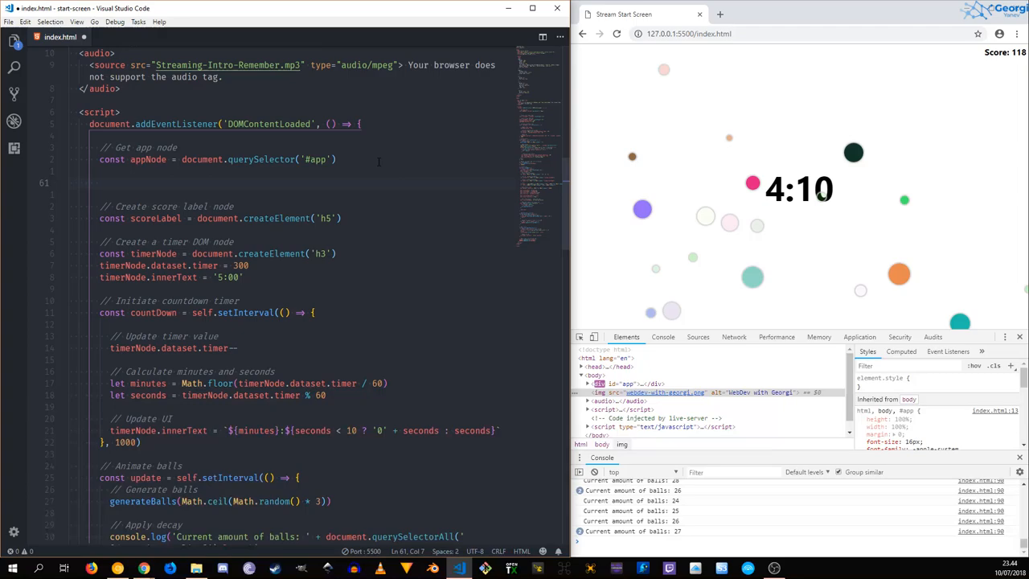
pyautogui.write('// Create logo node')
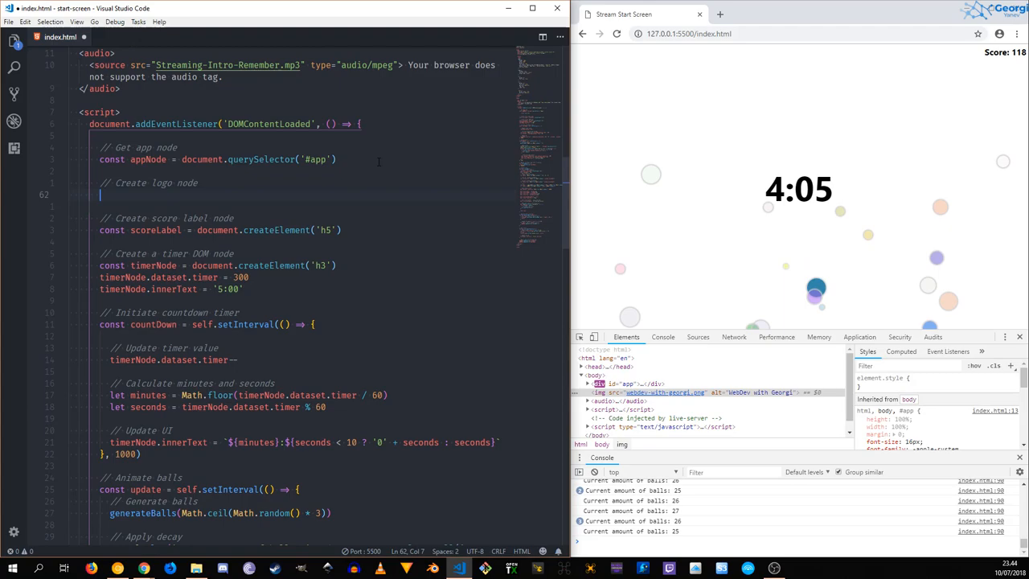
pyautogui.write('// Create music node')
pyautogui.write('const')
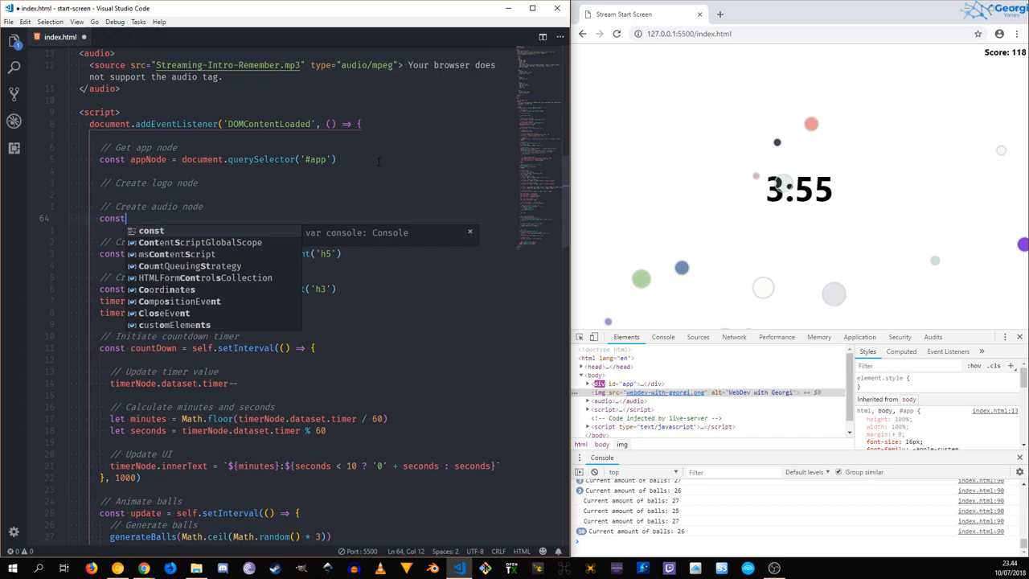
# Start logoNode = document.createElement('') for the logo image node.
pyautogui.write('logoNode =')
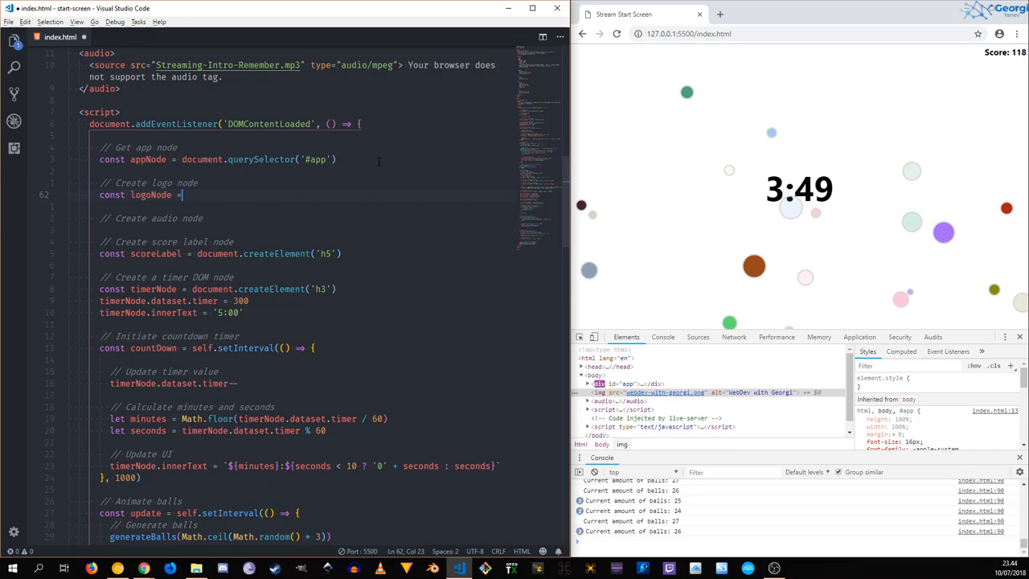
pyautogui.write('document.createElement')
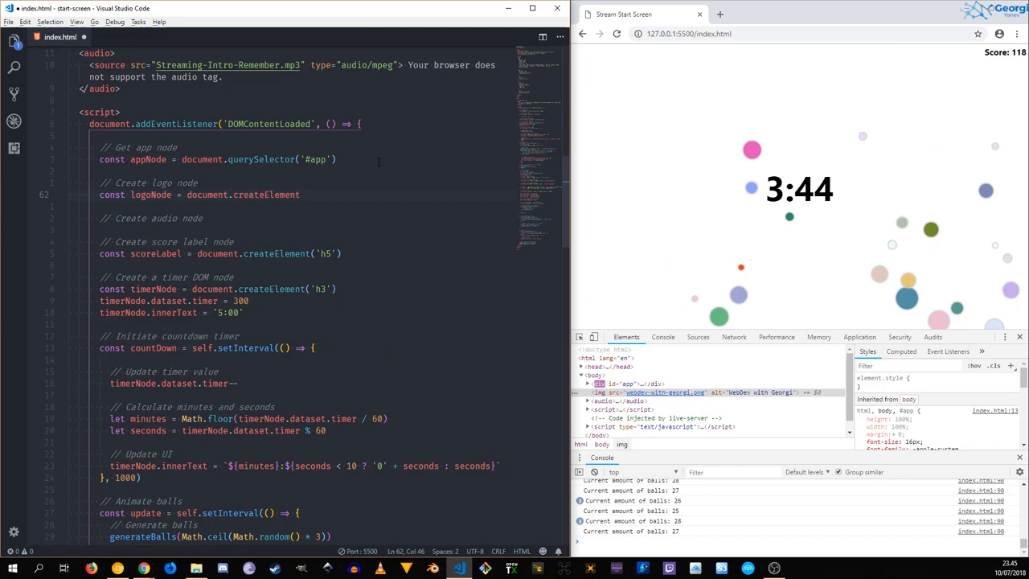
pyautogui.write("''")
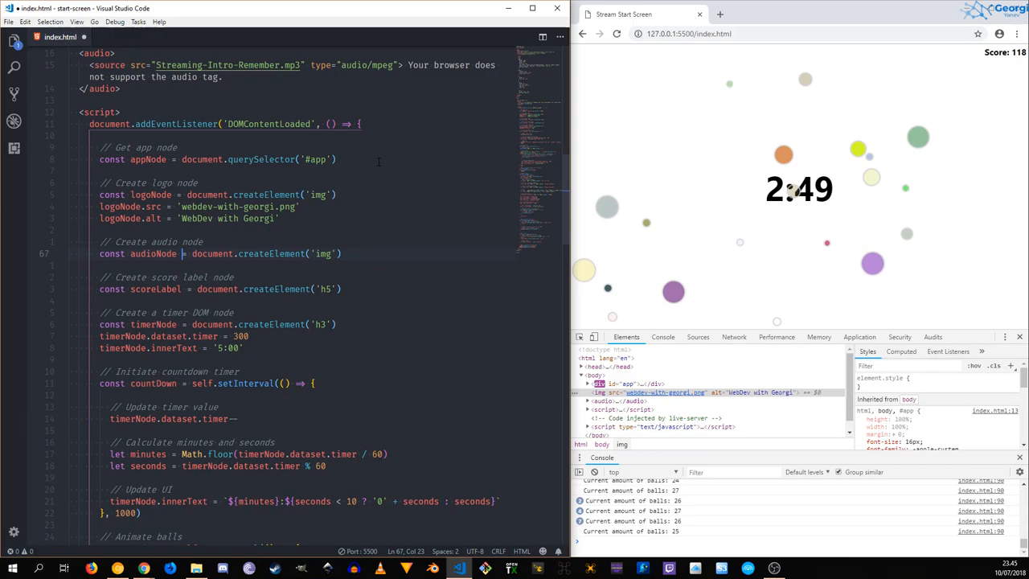
# Create an 'audio' node with an audioSrc source child, appended via appendChild.
pyautogui.write('audio')
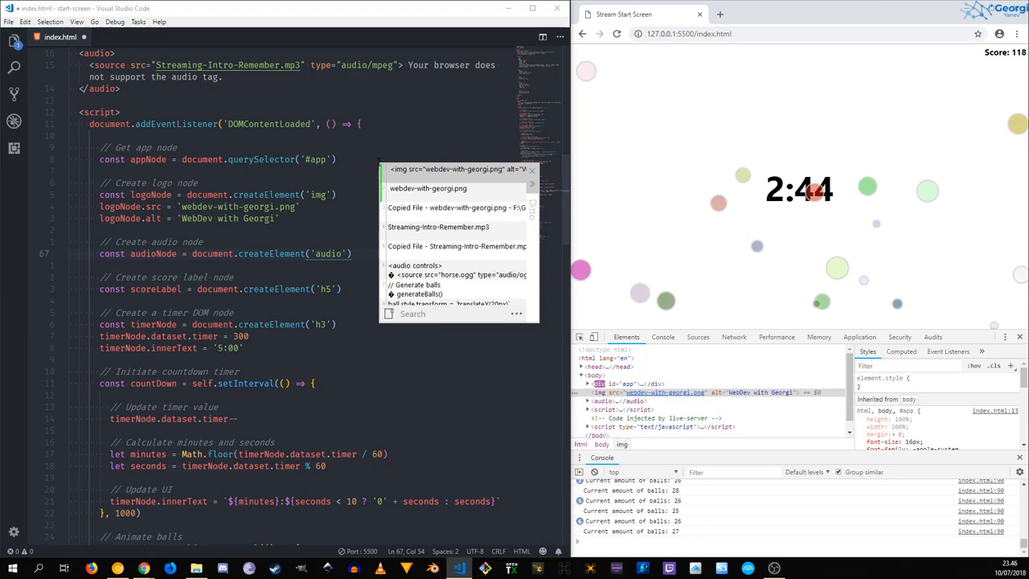
pyautogui.write('audioNode.')
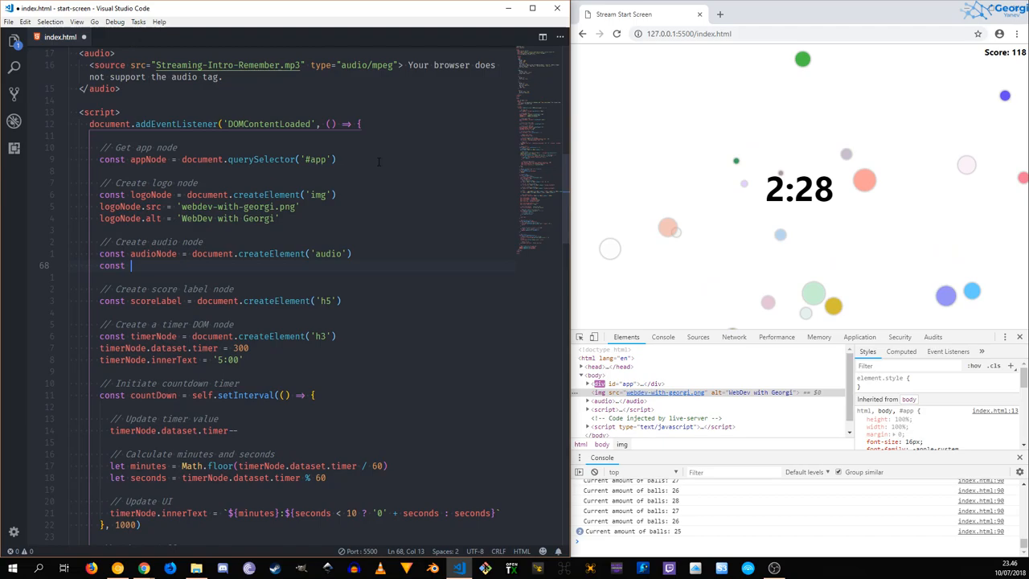
pyautogui.write("audioSrc = document.createElement('source")
pyautogui.write("audioSrc.src = 'Streaming-Intro-Remember.mp3")
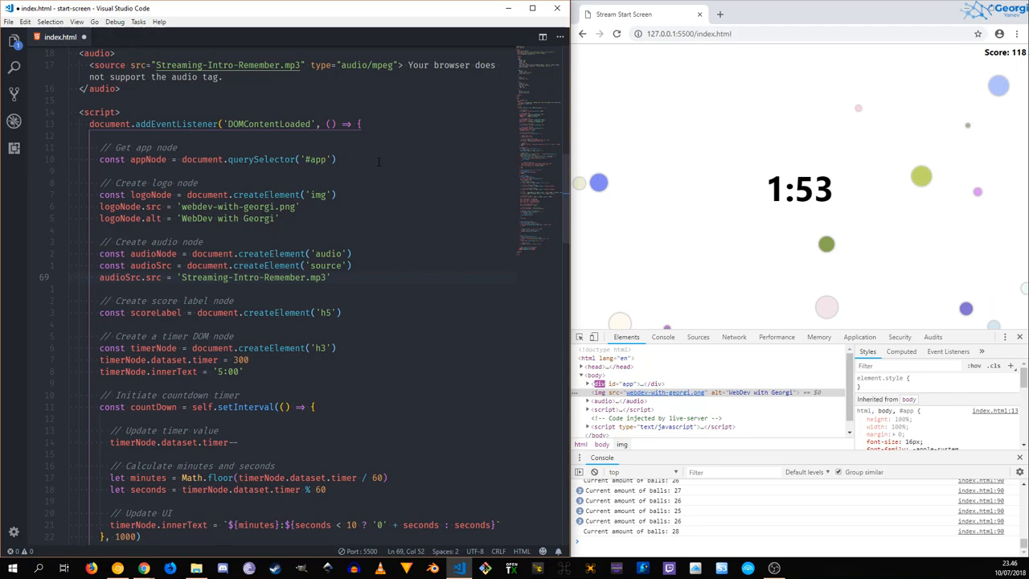
pyautogui.write('audioNode.appendChild(audioSrc')
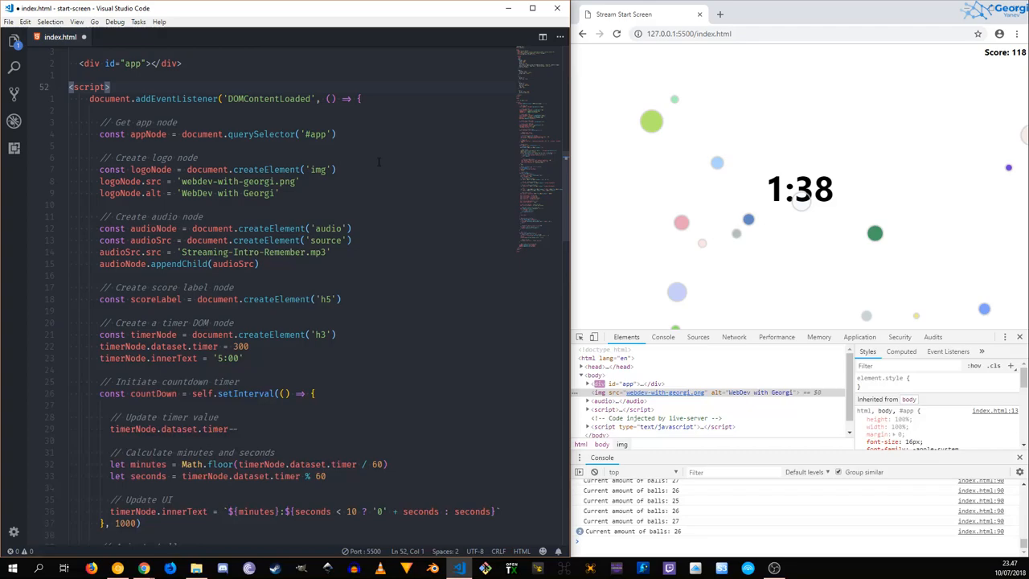
# In the mount section, append audioNode and logoNode to appNode.
pyautogui.scroll(-3)
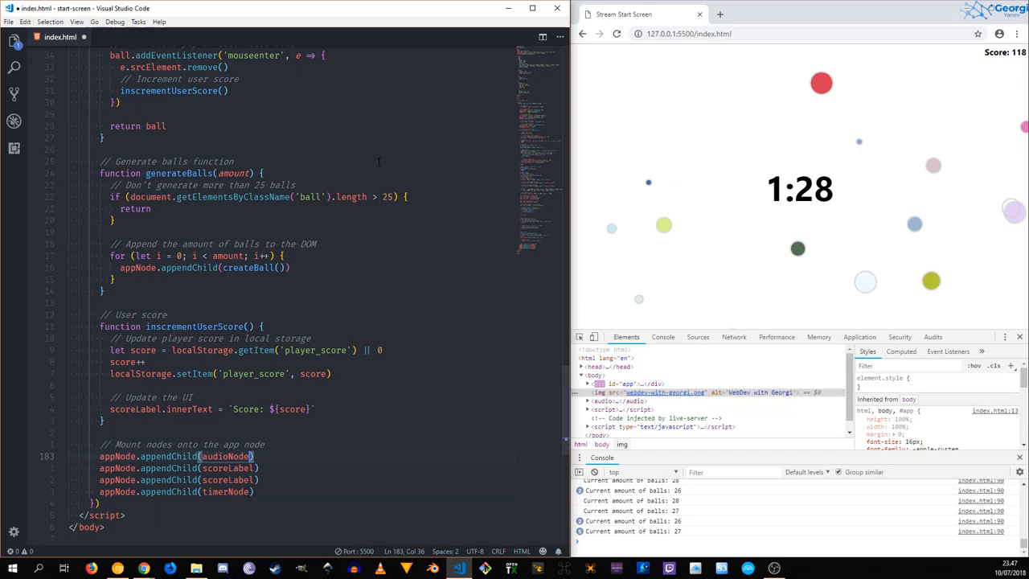
pyautogui.write('logo and name (Web Dev with Georgi')
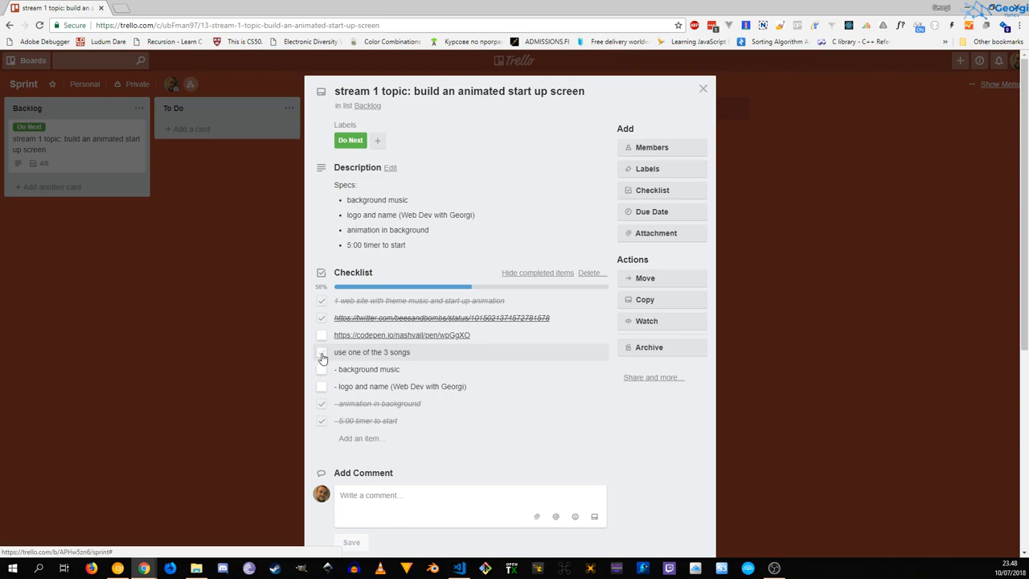
# Tick the 'use one of the 3 songs' item and the last remaining checklist item.
pyautogui.click(321, 357)
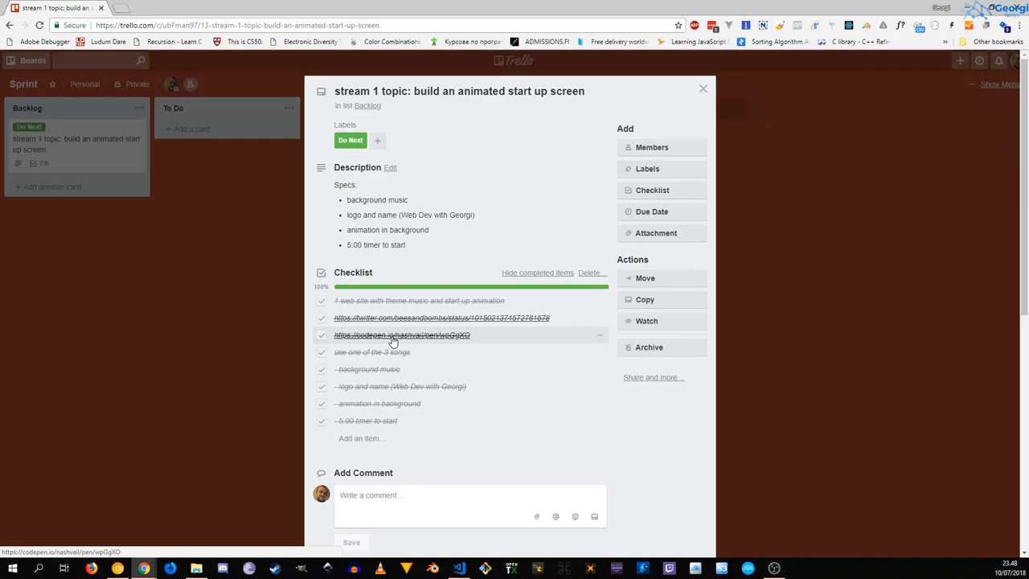
pyautogui.click(394, 335)
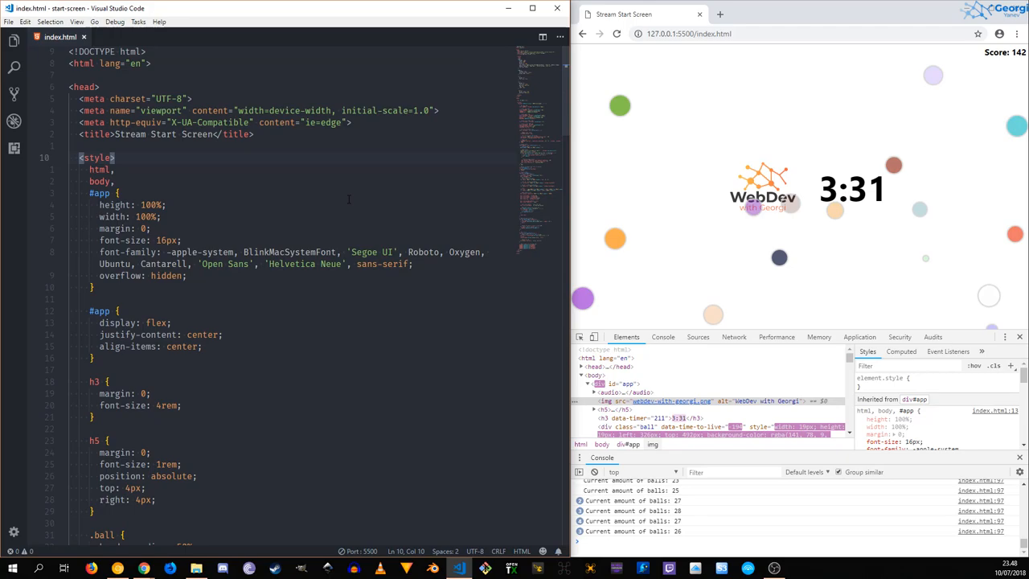
# Scroll index.html to show the decay loop and createBall code.
pyautogui.scroll(-3)
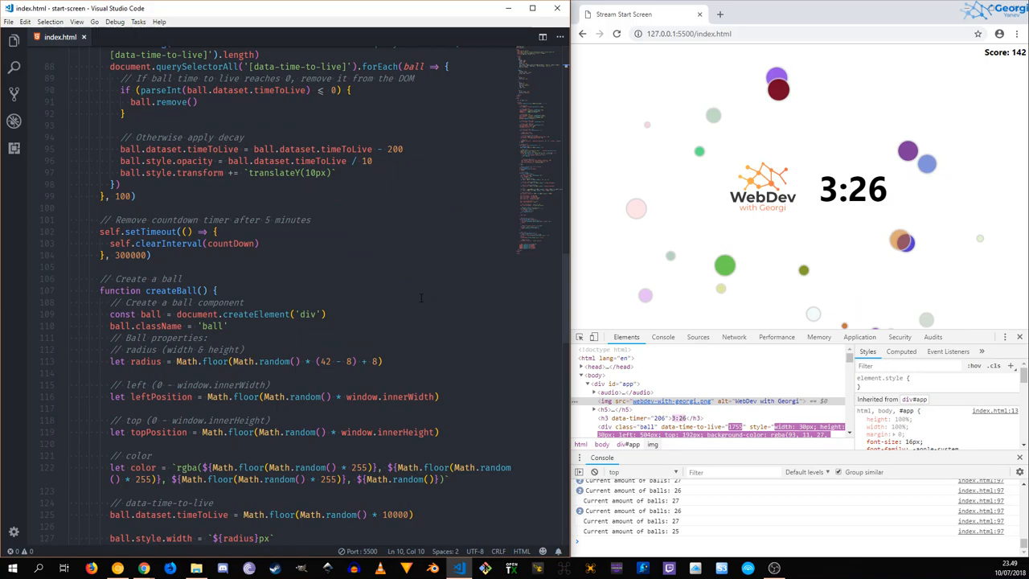
# Scroll to the decay loop to insert a blank line before ball.style.transform.
pyautogui.scroll(-3)
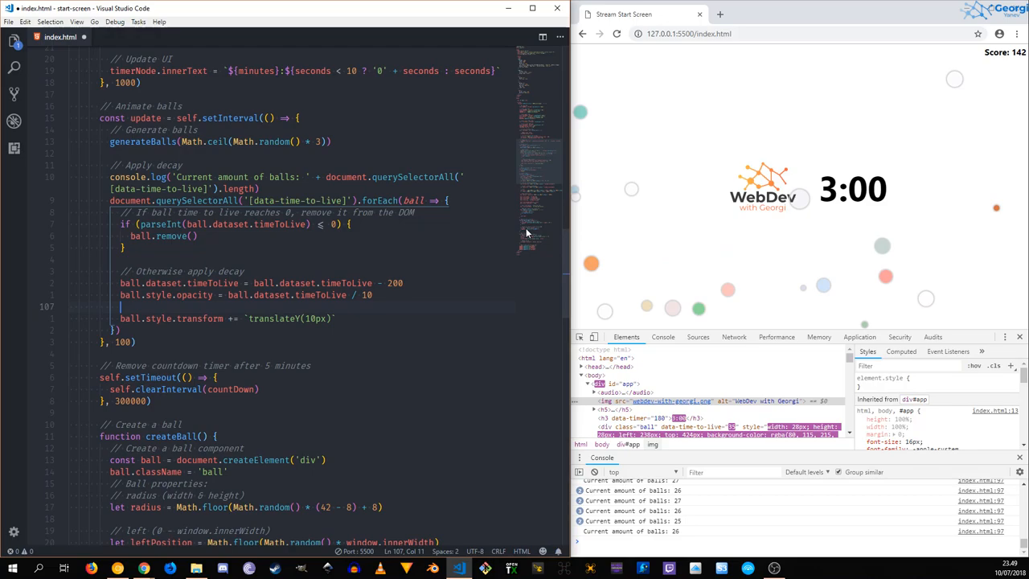
pyautogui.write('Math.random')
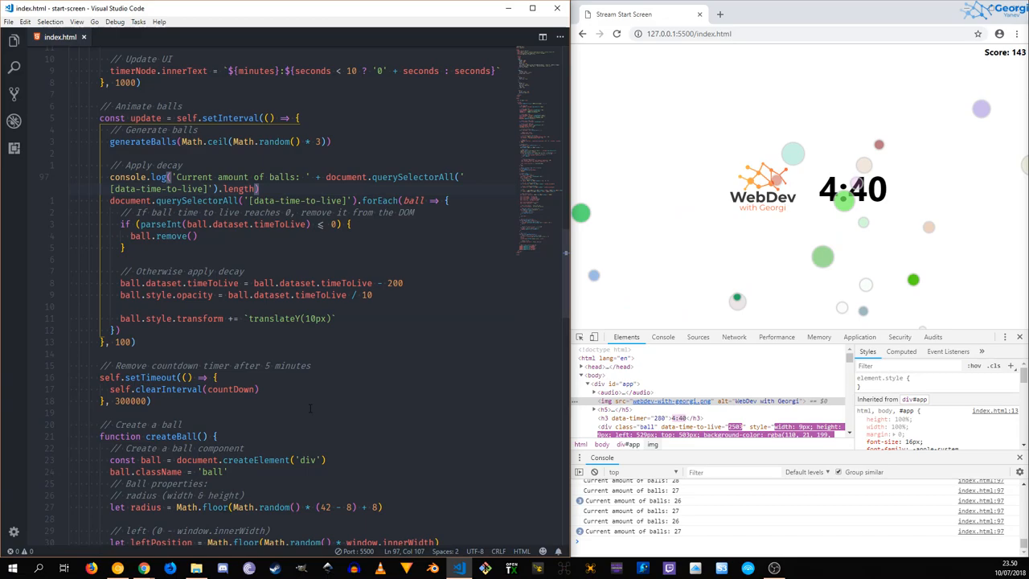
pyautogui.scroll(-3)
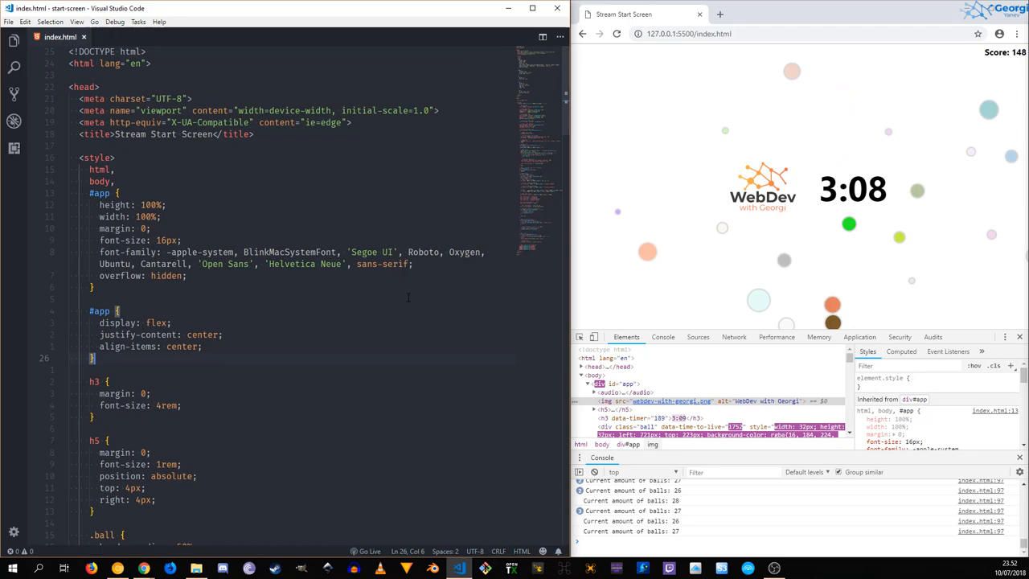
pyautogui.scroll(-3)
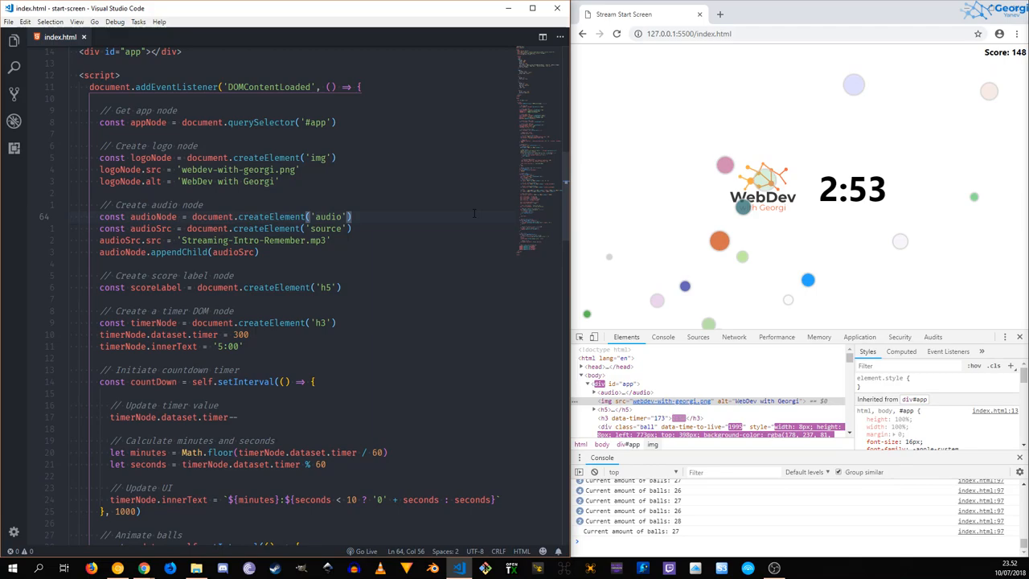
# Add `audioNode.autoplay = true` on the line after the audioNode creation.
pyautogui.write('audioNode.add')
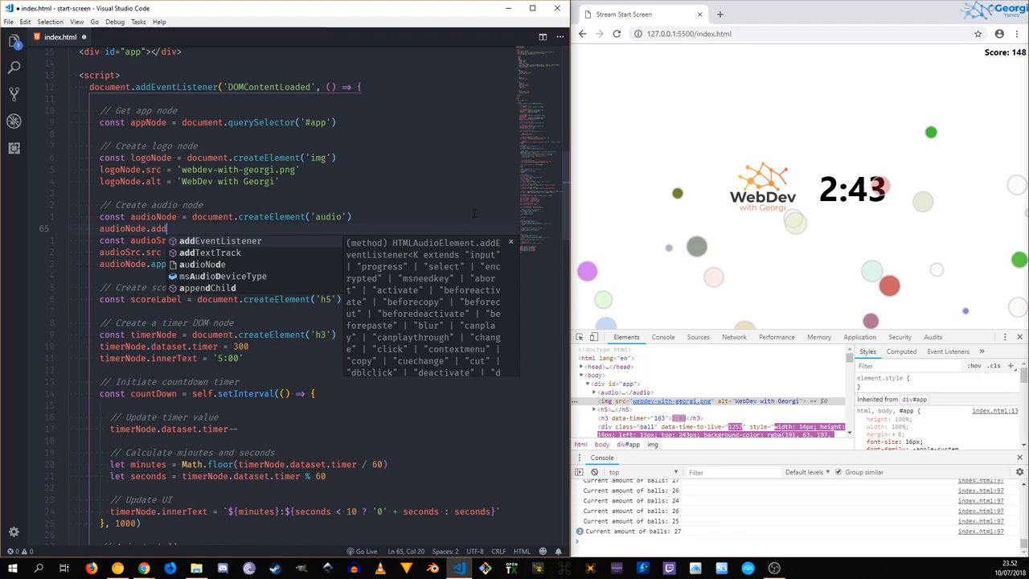
pyautogui.write('attributes')
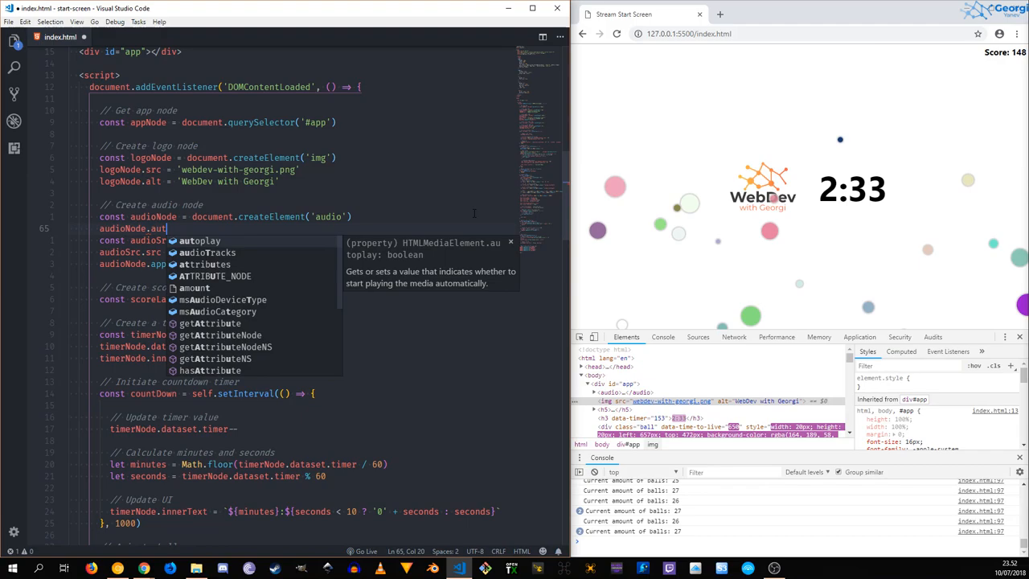
pyautogui.write('oplay = true')
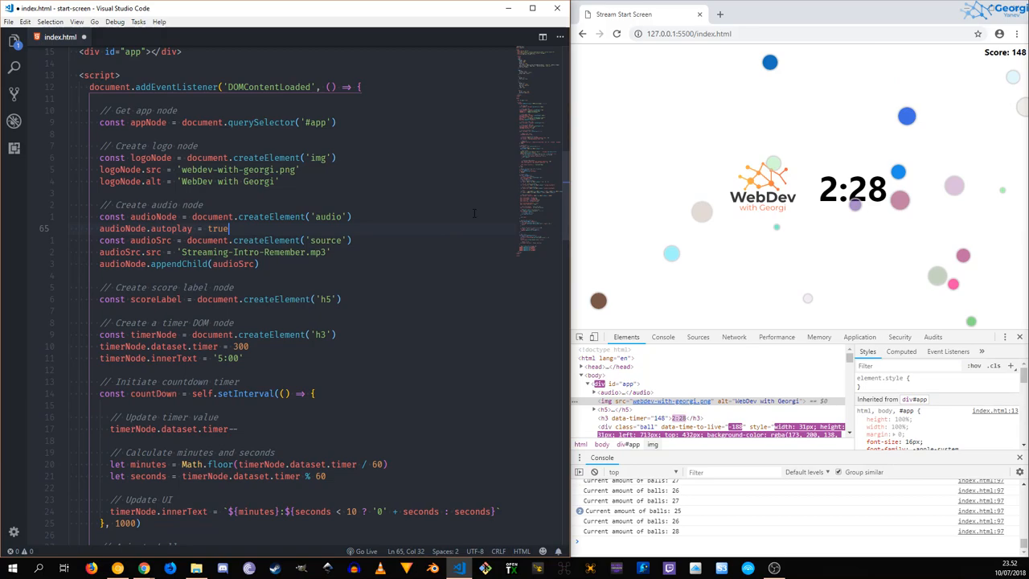